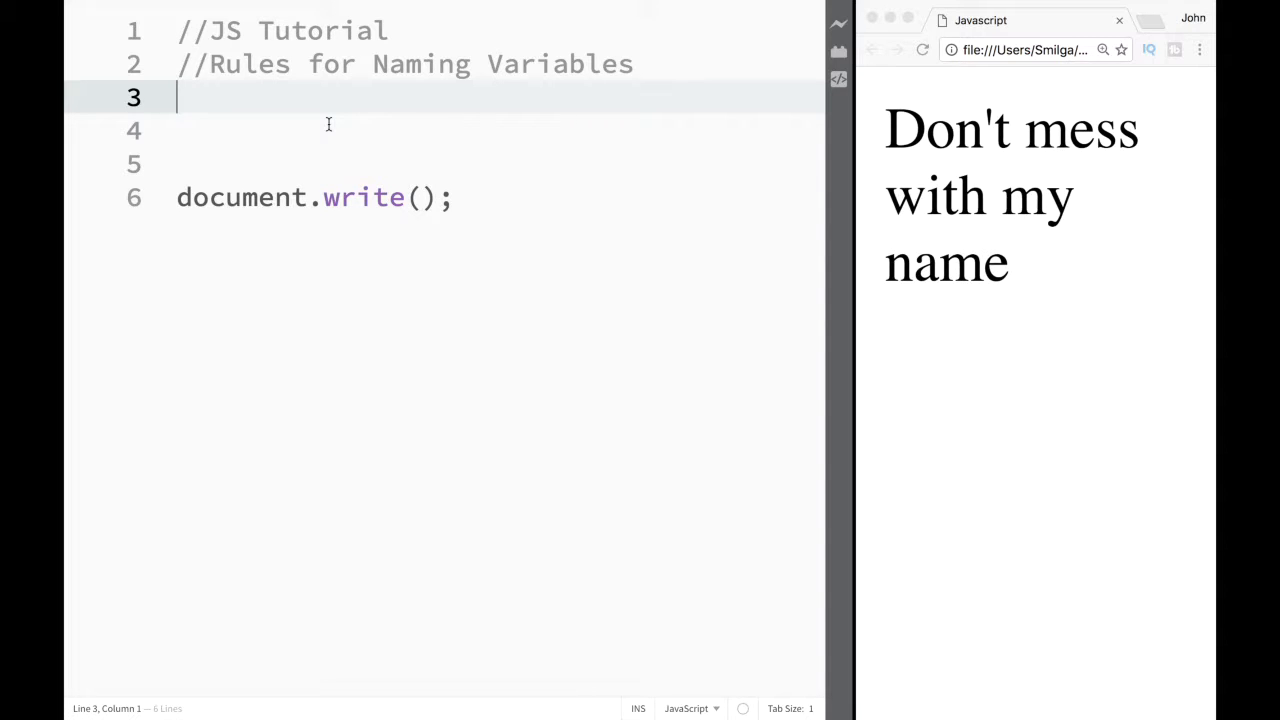
- Add blank lines and declare var name = "rule1"; on line 4
{"action": "key", "text": "Enter"}
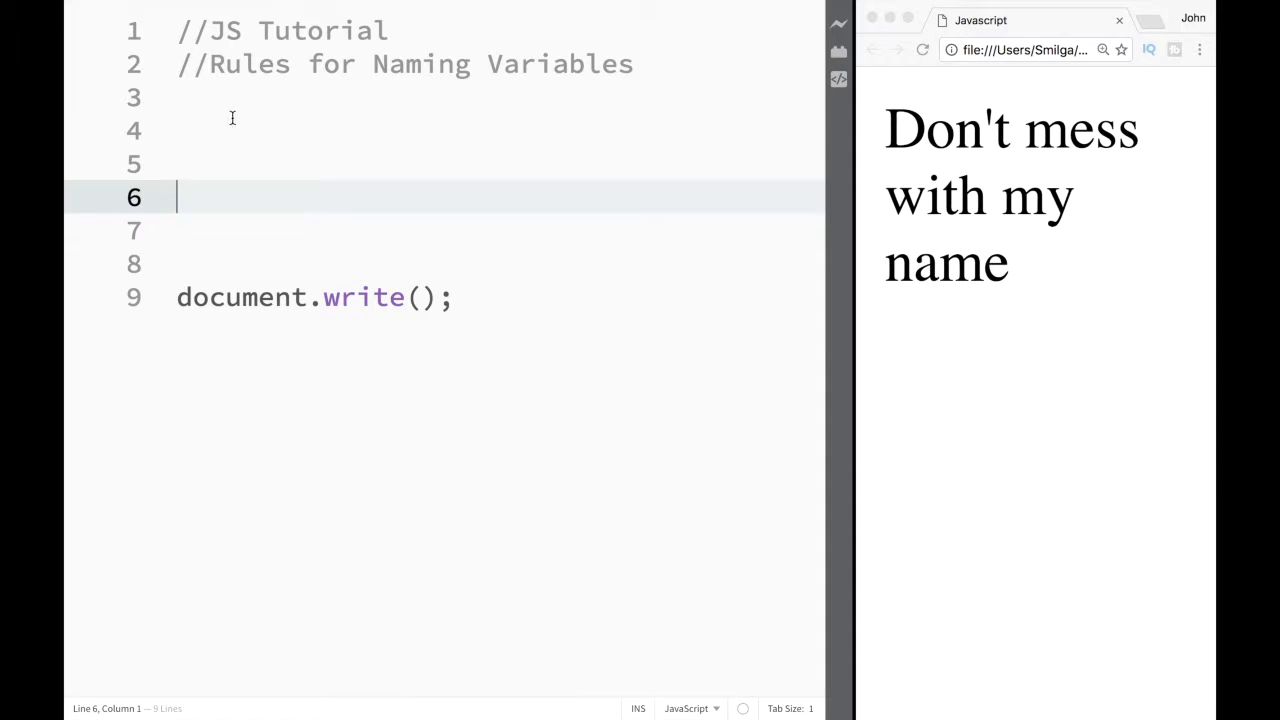
{"action": "left_click", "coordinate": [275, 120]}
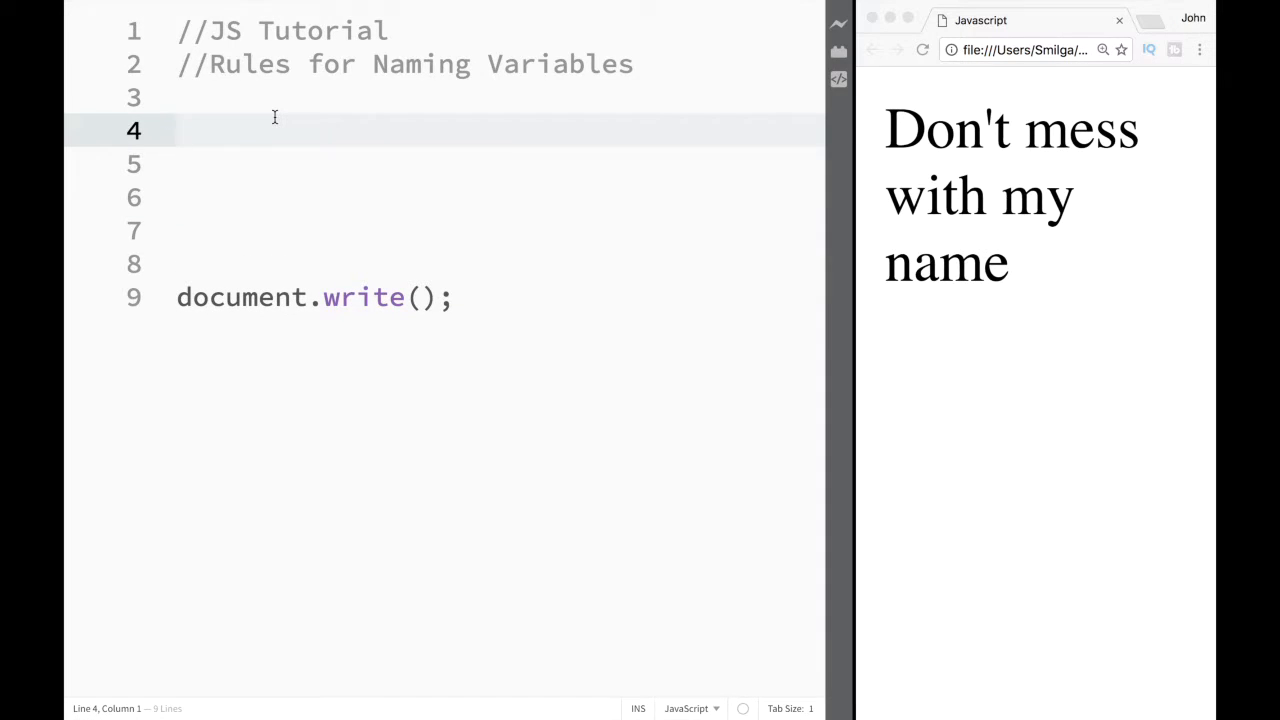
{"action": "type", "text": "var nam"}
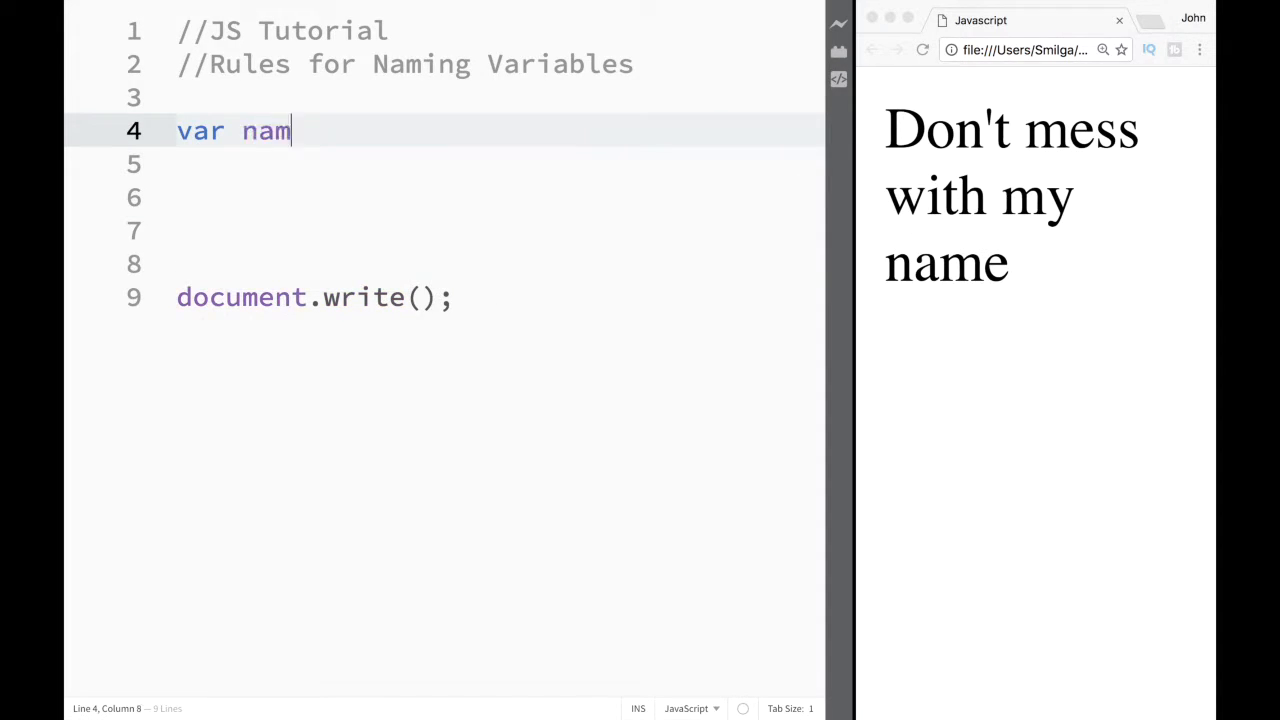
{"action": "type", "text": "e = \"\""}
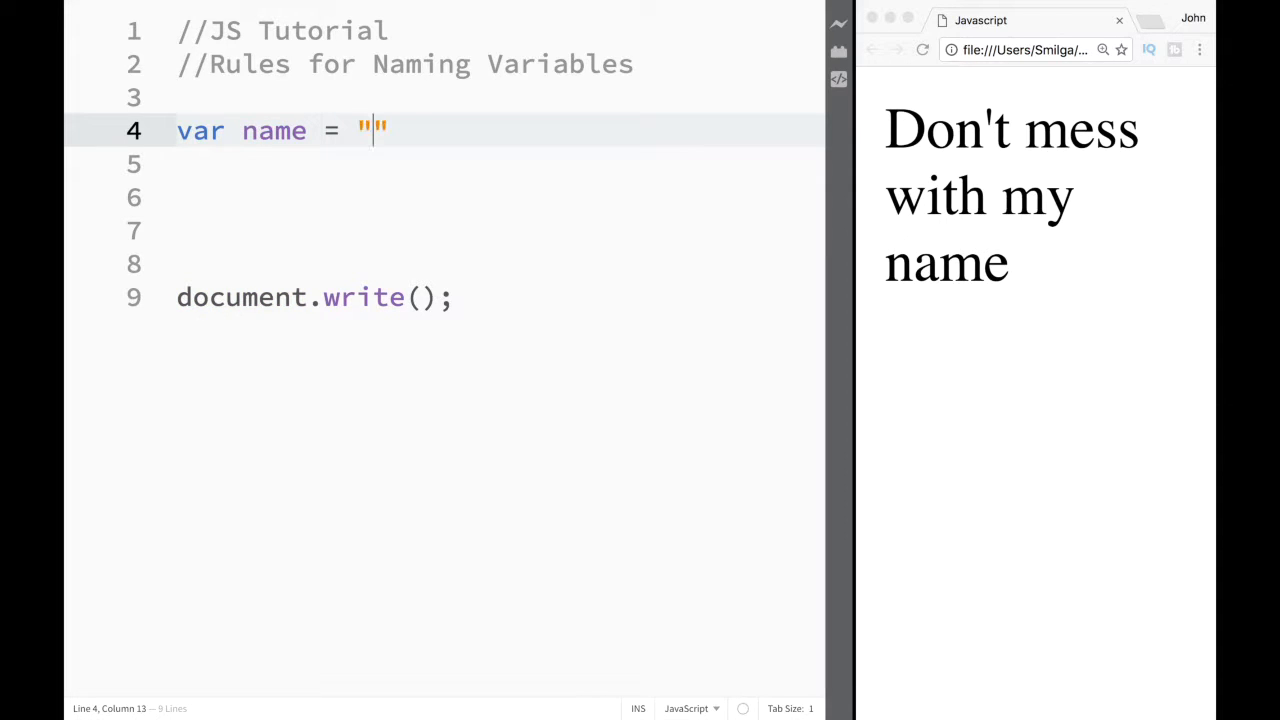
{"action": "type", "text": "rule"}
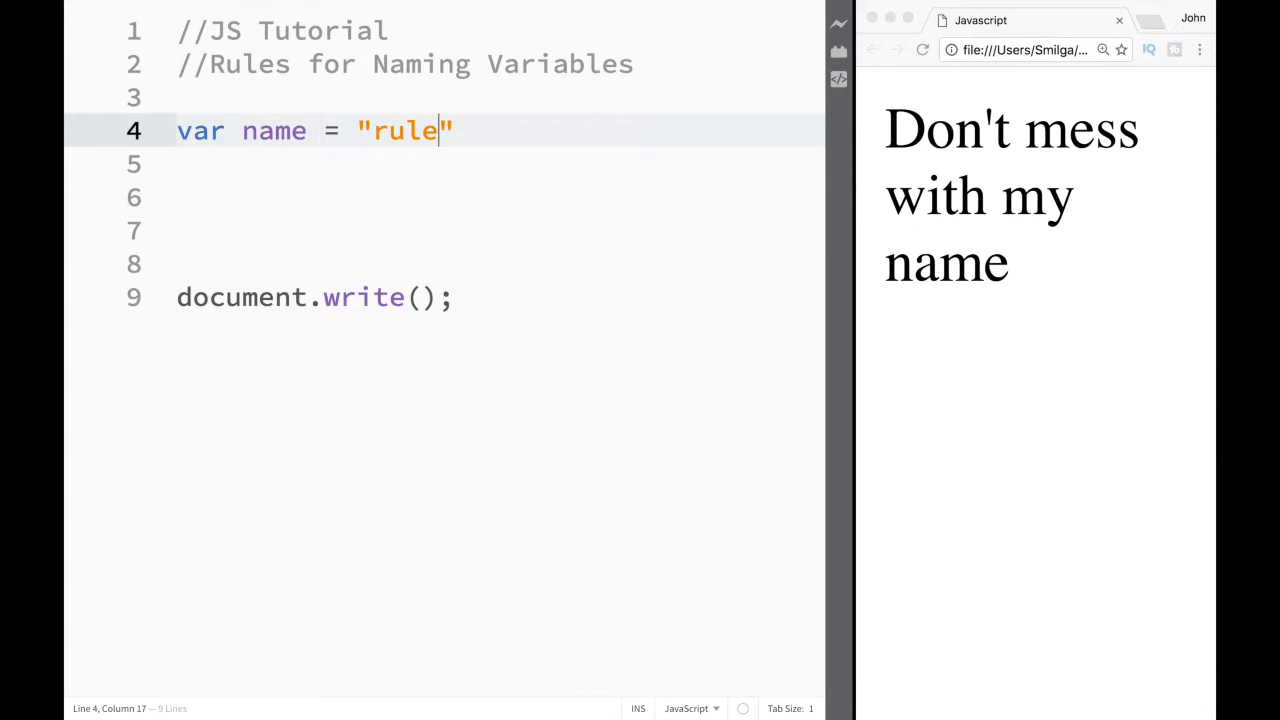
{"action": "type", "text": "1\""}
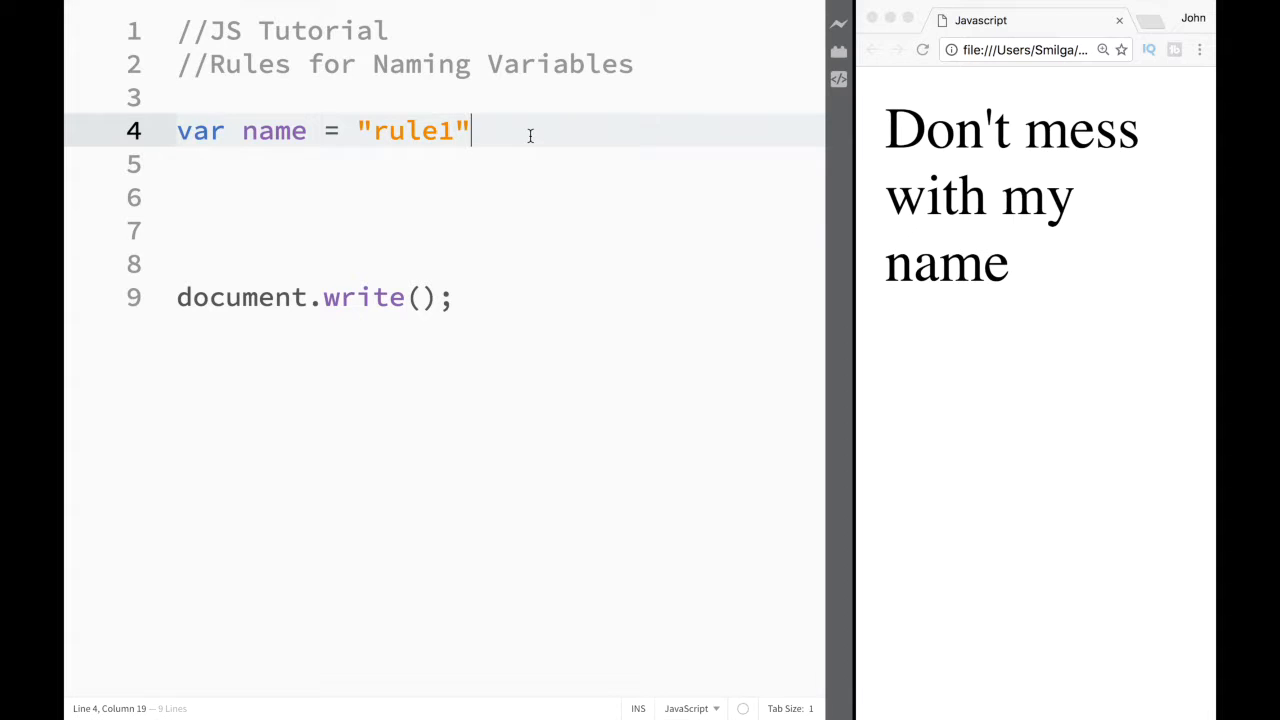
{"action": "type", "text": ";"}
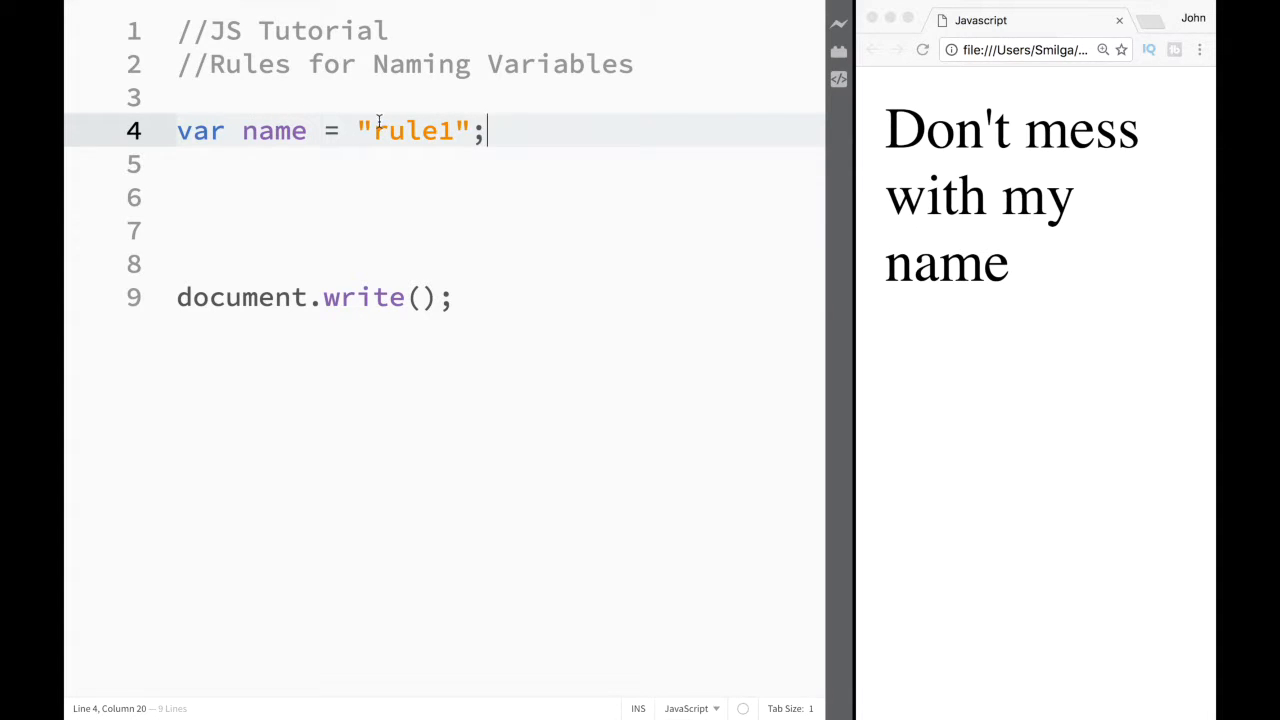
{"action": "mouse_move", "coordinate": [440, 118]}
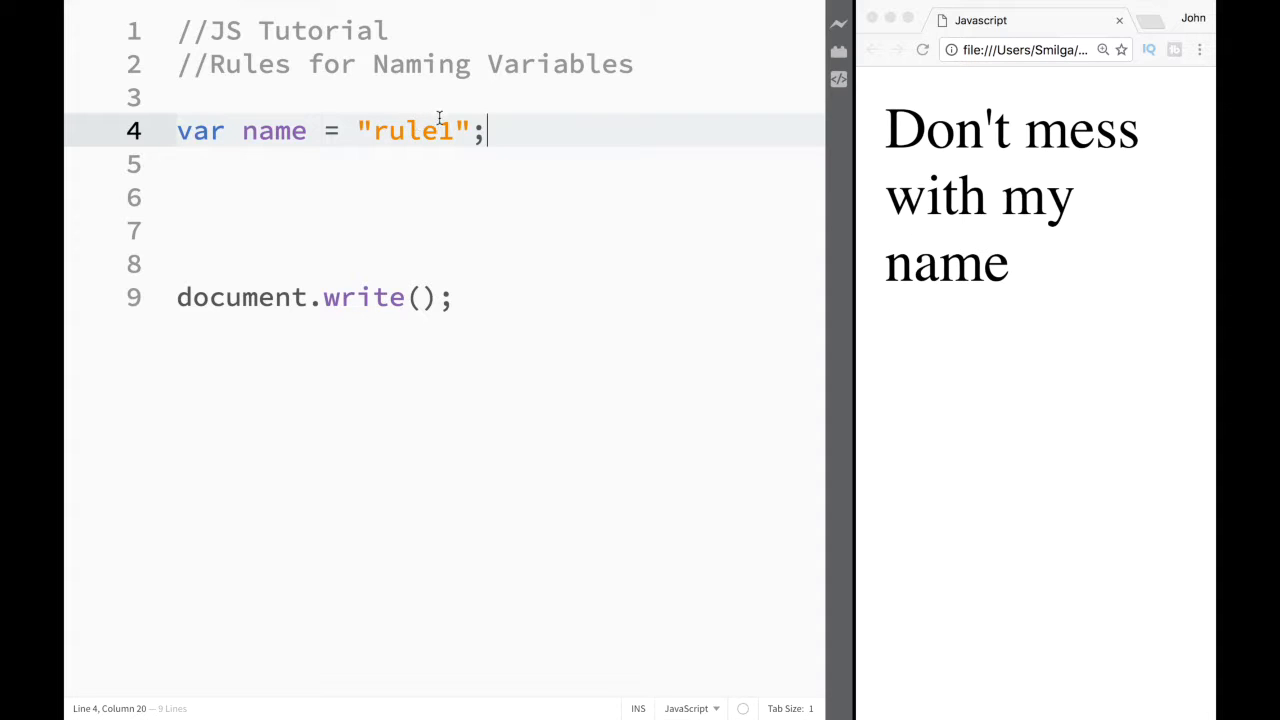
- Try wrapping the variable name in quotes, then remove them
{"action": "left_click", "coordinate": [308, 131]}
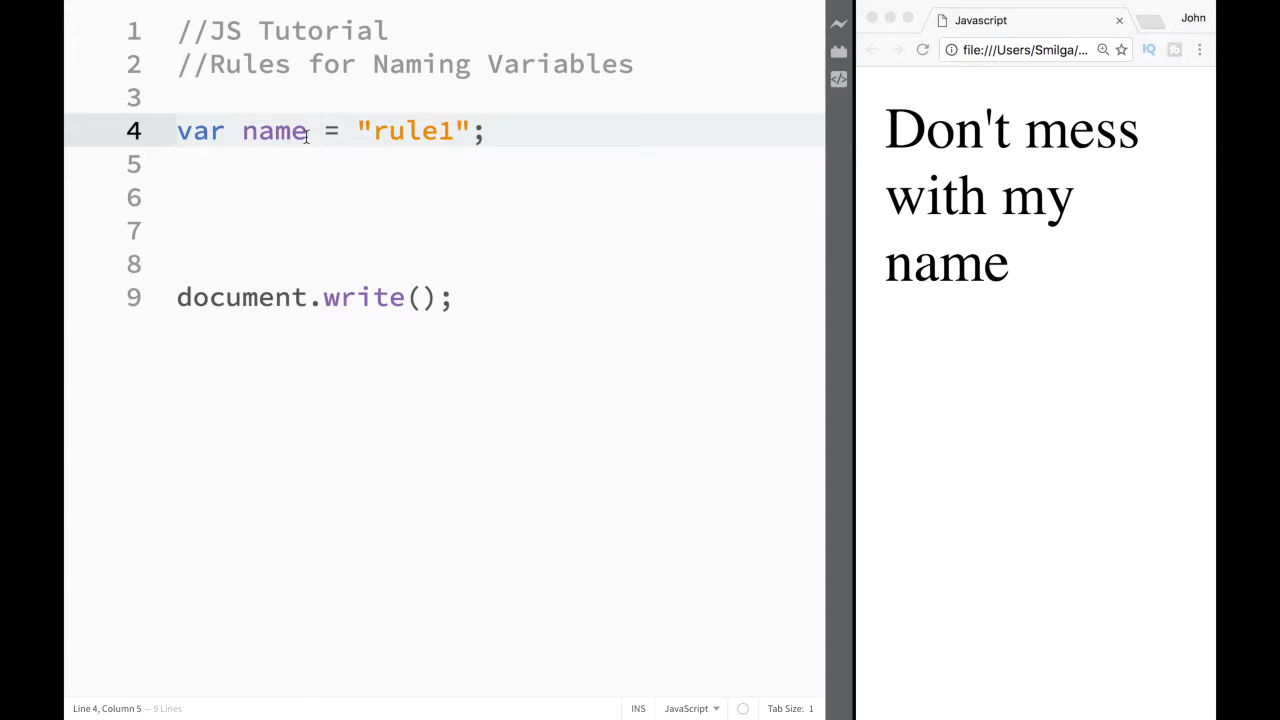
{"action": "type", "text": "'"}
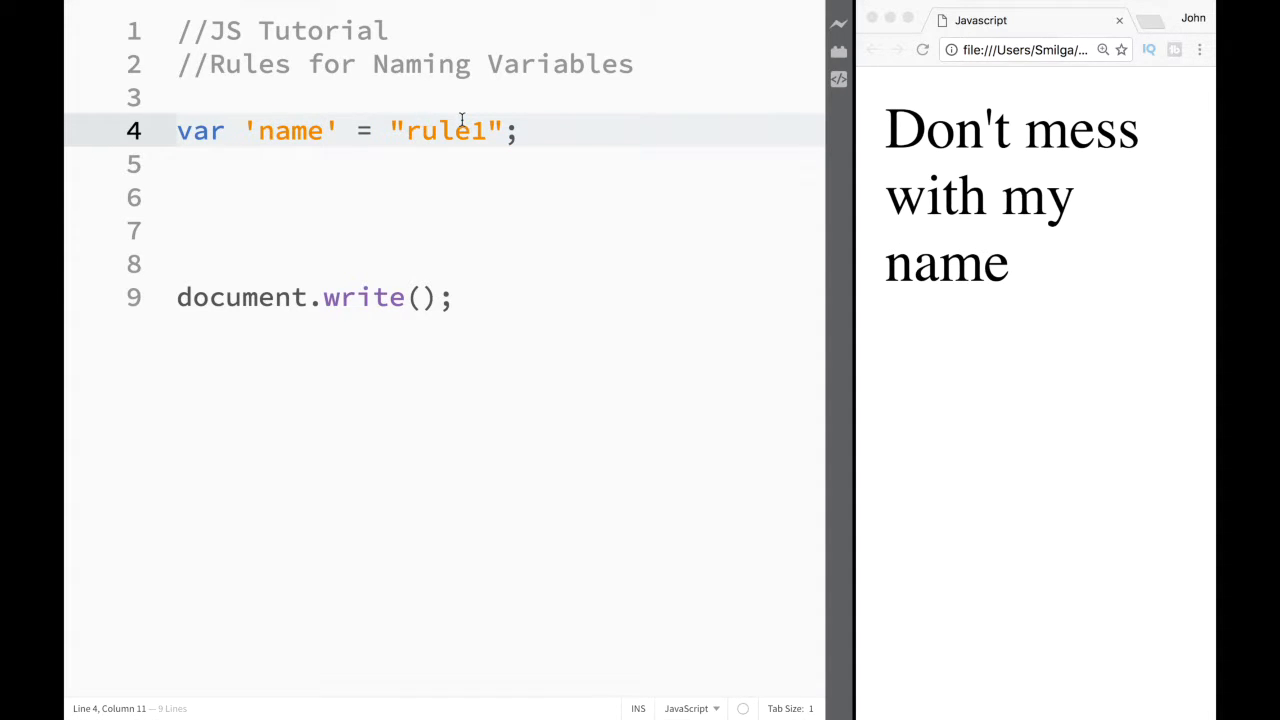
{"action": "mouse_move", "coordinate": [317, 131]}
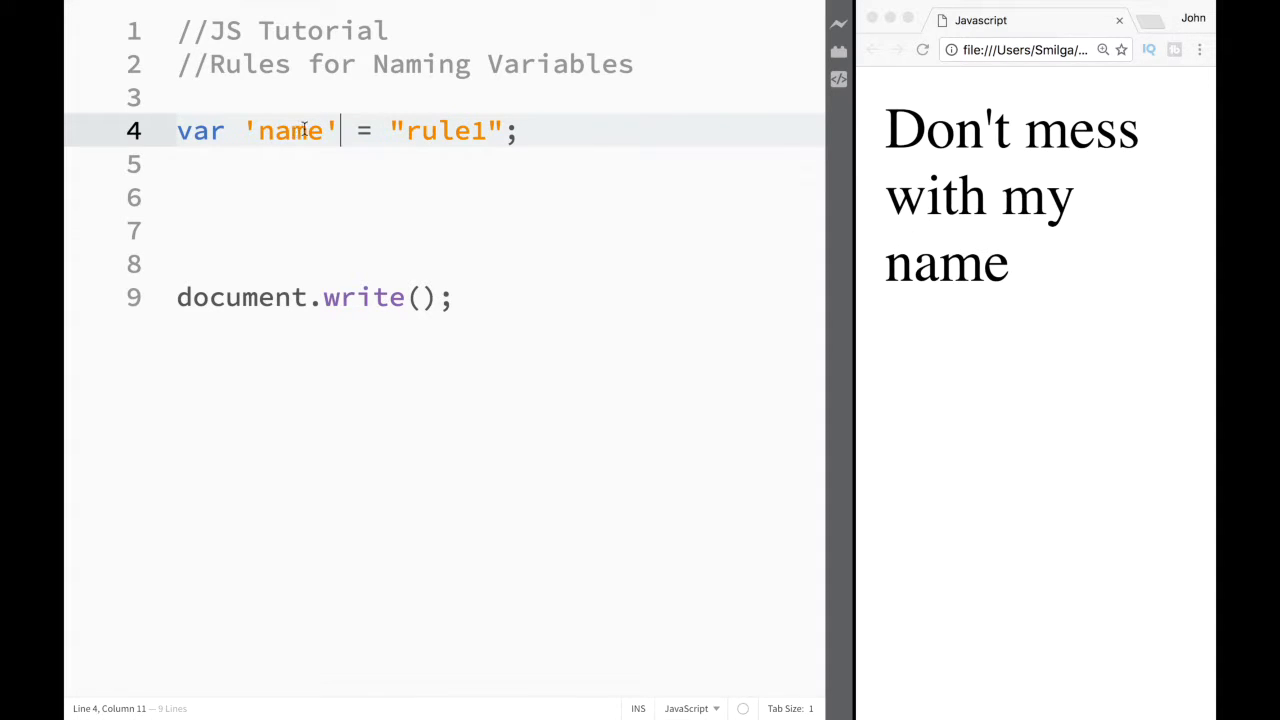
{"action": "key", "text": "Backspace"}
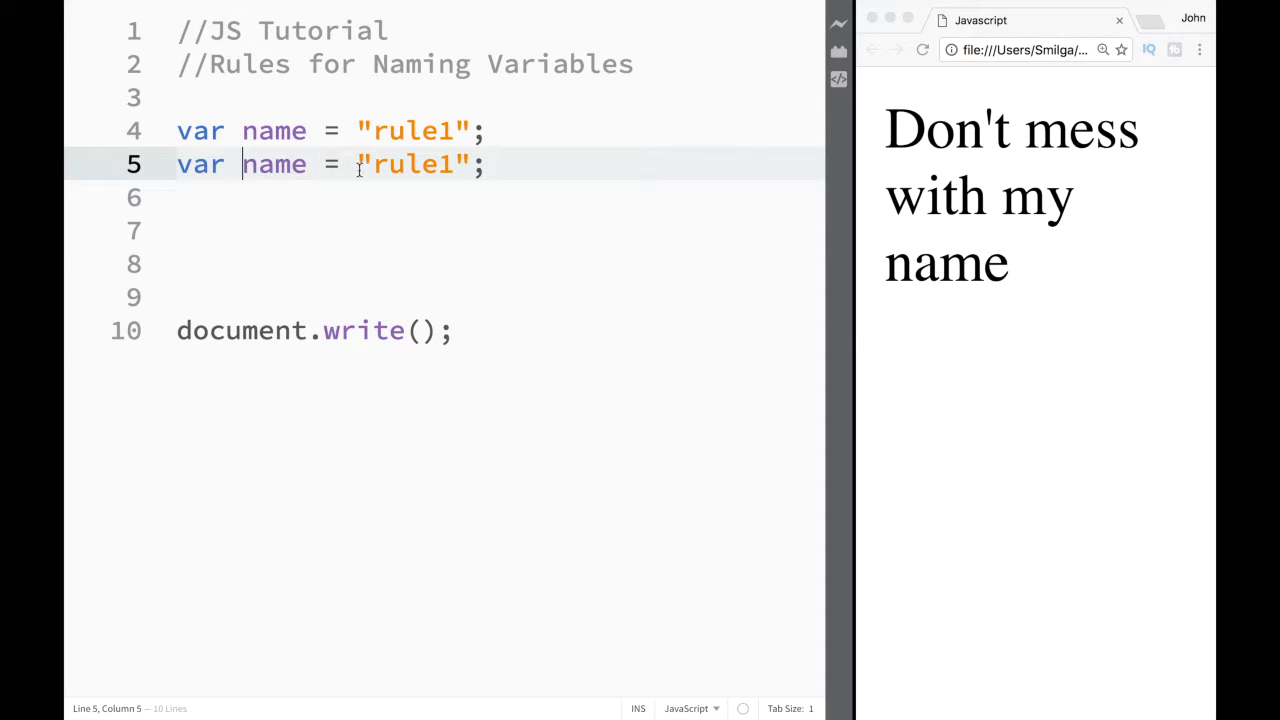
- Change the duplicated line 5 to var name = "rule2";, retyping the variable name
{"action": "key", "text": "Backspace"}
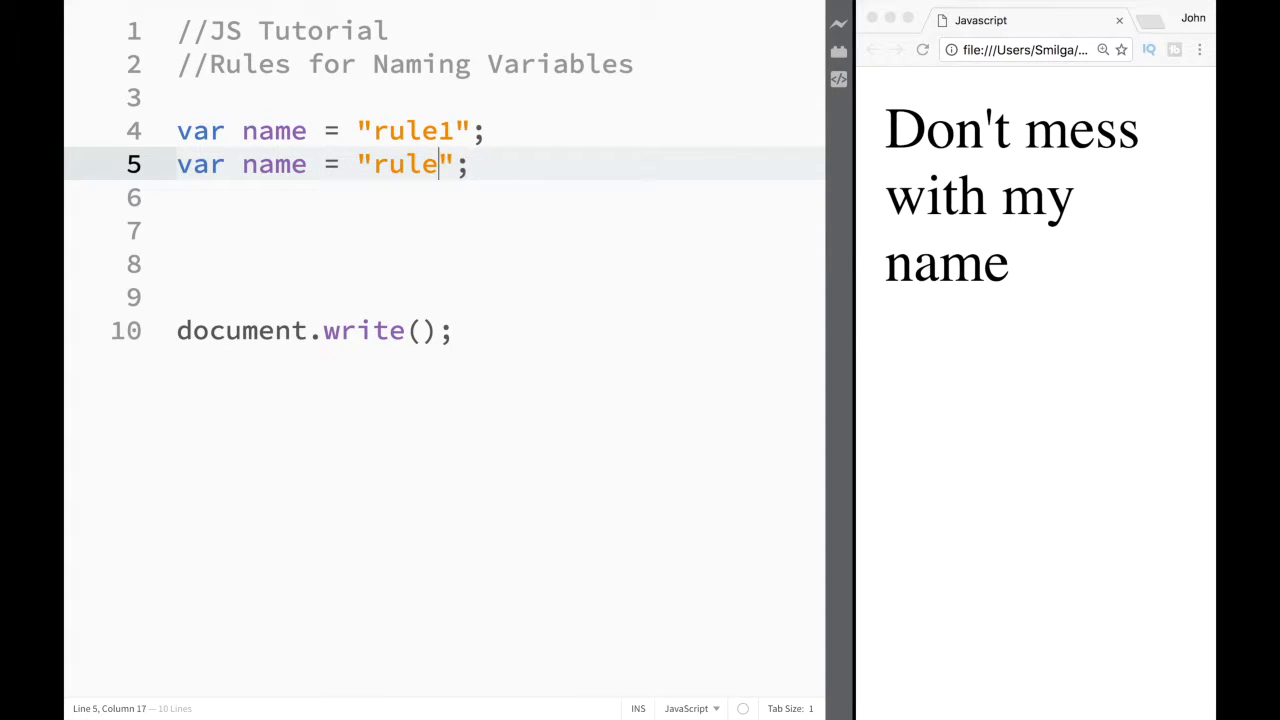
{"action": "type", "text": "2"}
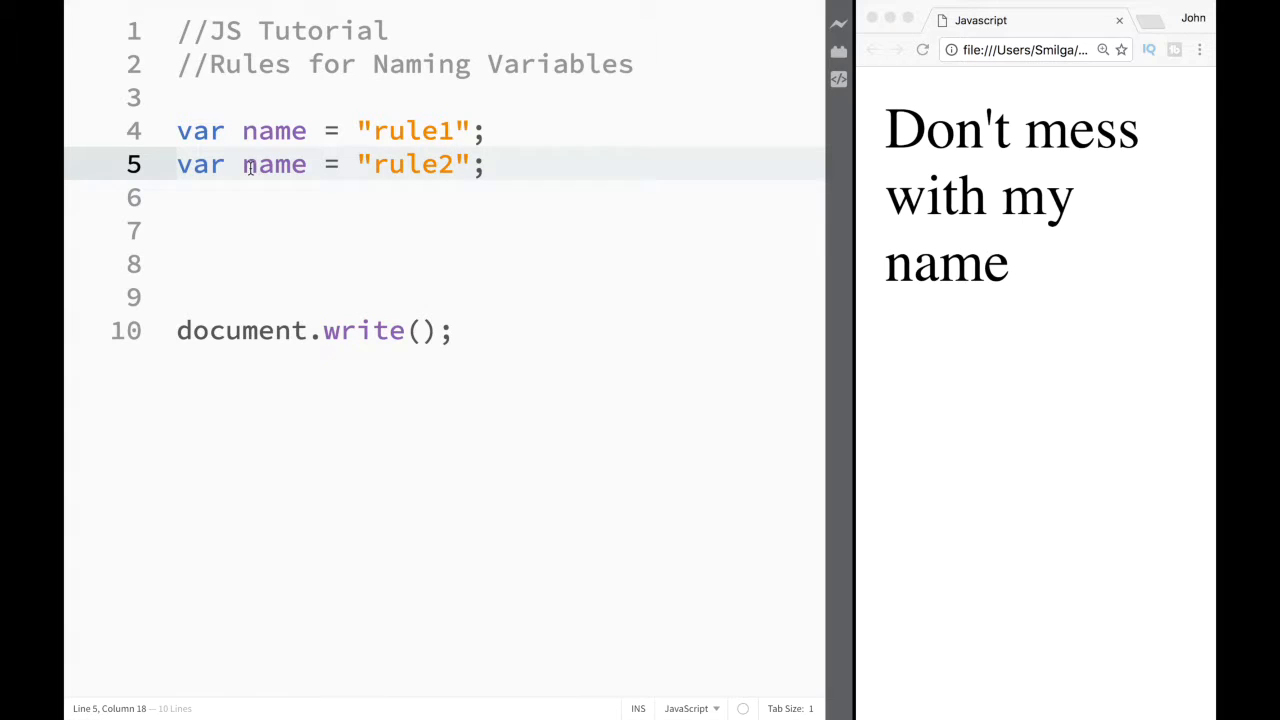
{"action": "left_click", "coordinate": [310, 164]}
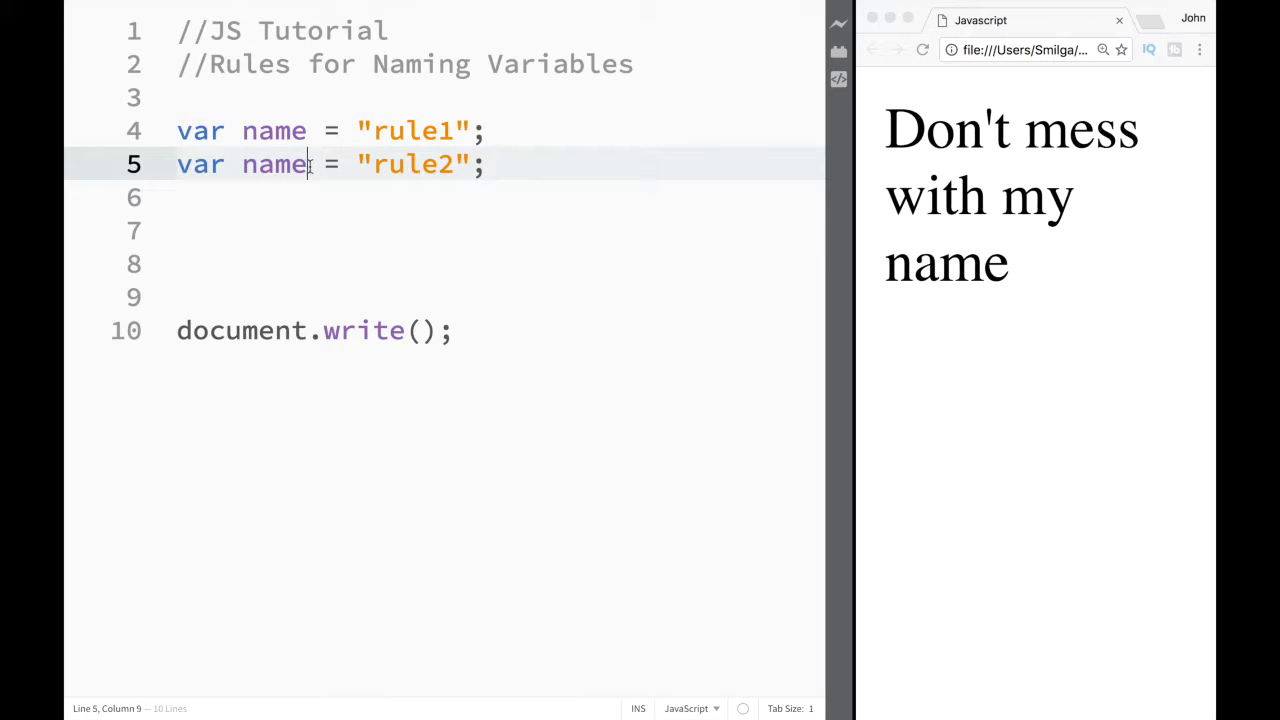
{"action": "key", "text": "BackSpace"}
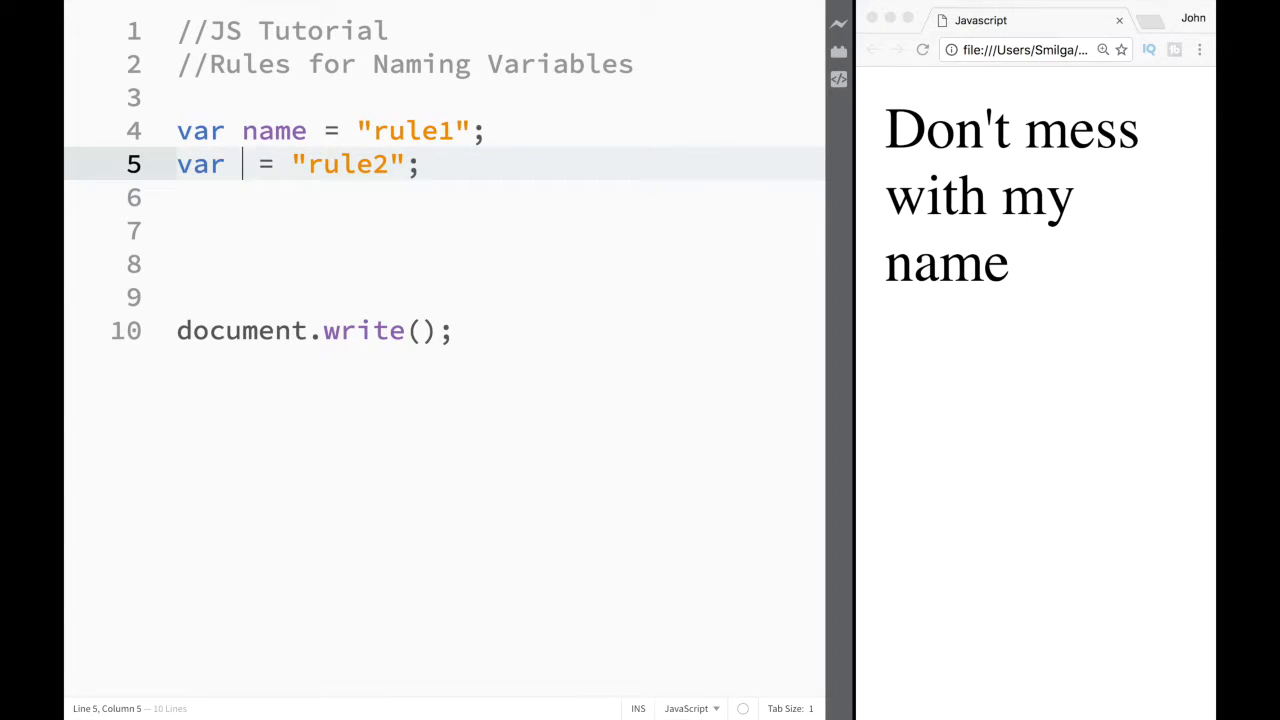
{"action": "type", "text": "va"}
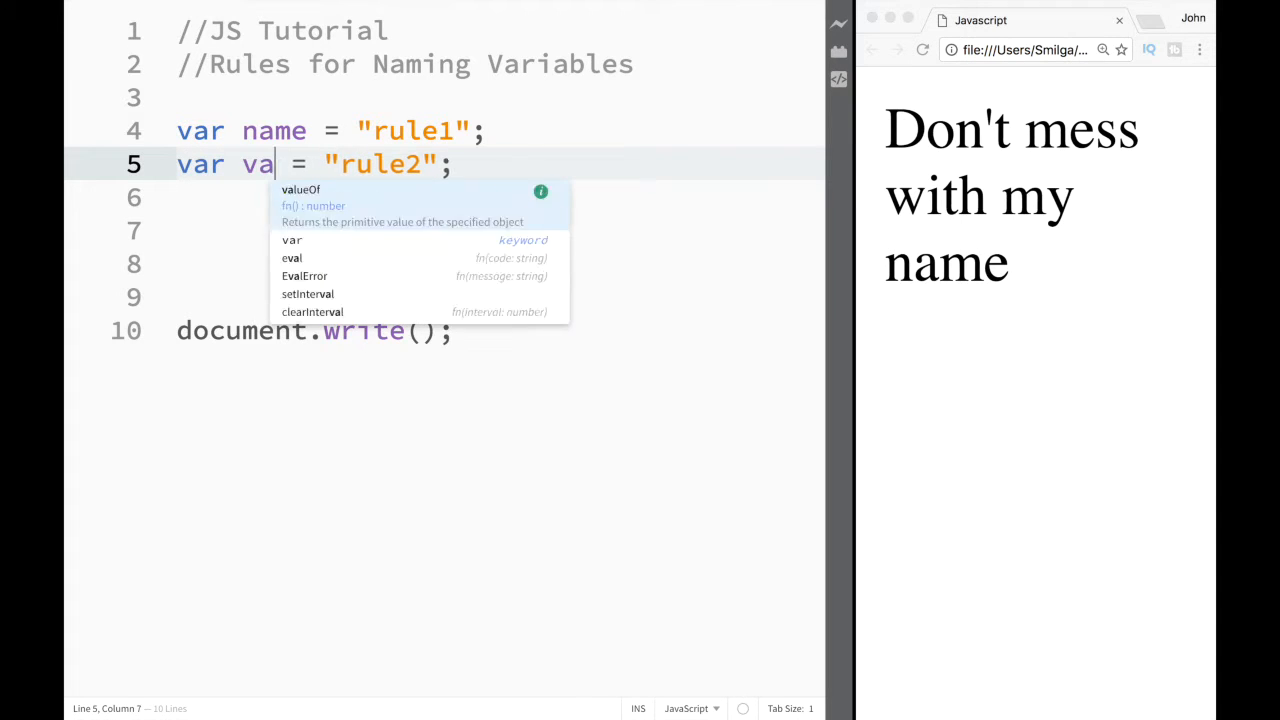
{"action": "key", "text": "Backspace"}
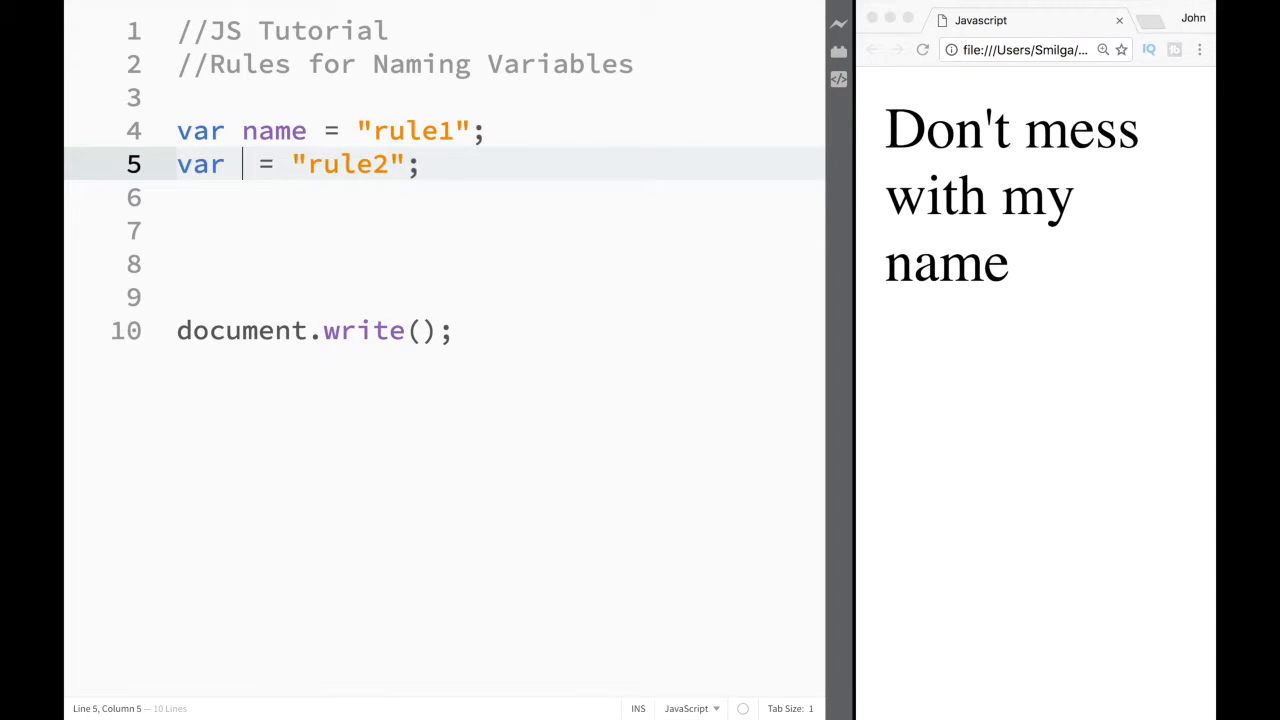
{"action": "type", "text": "alert"}
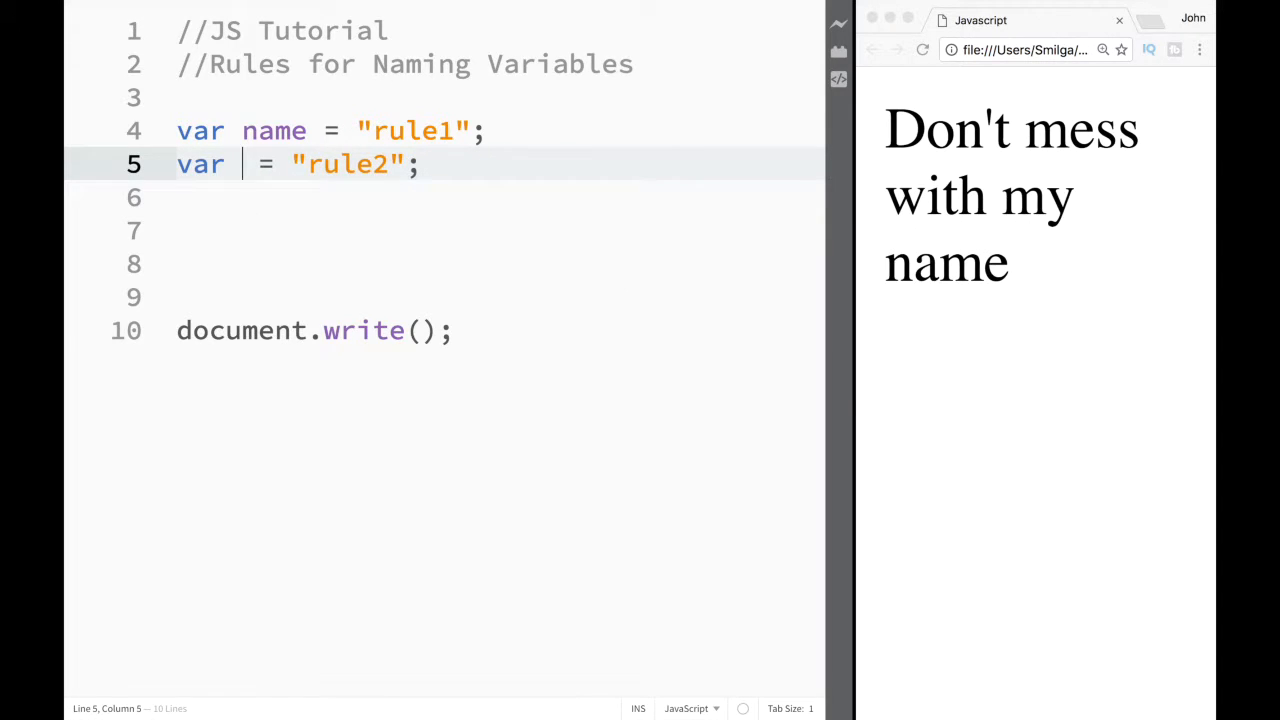
{"action": "type", "text": "name"}
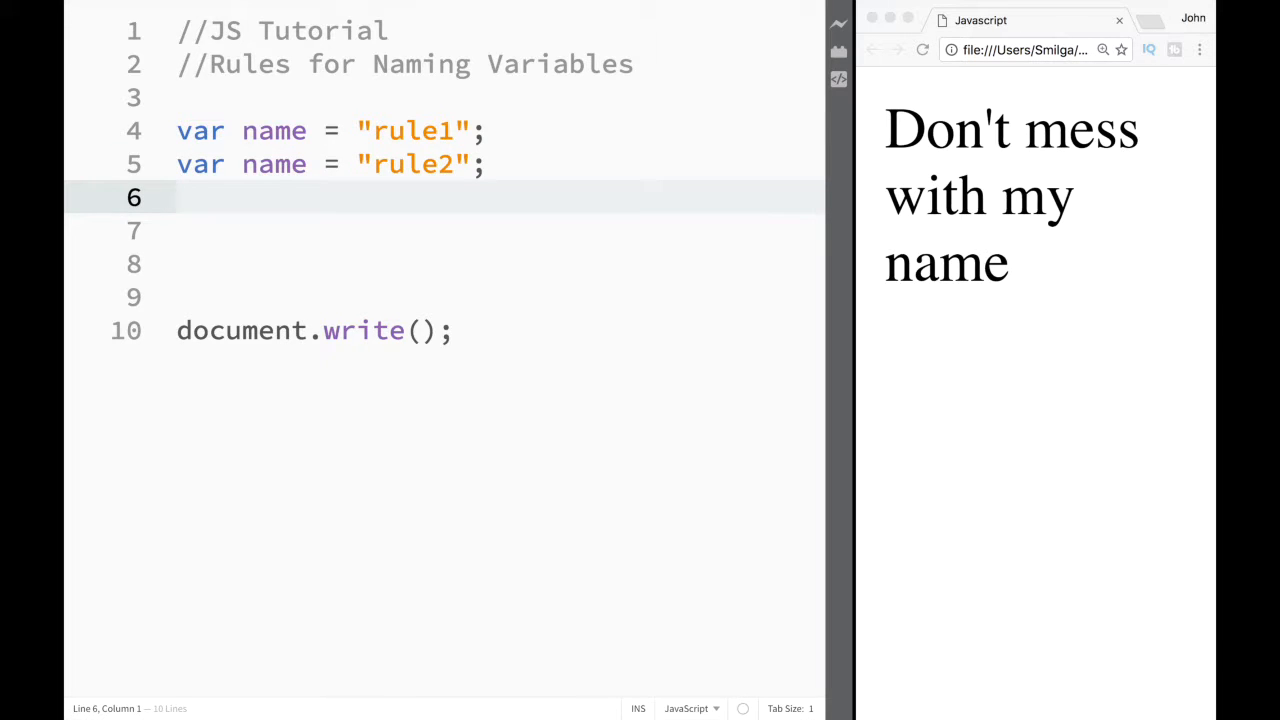
- Declare the invalid digit-first variable 3name with value "rule3" on line 6
{"action": "type", "text": "var"}
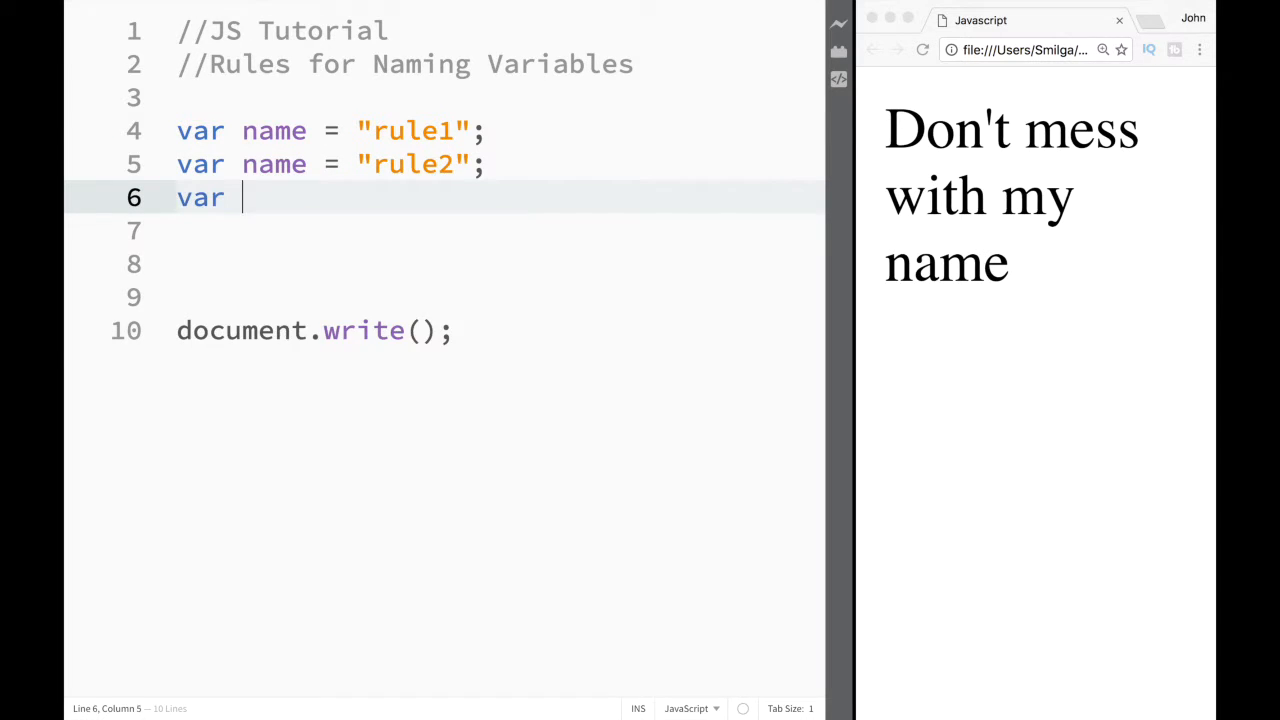
{"action": "type", "text": "name"}
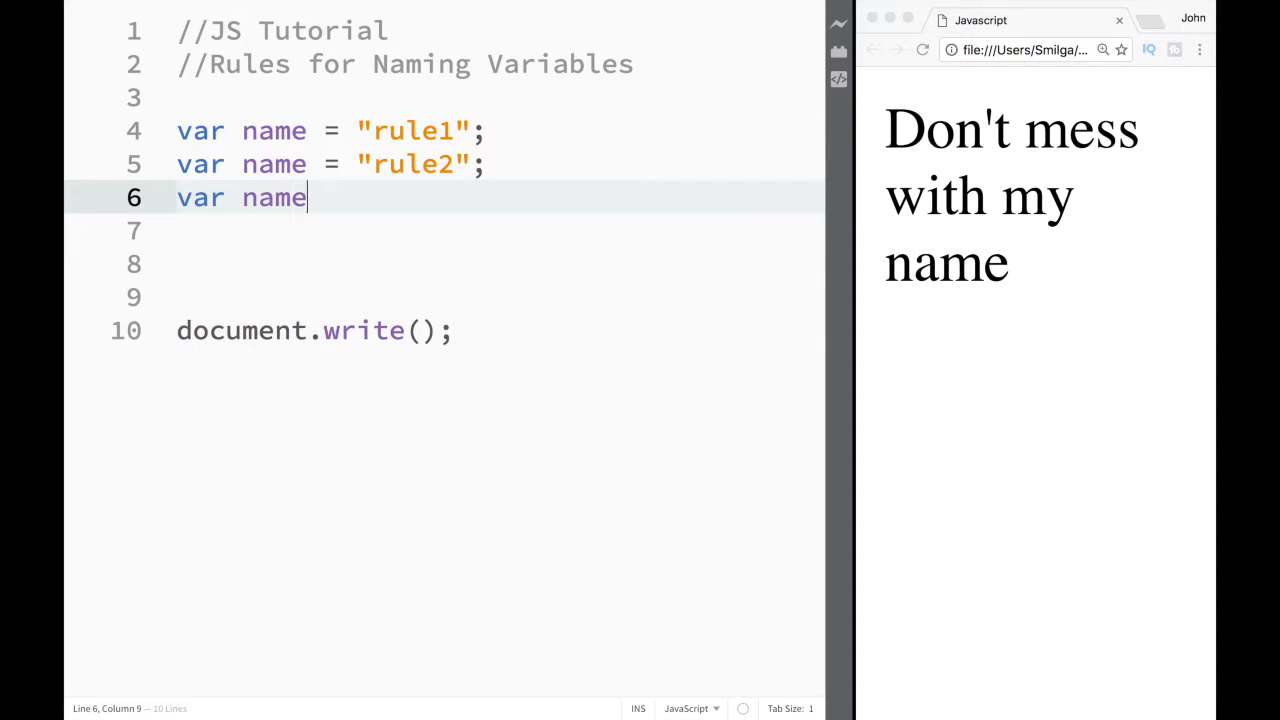
{"action": "type", "text": "= \"r\""}
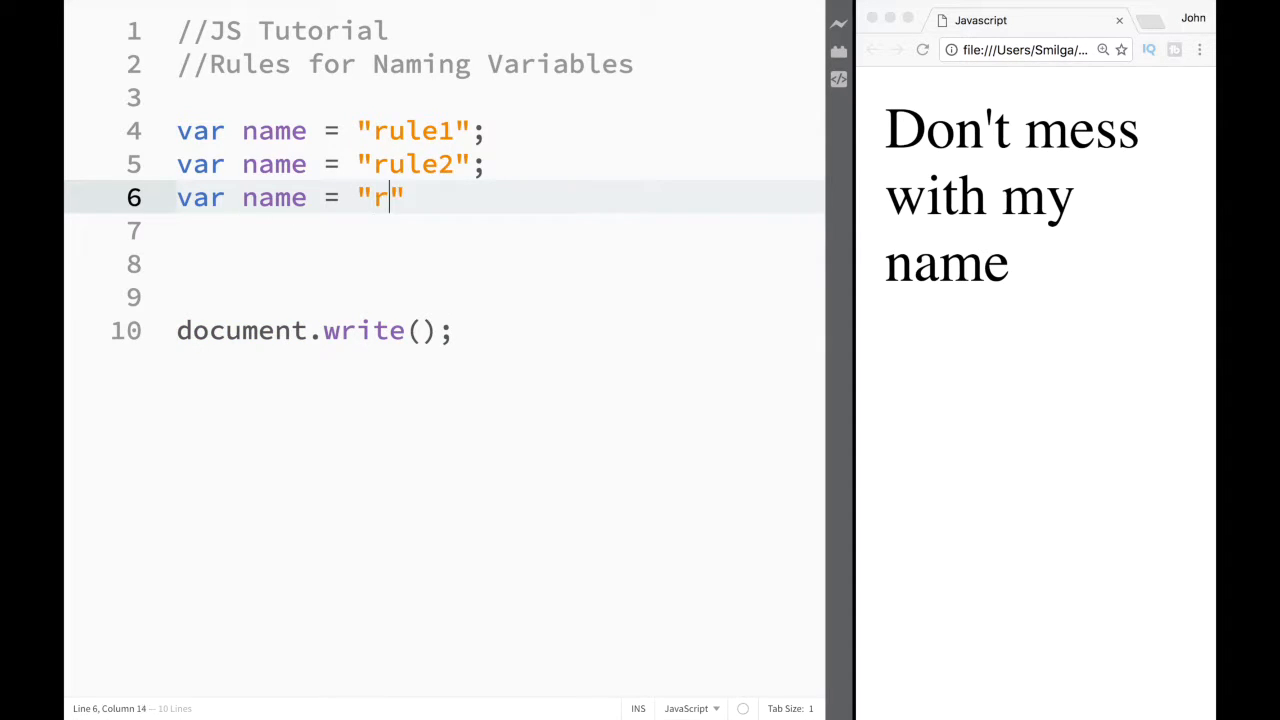
{"action": "type", "text": "ule3"}
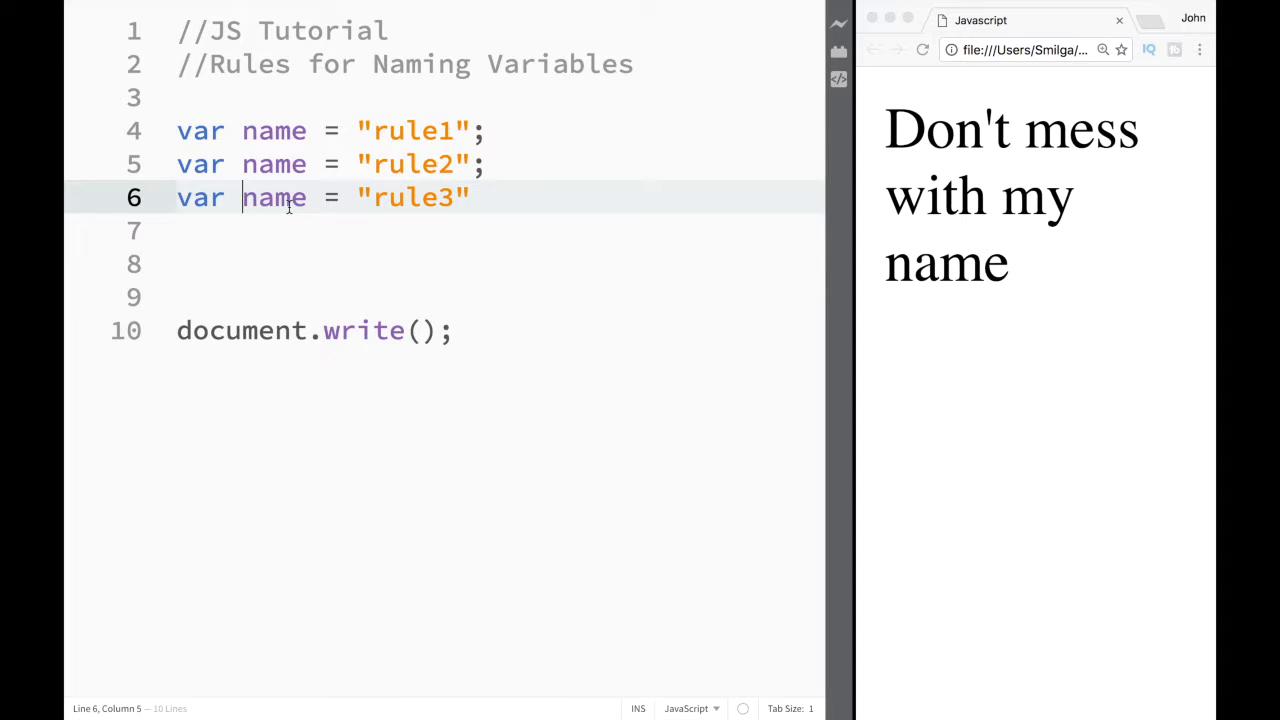
{"action": "type", "text": "3"}
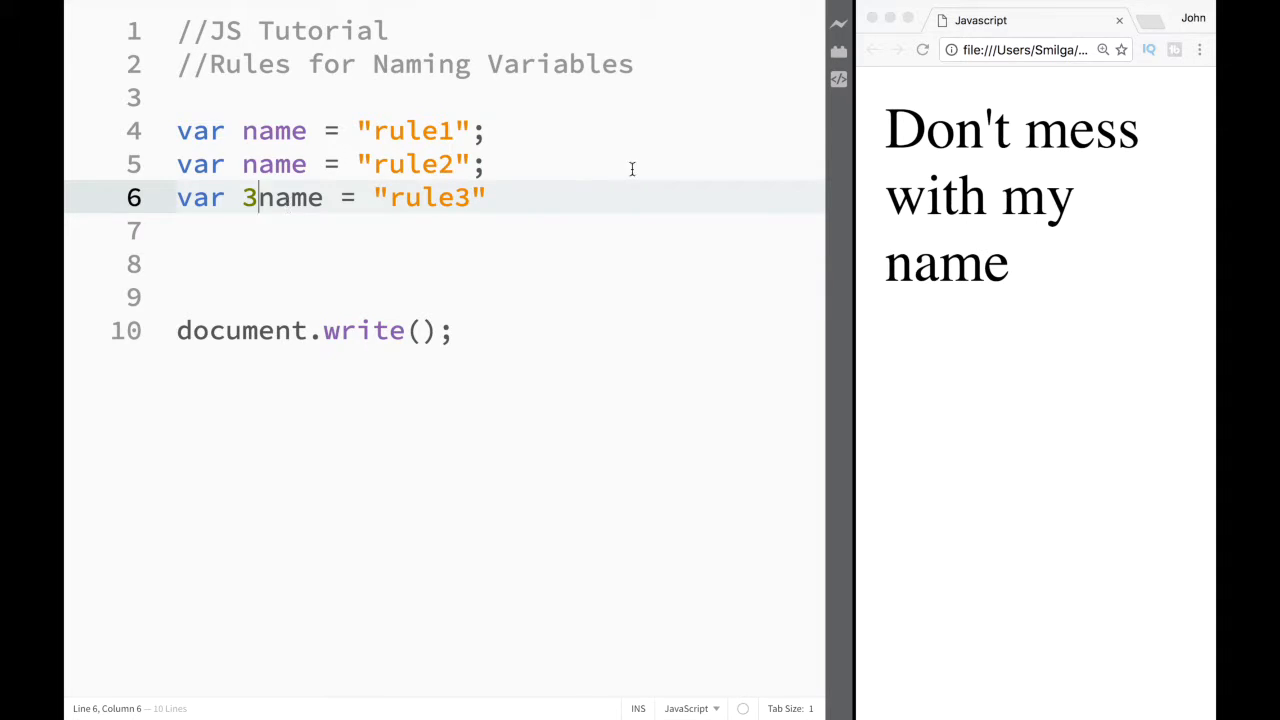
{"action": "type", "text": ";"}
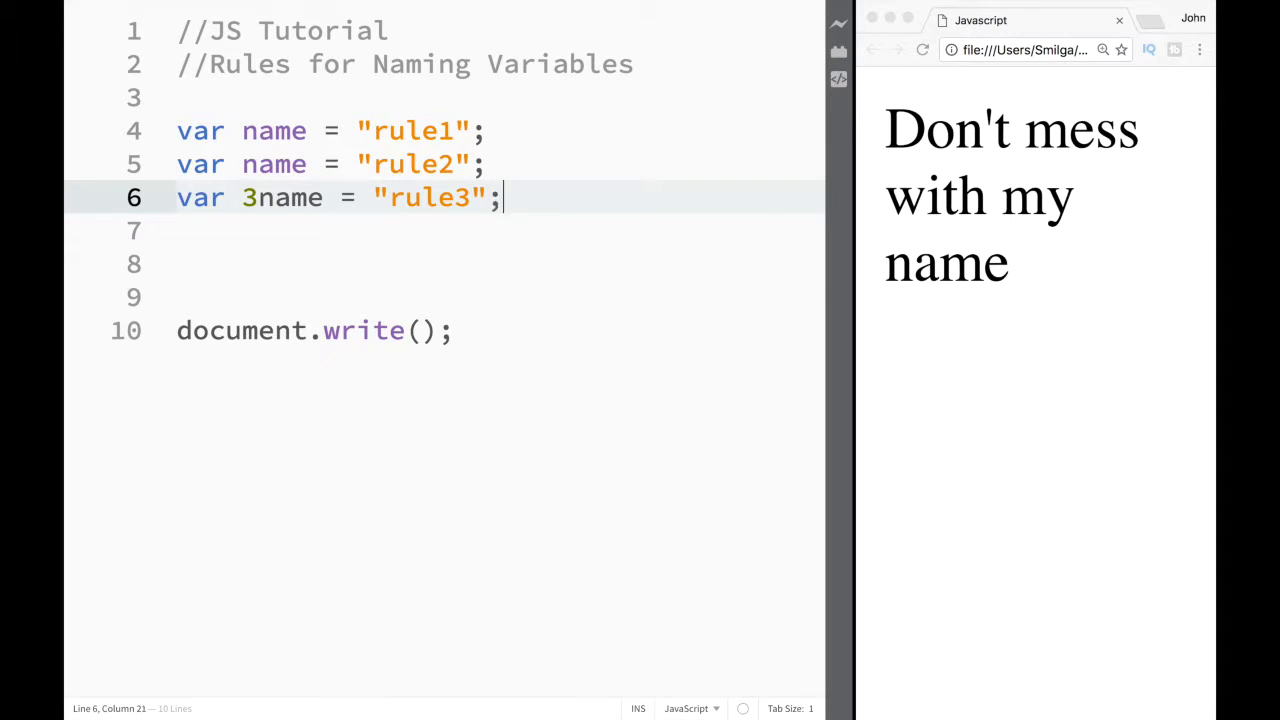
{"action": "mouse_move", "coordinate": [242, 197]}
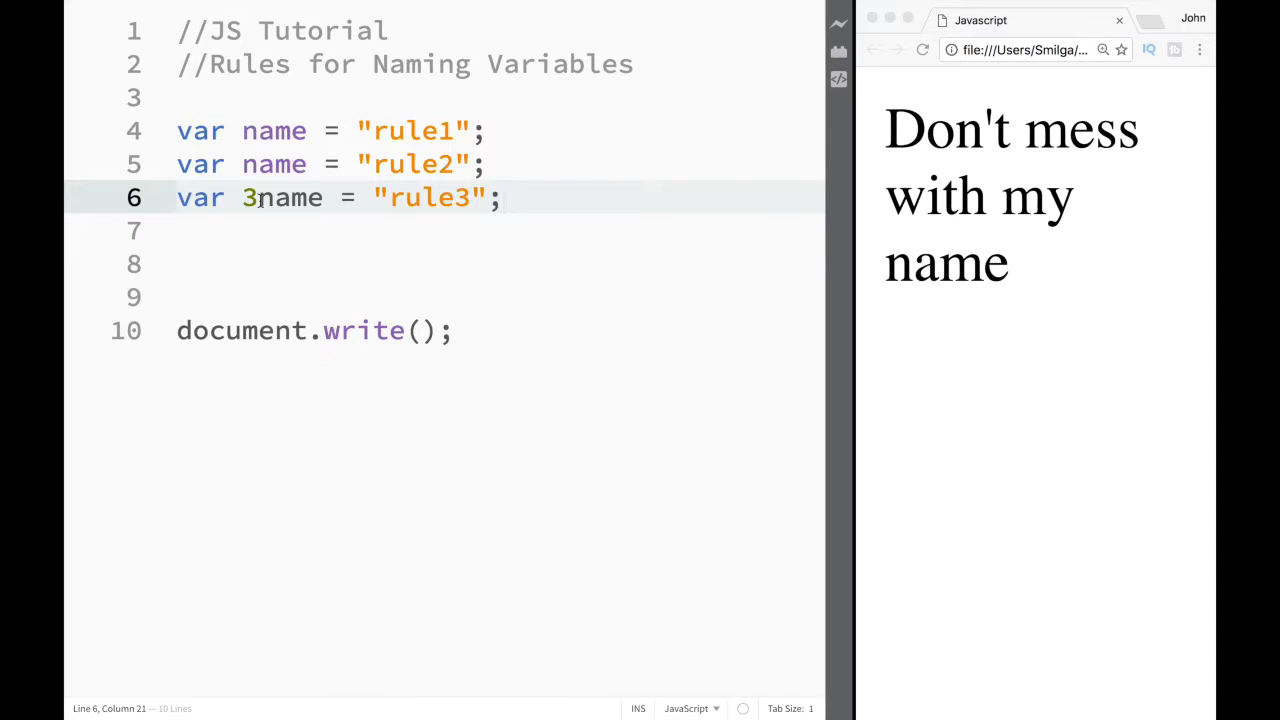
- Add blank lines and declare var Name = "rule4"; on line 8
{"action": "key", "text": "Enter"}
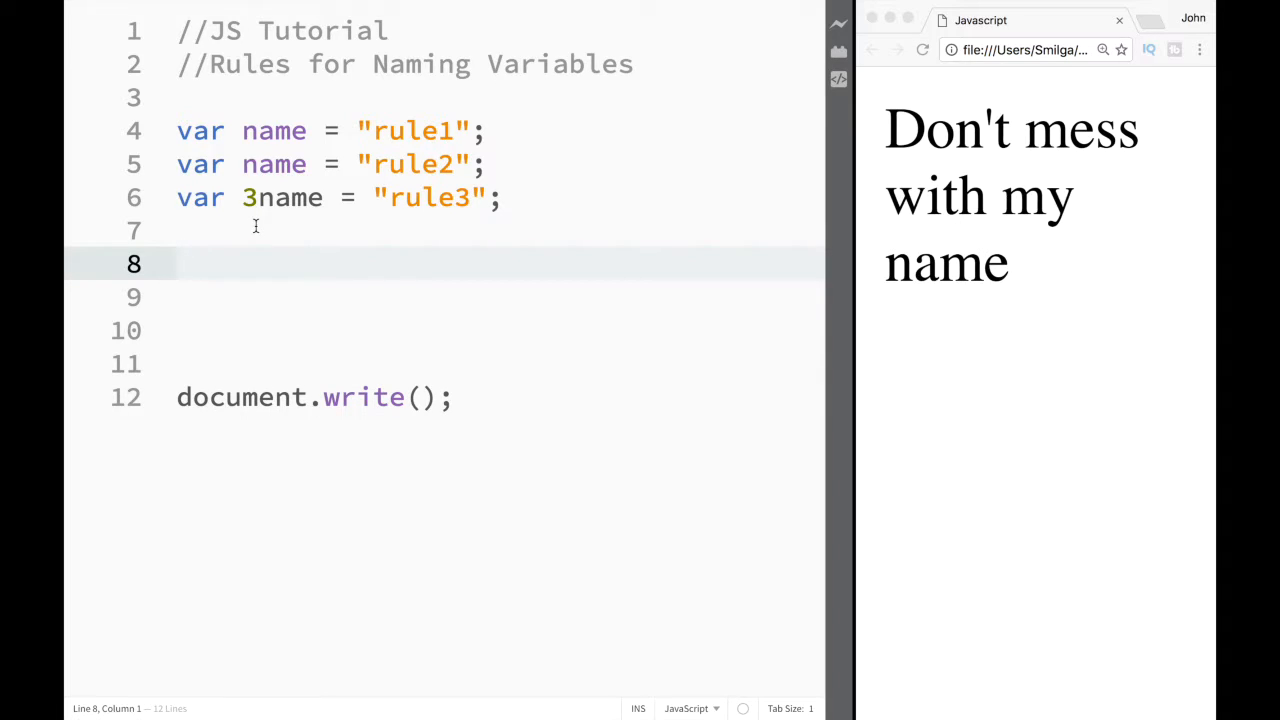
{"action": "type", "text": "var"}
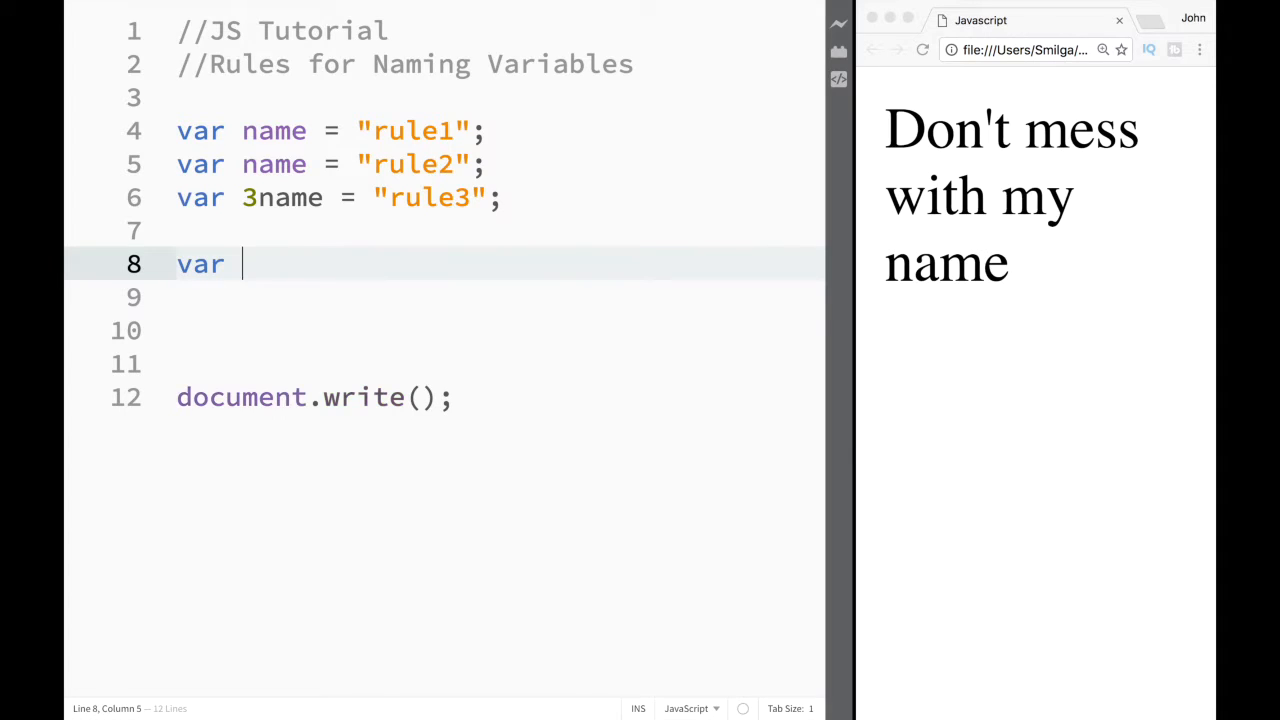
{"action": "type", "text": "Name"}
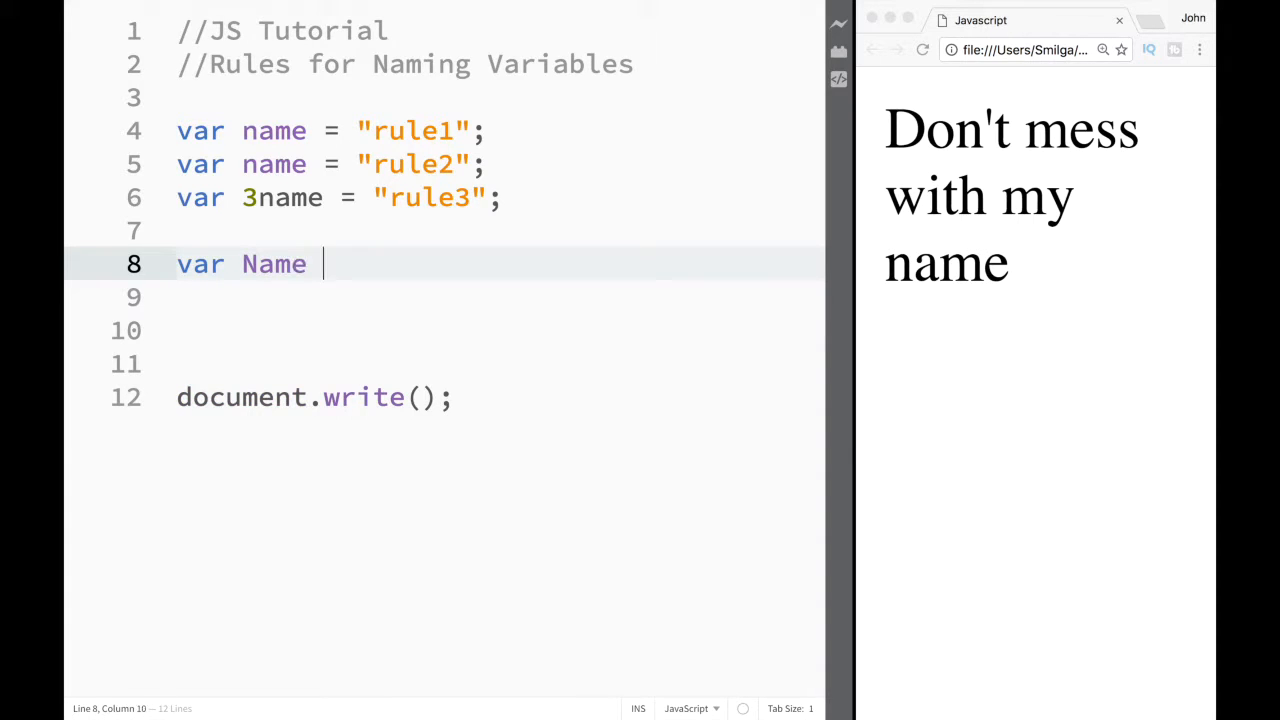
{"action": "type", "text": "= \"\""}
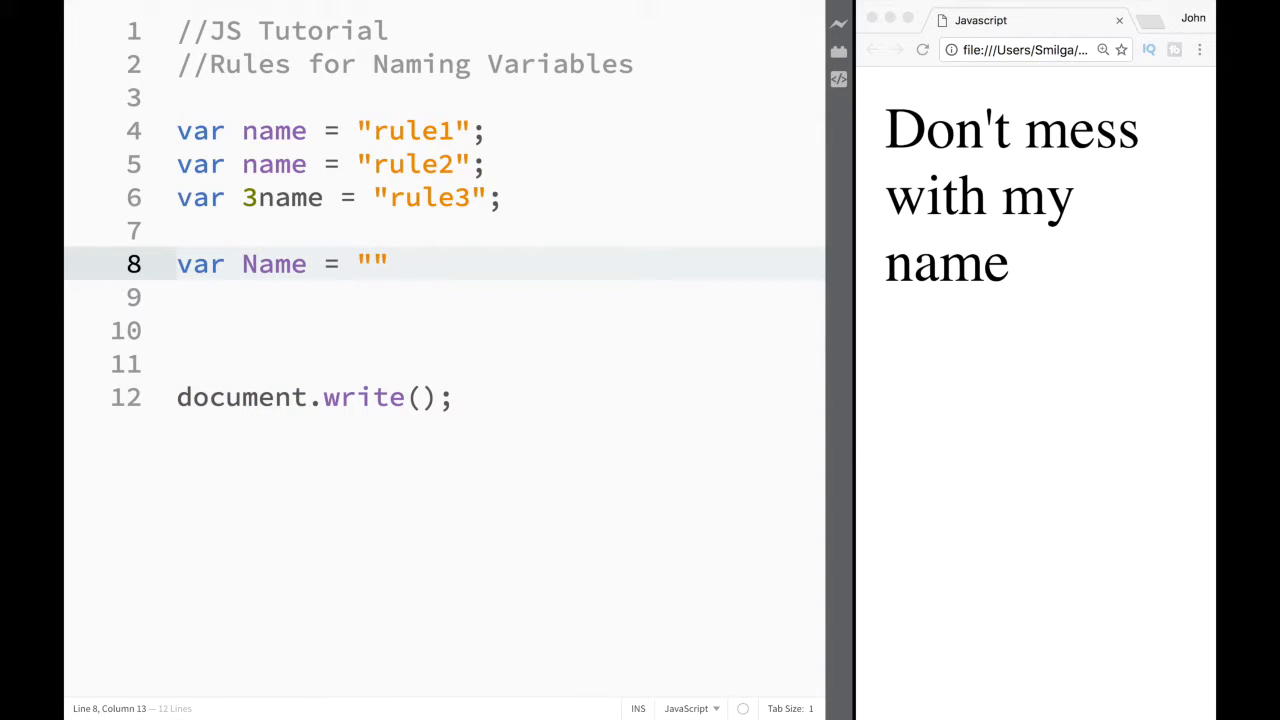
{"action": "type", "text": "rul"}
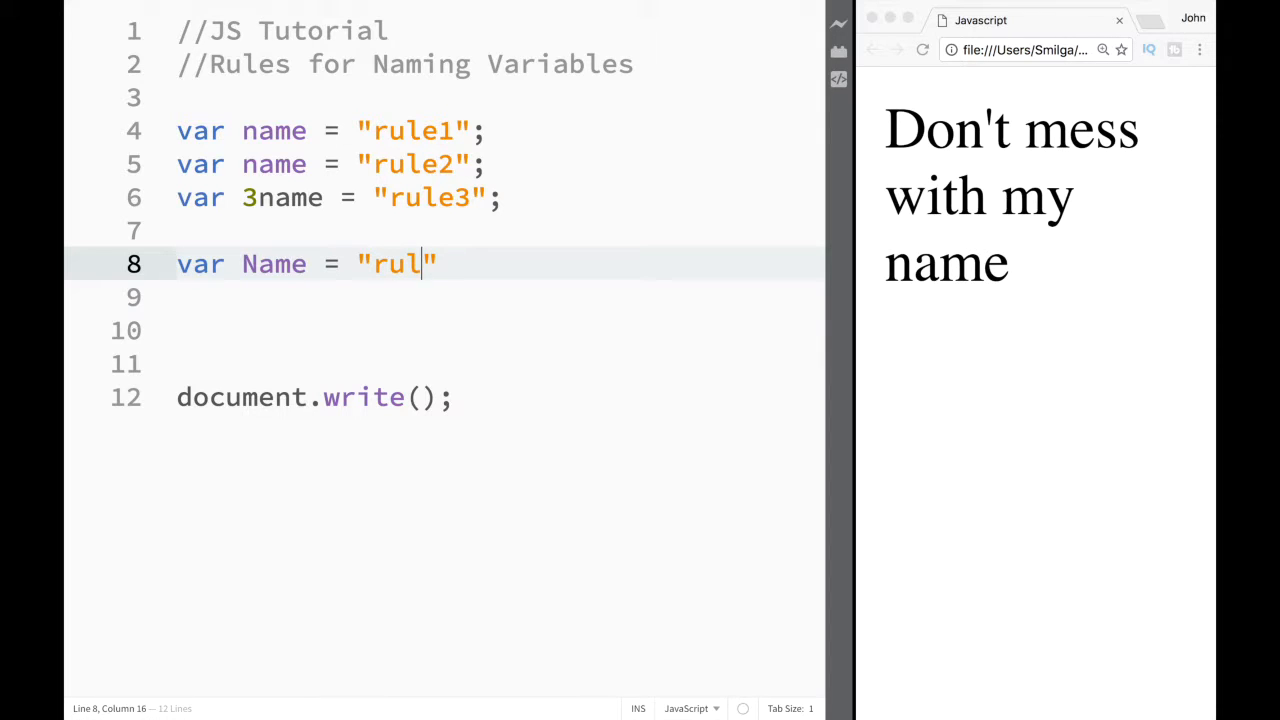
{"action": "type", "text": "3"}
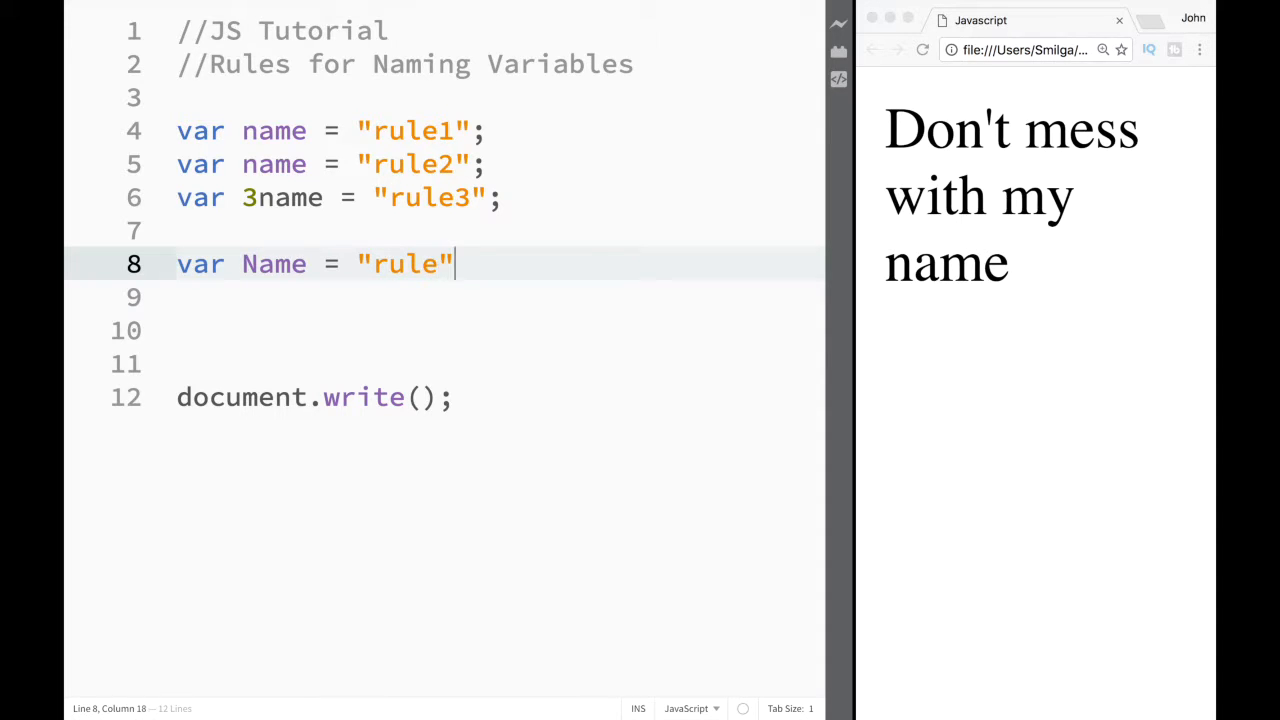
{"action": "type", "text": "4\";"}
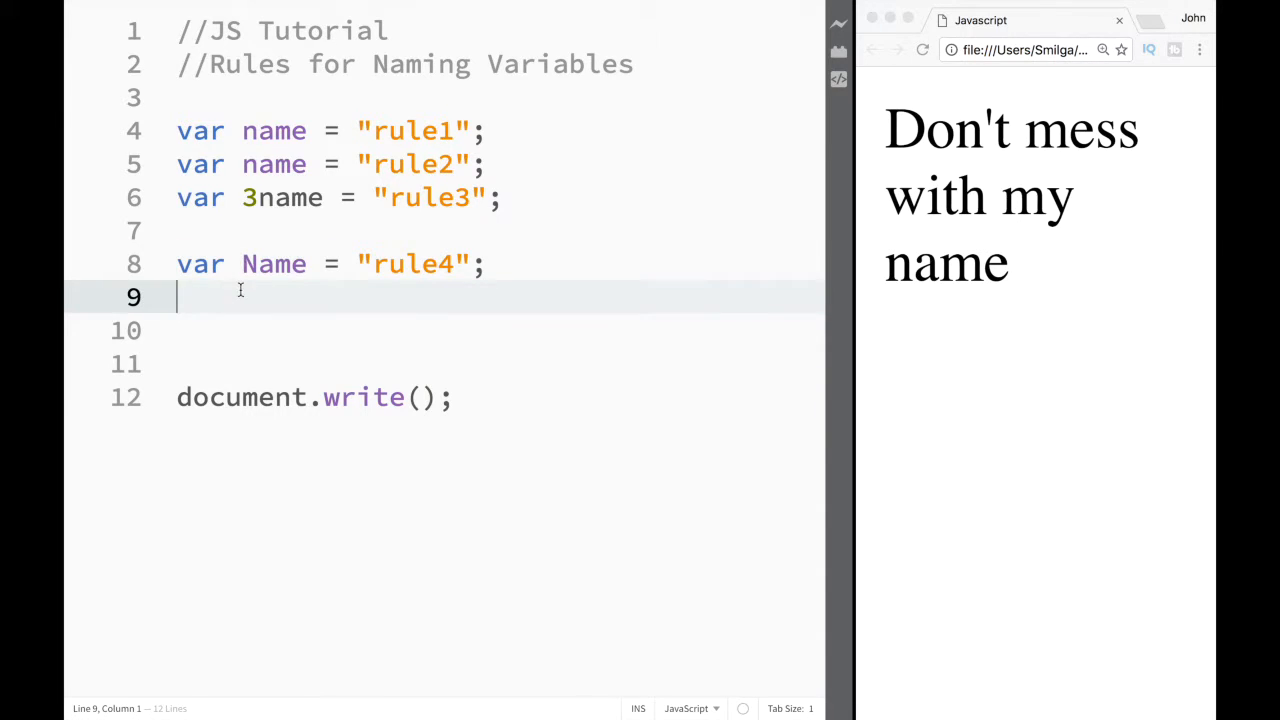
- Pass Name to document.write, fix 3name on line 6, and reload the preview
{"action": "double_click", "coordinate": [273, 264]}
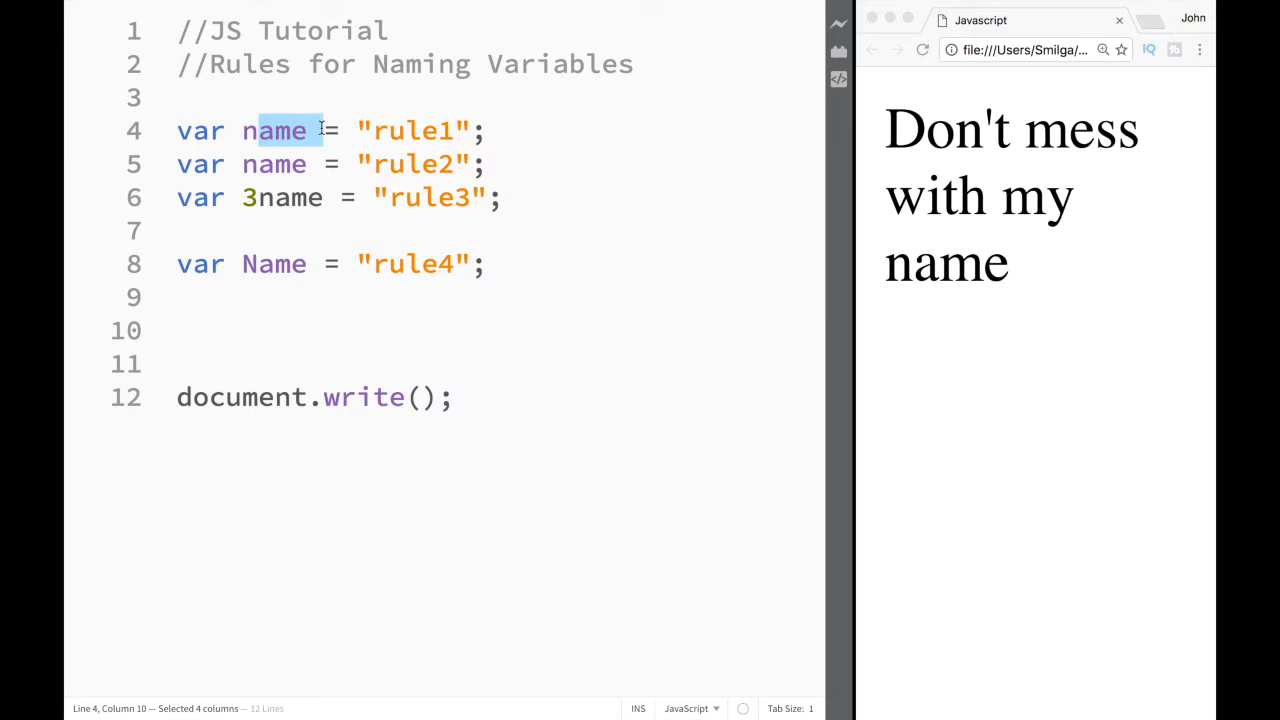
{"action": "left_click", "coordinate": [440, 397]}
{"action": "type", "text": "Name"}
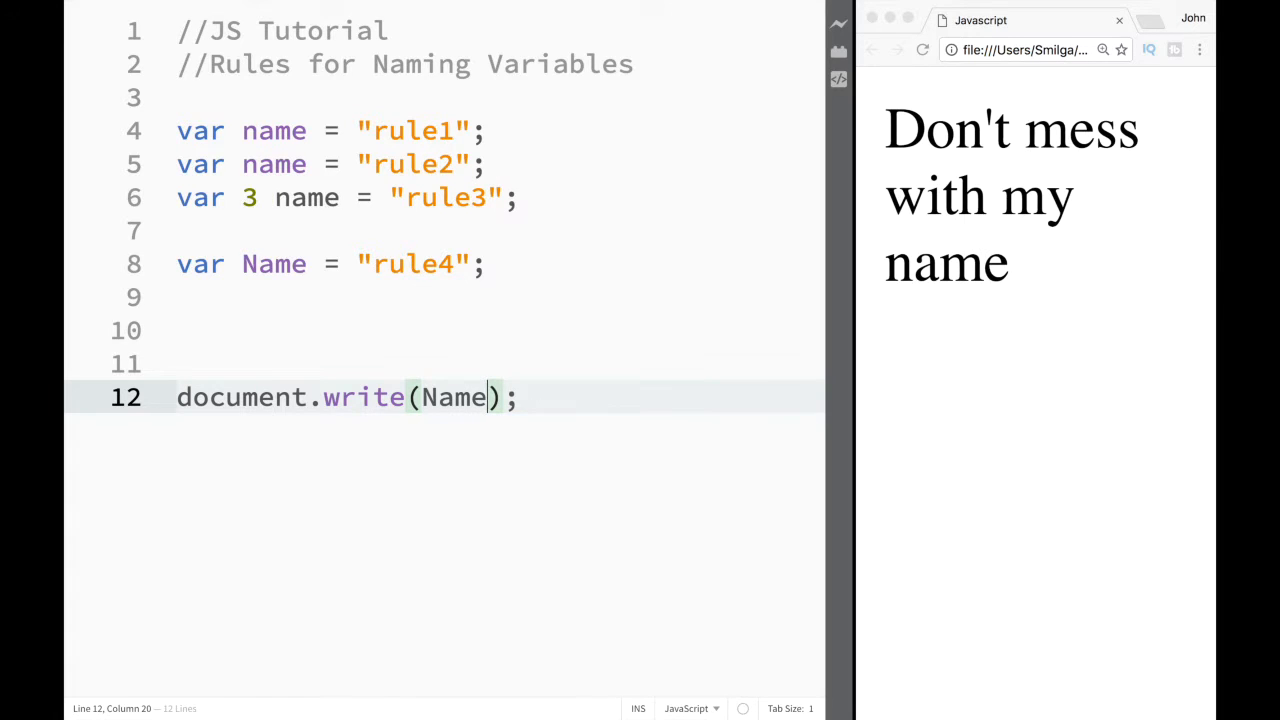
{"action": "left_click", "coordinate": [922, 50]}
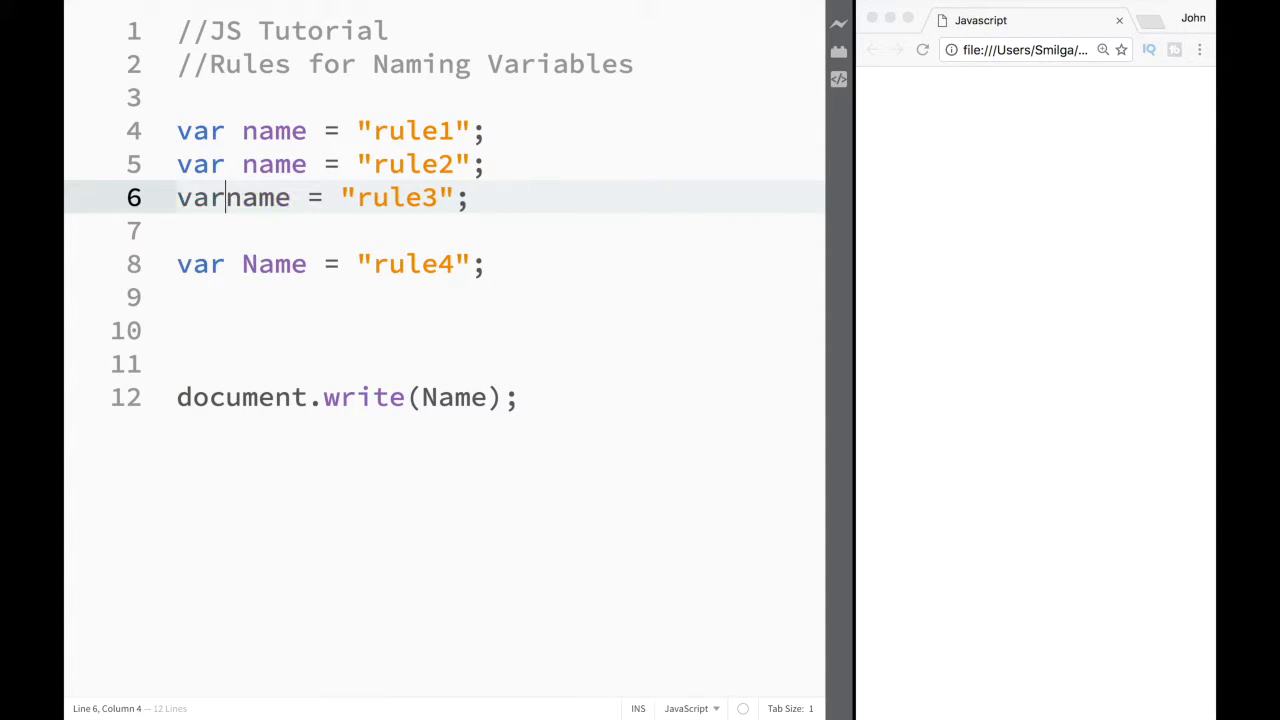
{"action": "key", "text": "space"}
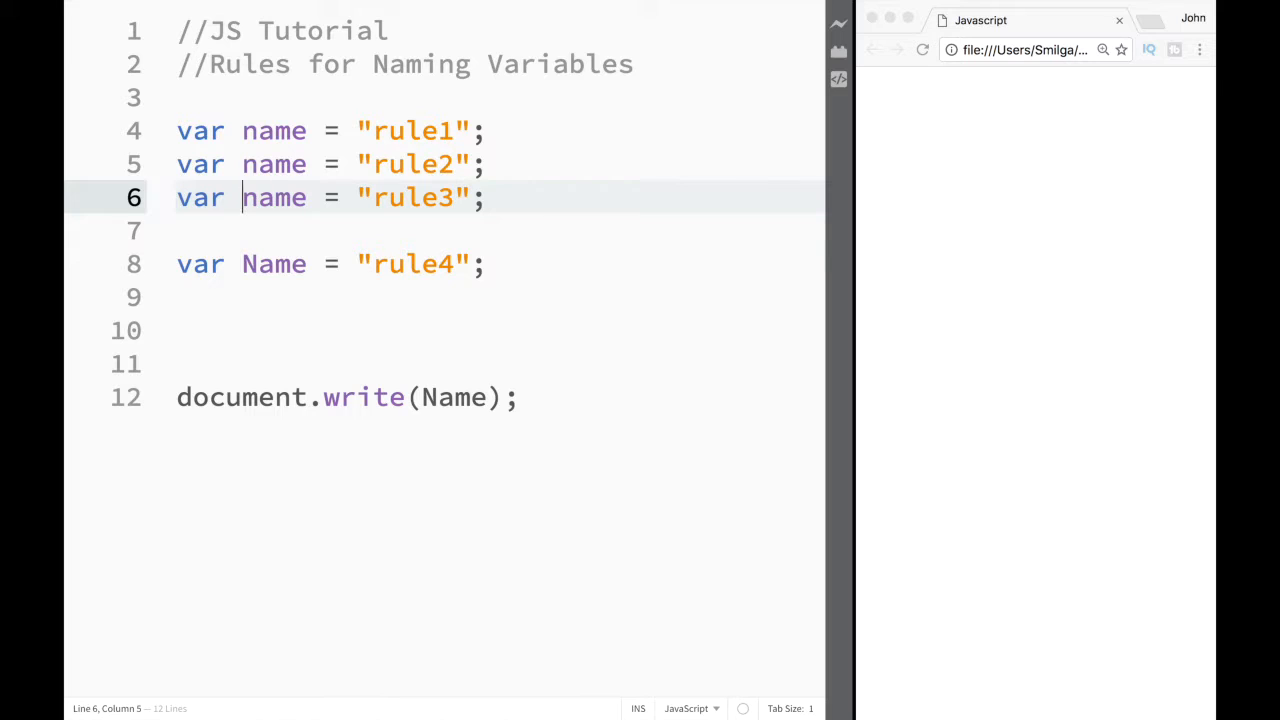
{"action": "left_click", "coordinate": [922, 50]}
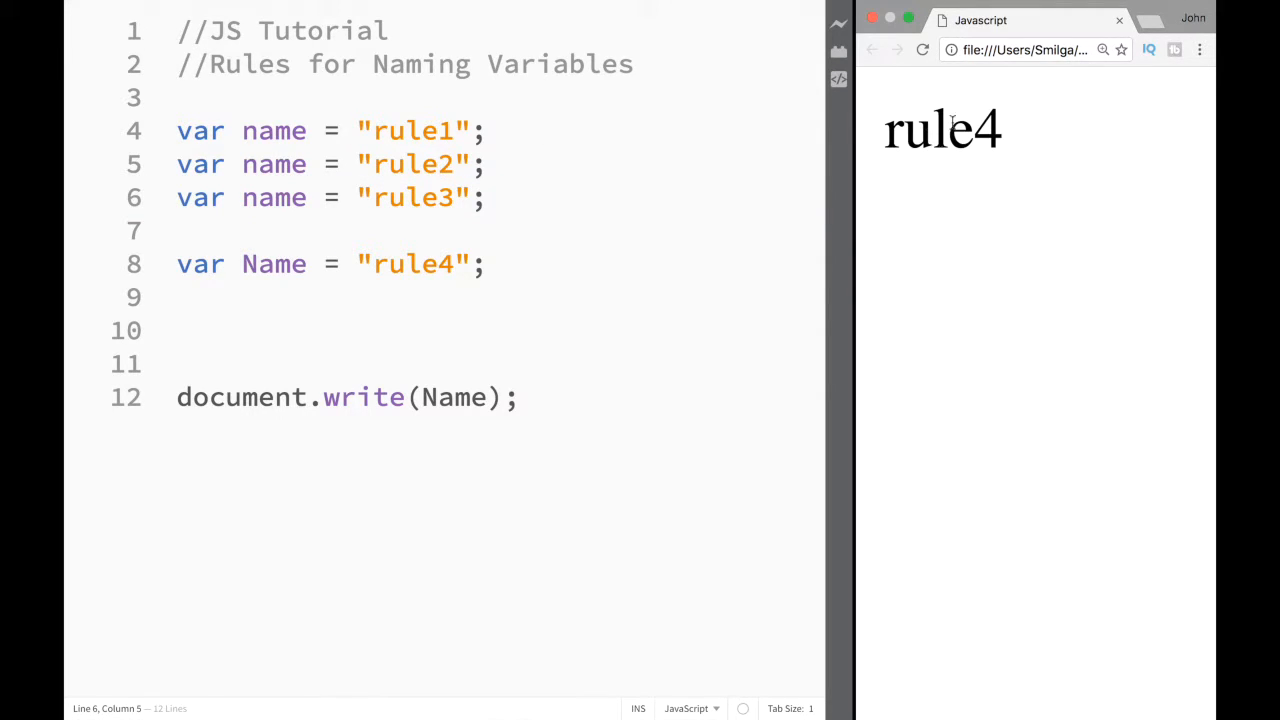
- Change the document.write argument to name and reload to show rule3
{"action": "double_click", "coordinate": [452, 397]}
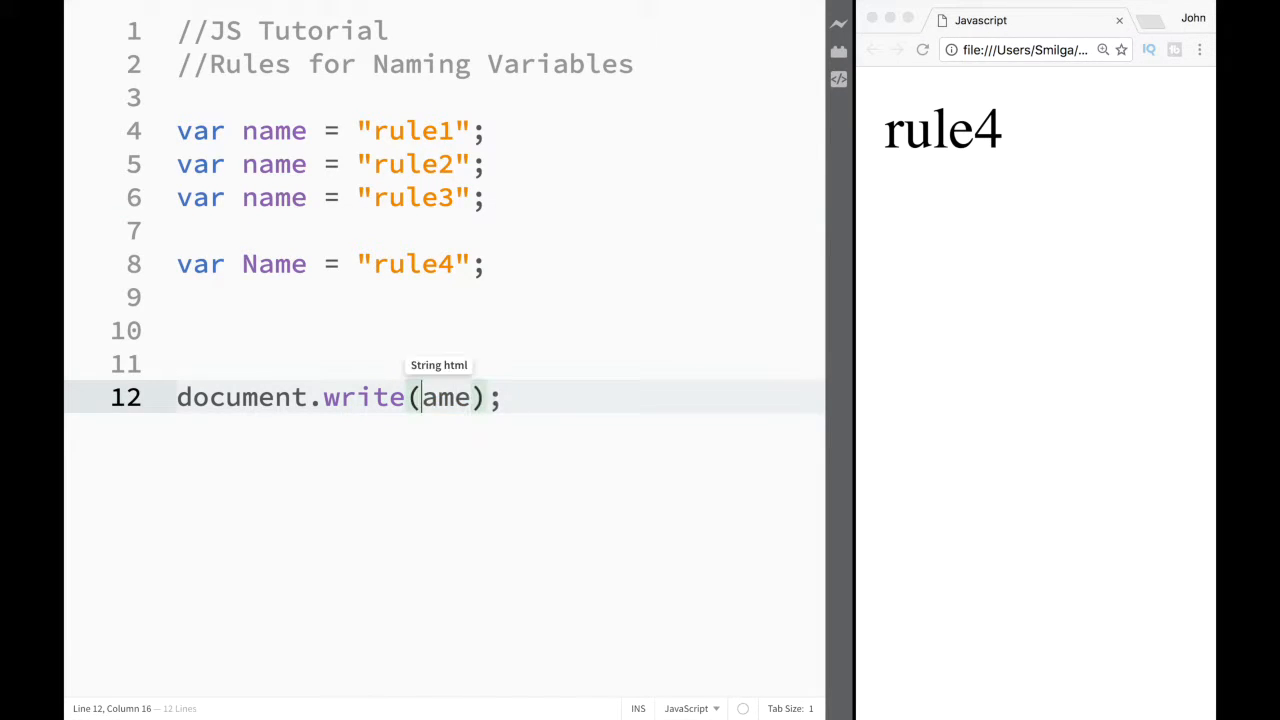
{"action": "type", "text": "n"}
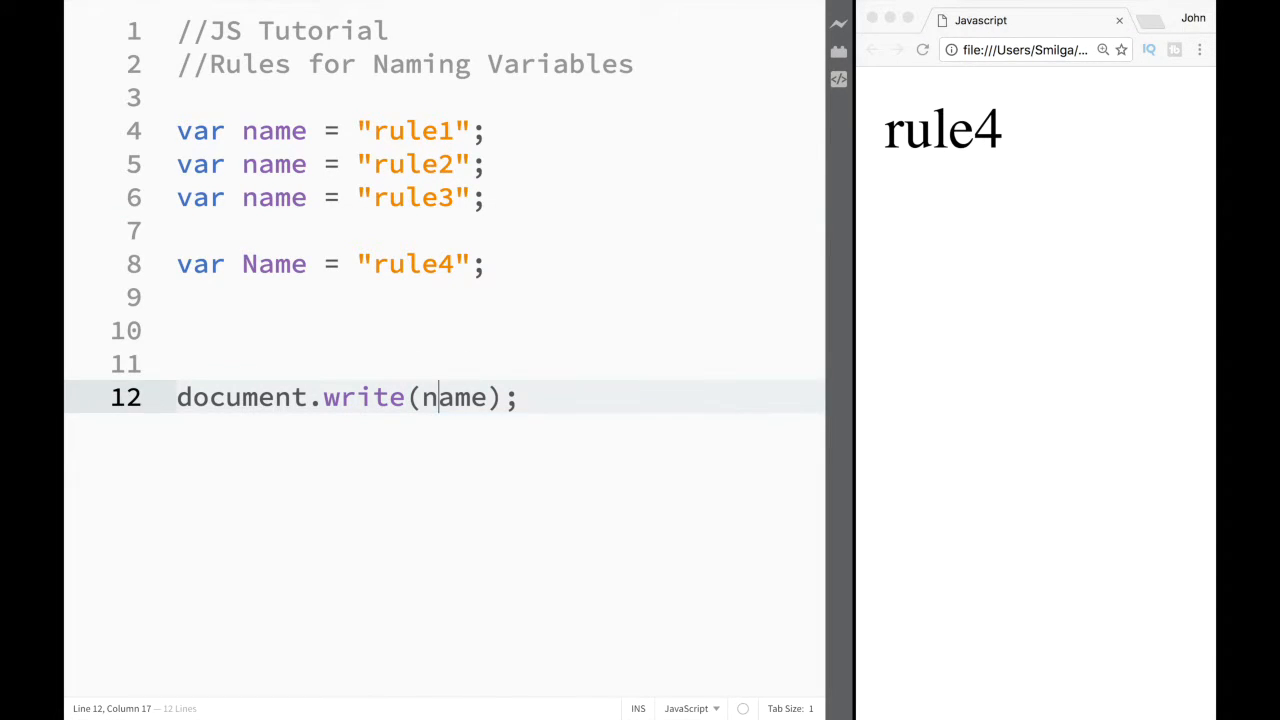
{"action": "left_click", "coordinate": [922, 50]}
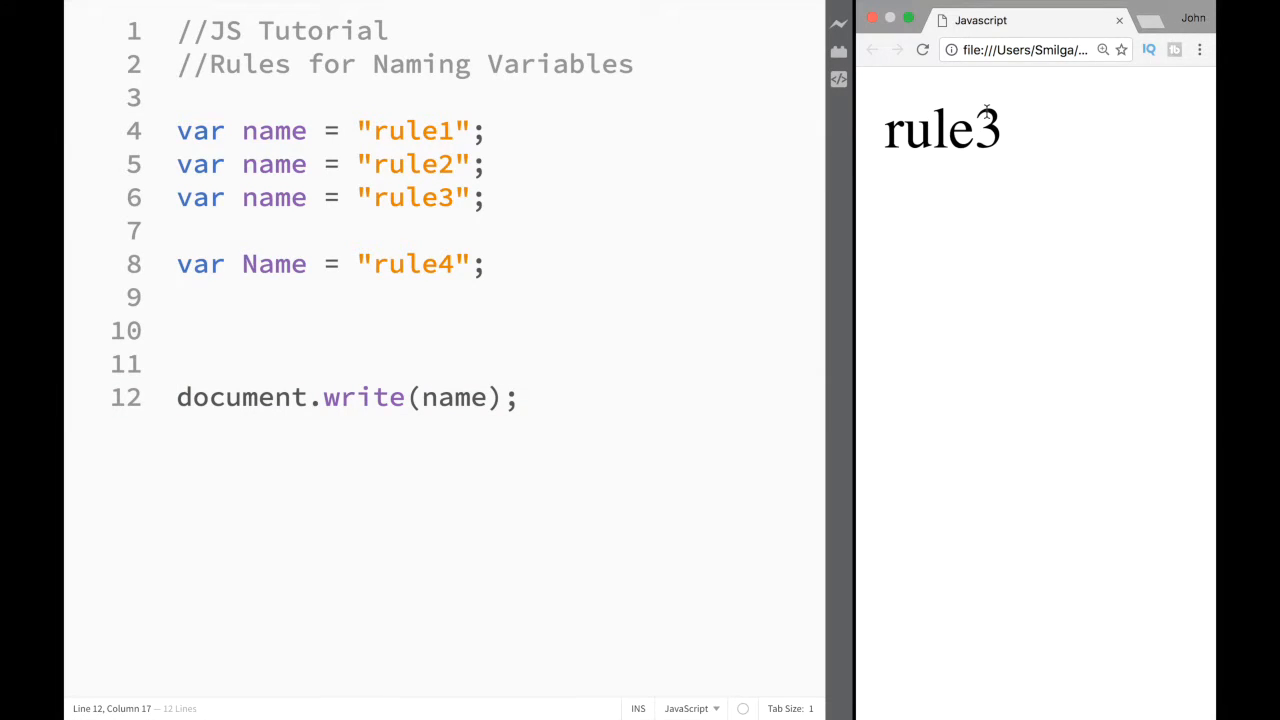
{"action": "mouse_move", "coordinate": [412, 169]}
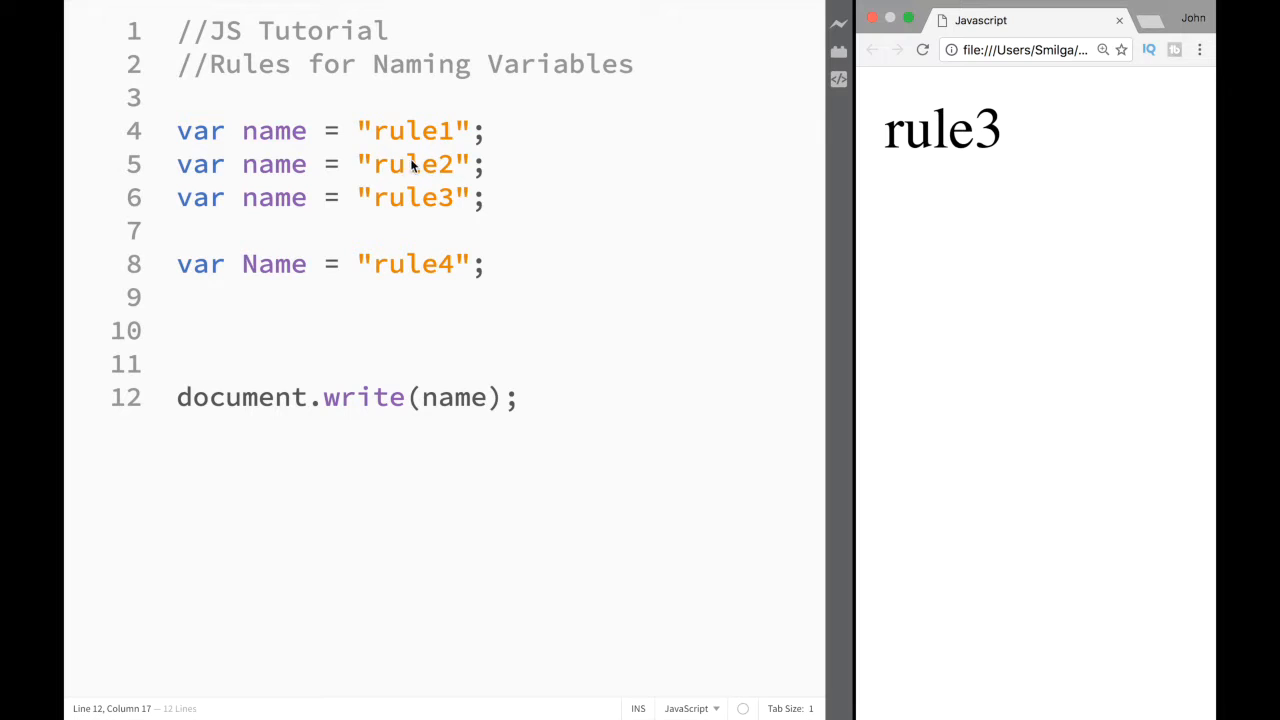
{"action": "mouse_move", "coordinate": [221, 209]}
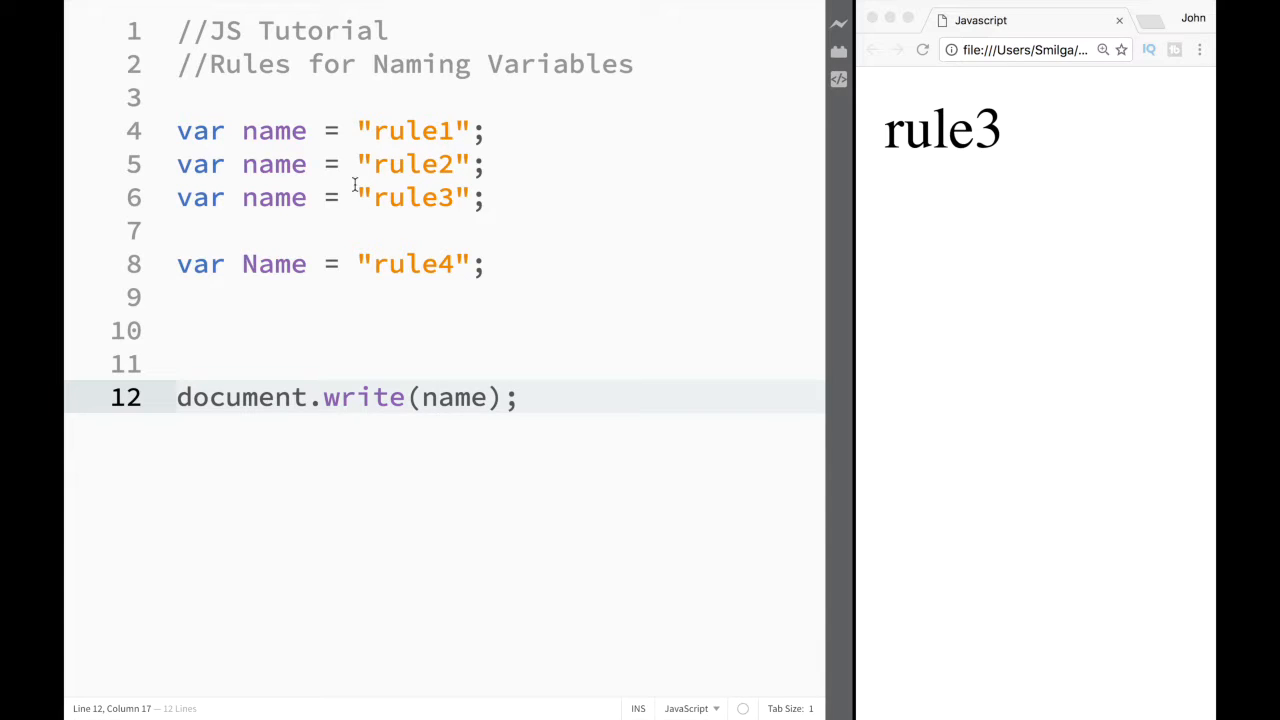
{"action": "mouse_move", "coordinate": [398, 197]}
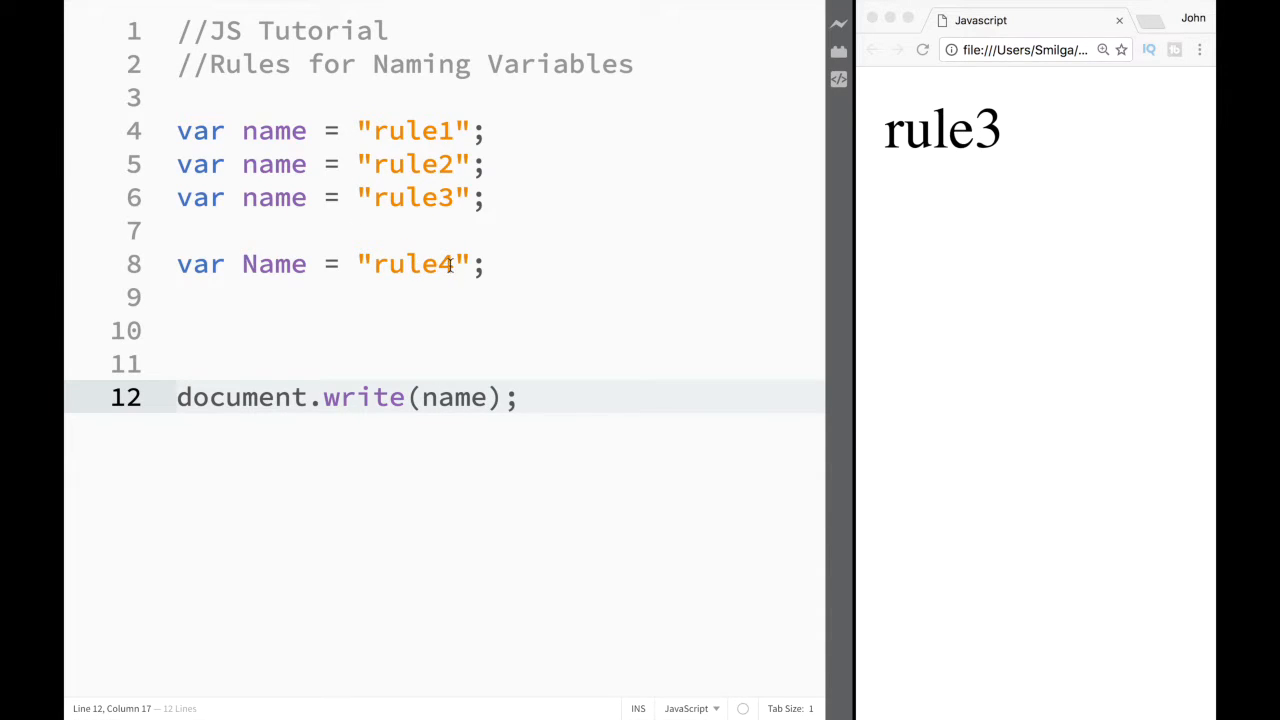
{"action": "mouse_move", "coordinate": [881, 168]}
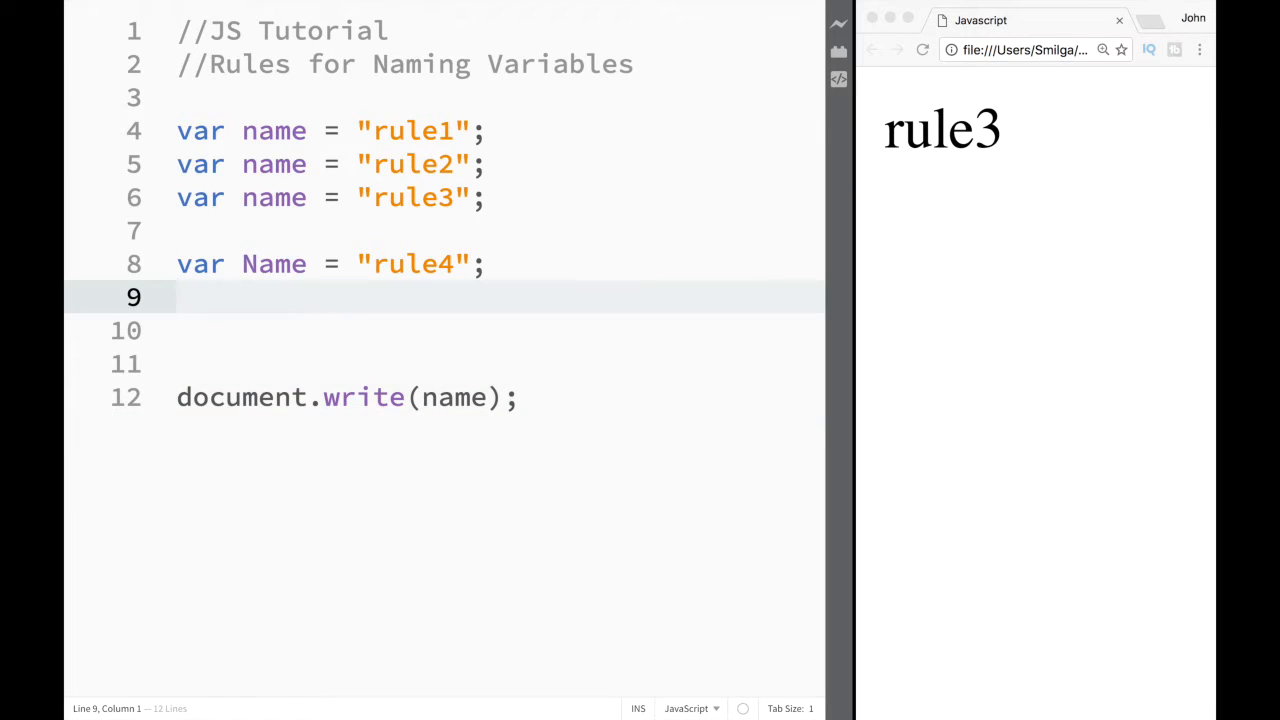
- Declare var _name = "rule5"; on line 9
{"action": "type", "text": "var"}
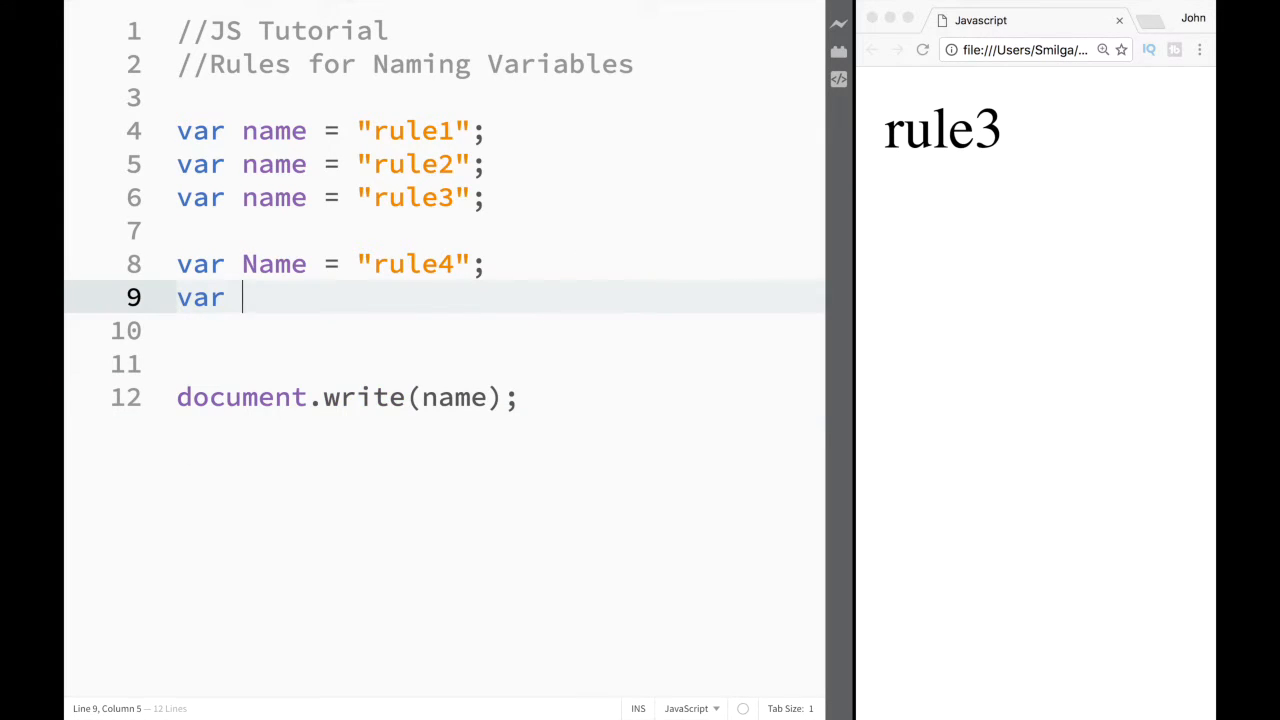
{"action": "type", "text": "_name"}
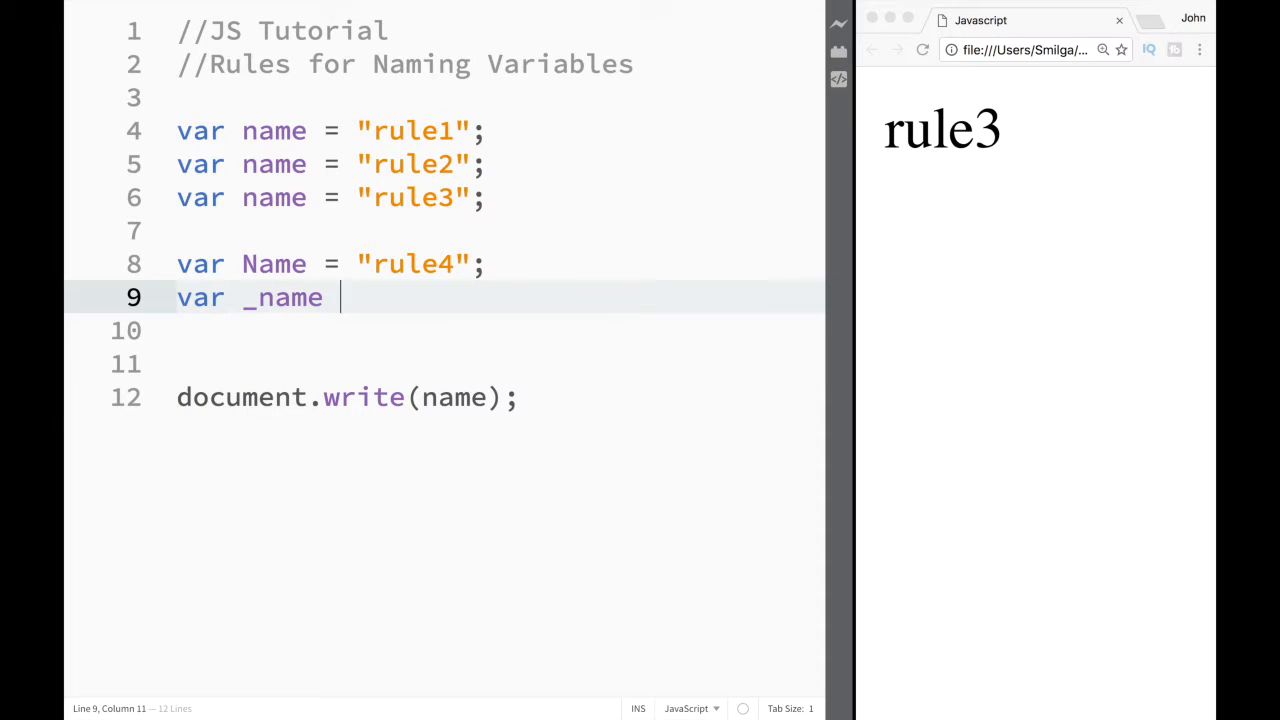
{"action": "type", "text": "= \"rule\""}
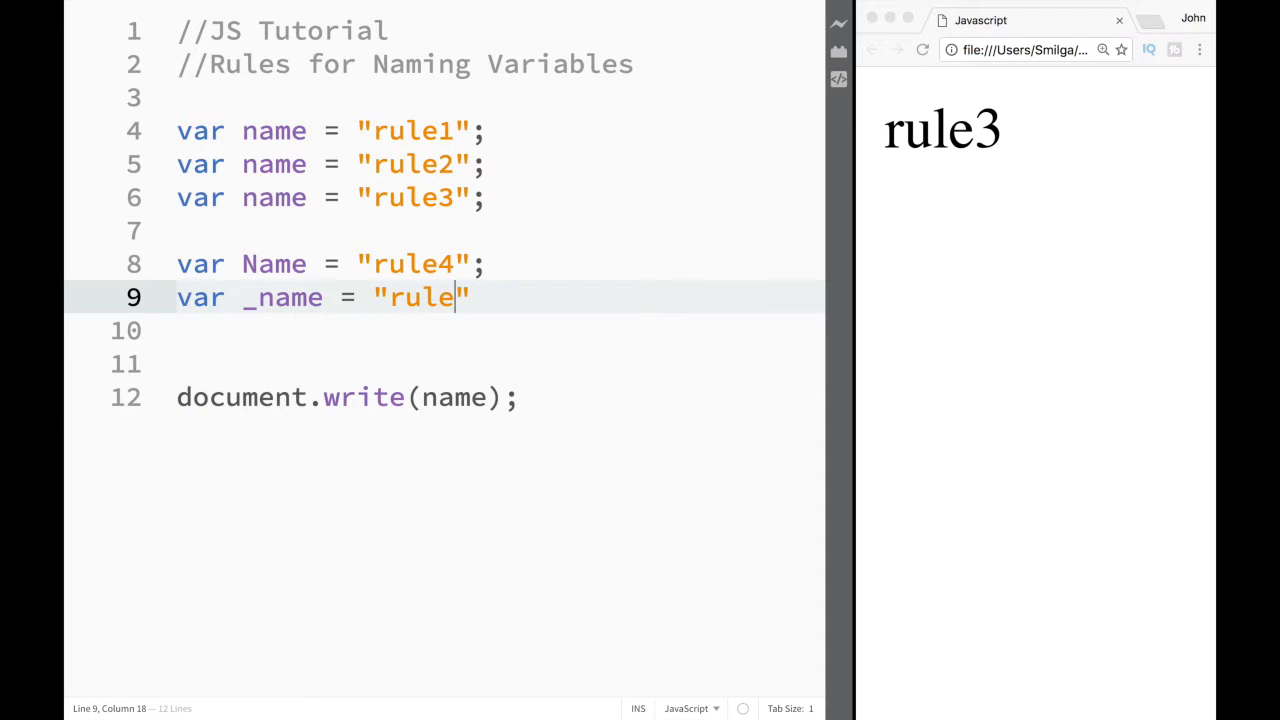
{"action": "type", "text": "5"}
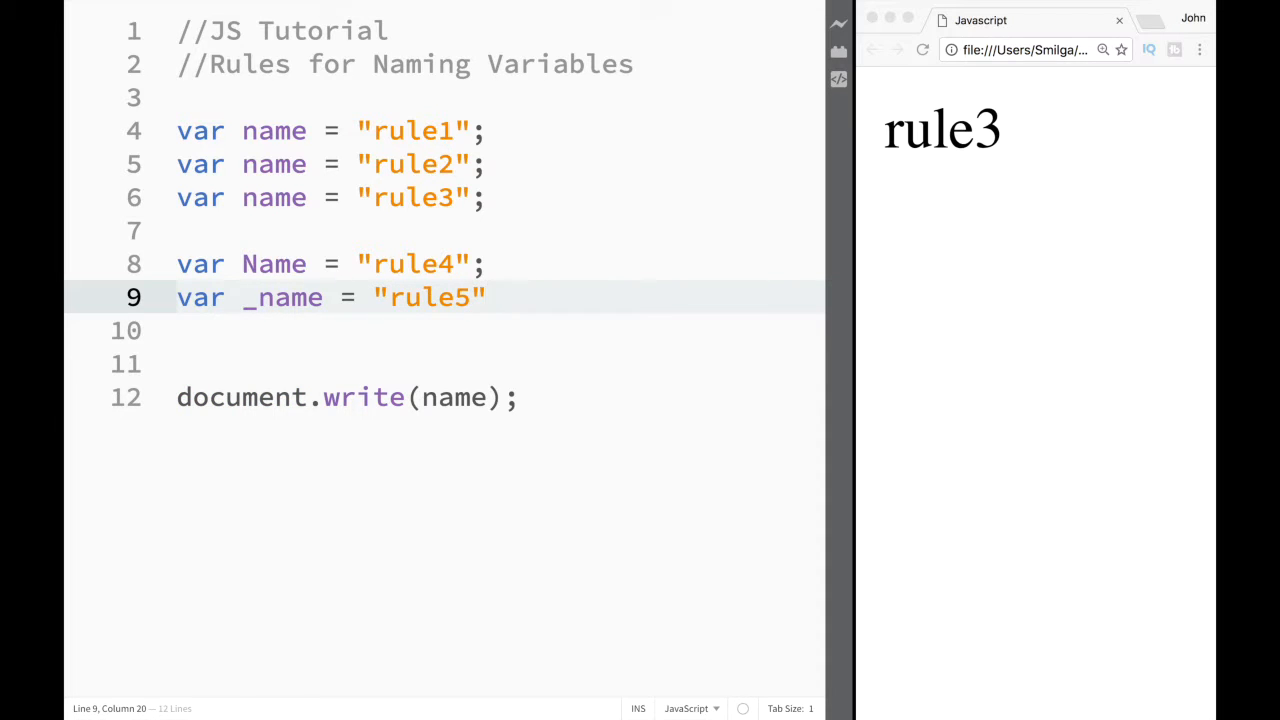
{"action": "type", "text": ";"}
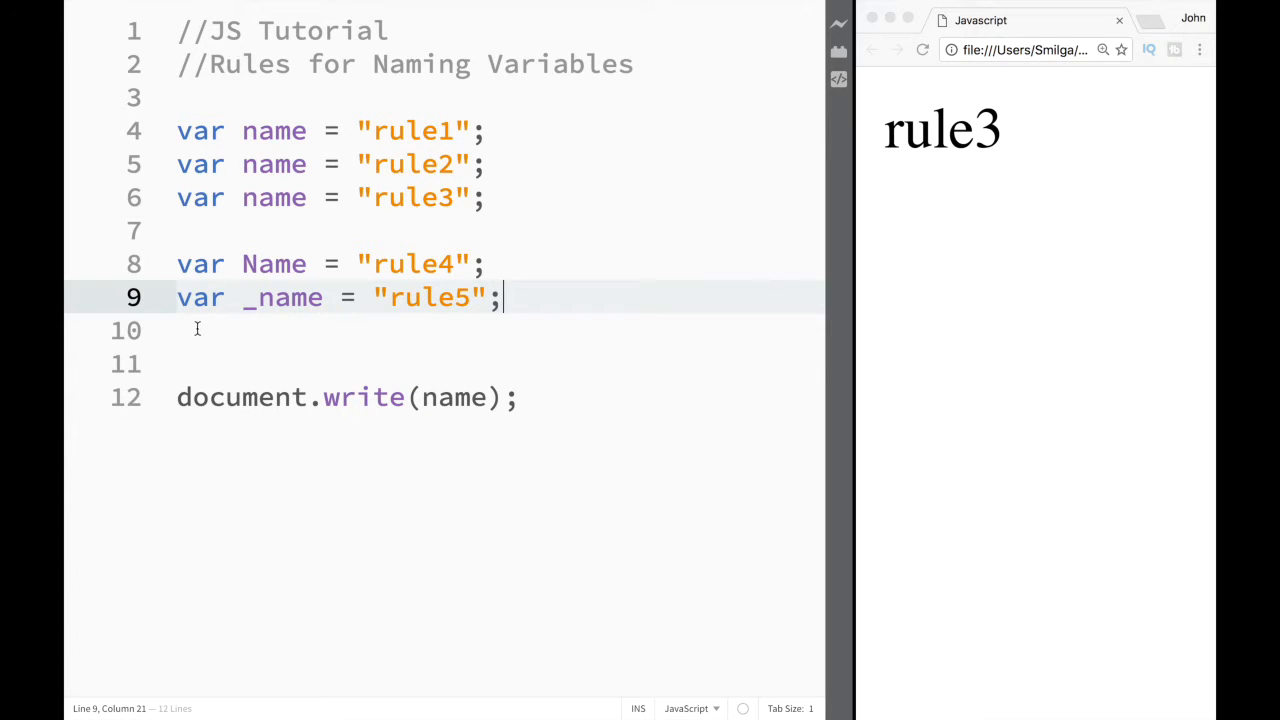
- Declare var $name = "rule6"; on line 10 and start a new line
{"action": "type", "text": "var"}
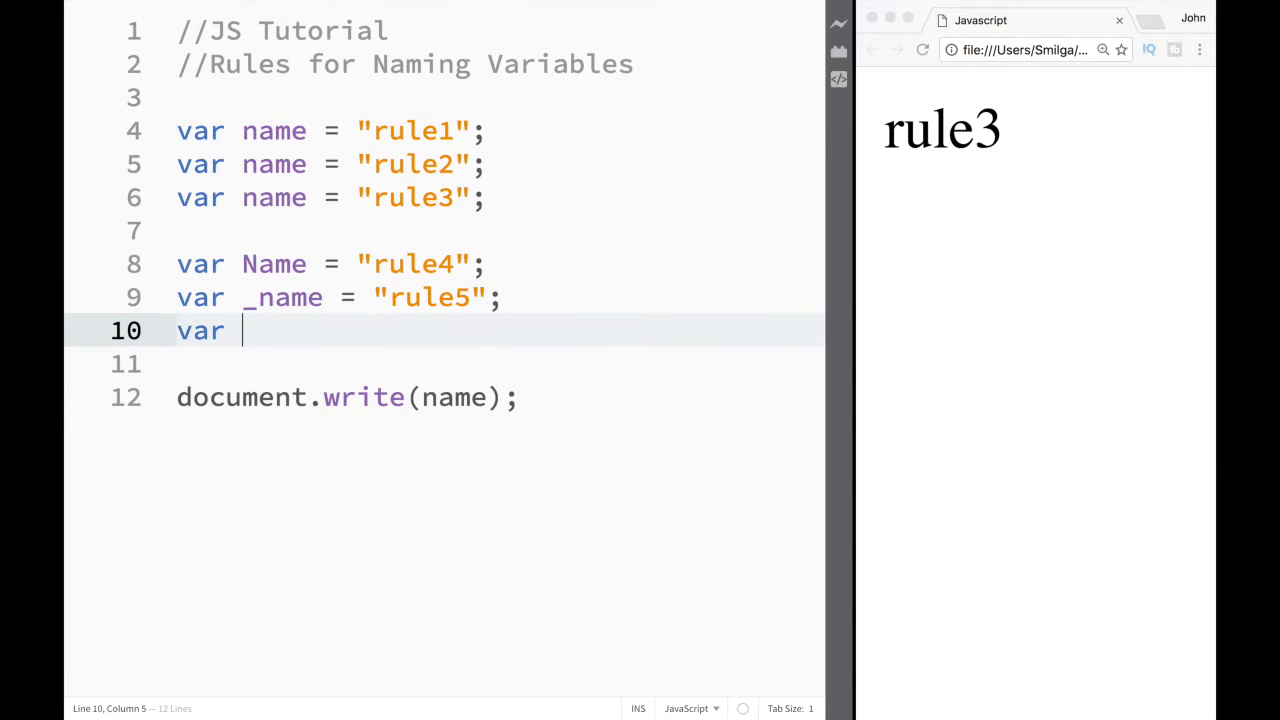
{"action": "type", "text": "$na"}
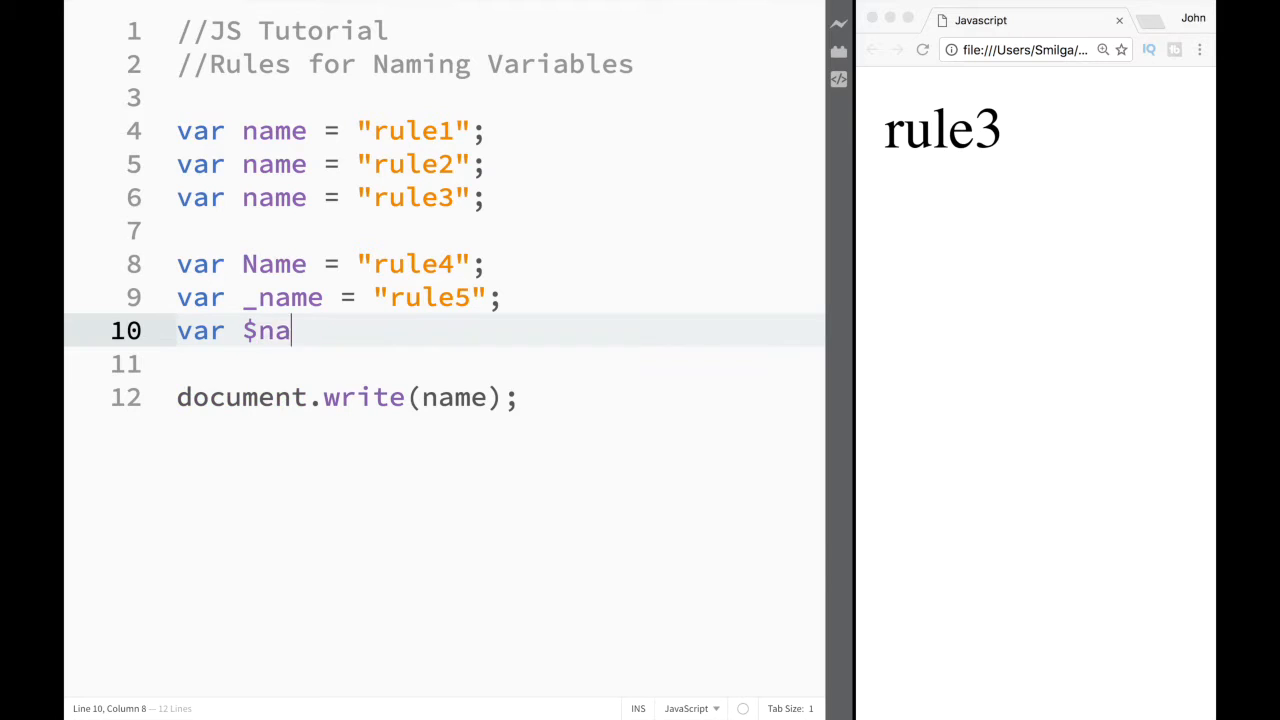
{"action": "type", "text": "me = \"\""}
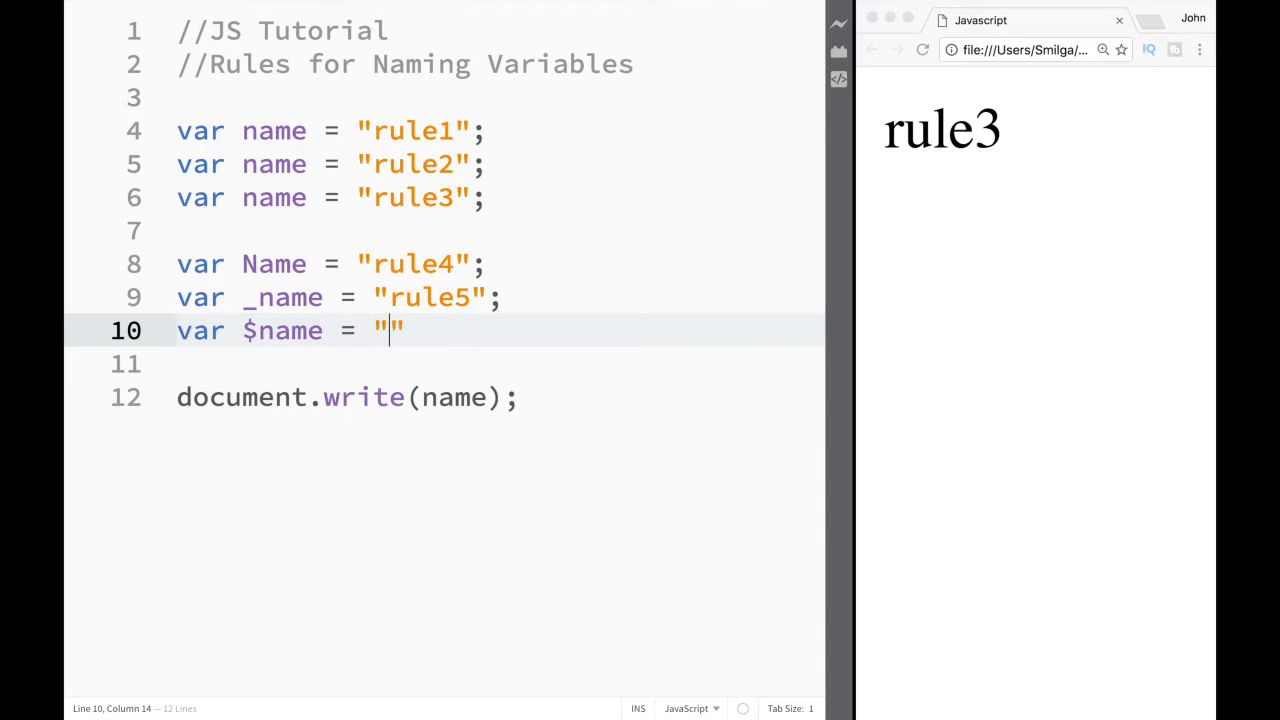
{"action": "type", "text": "rule"}
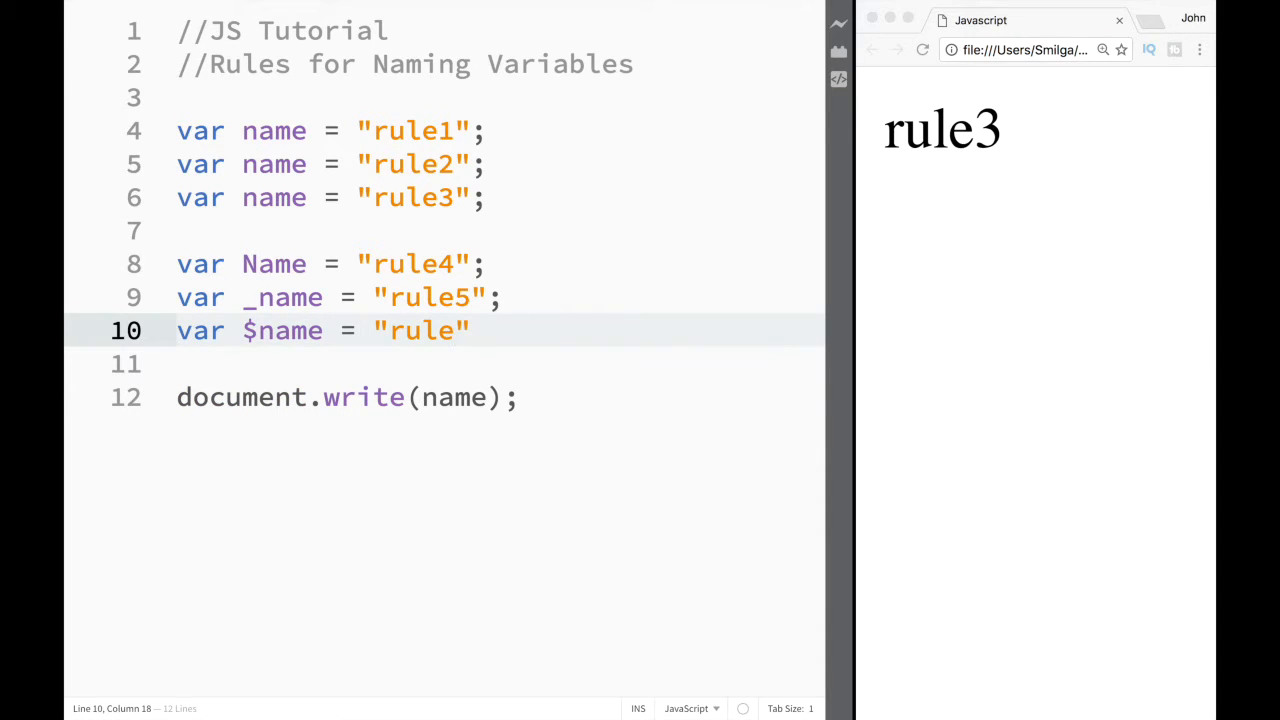
{"action": "type", "text": "6\";"}
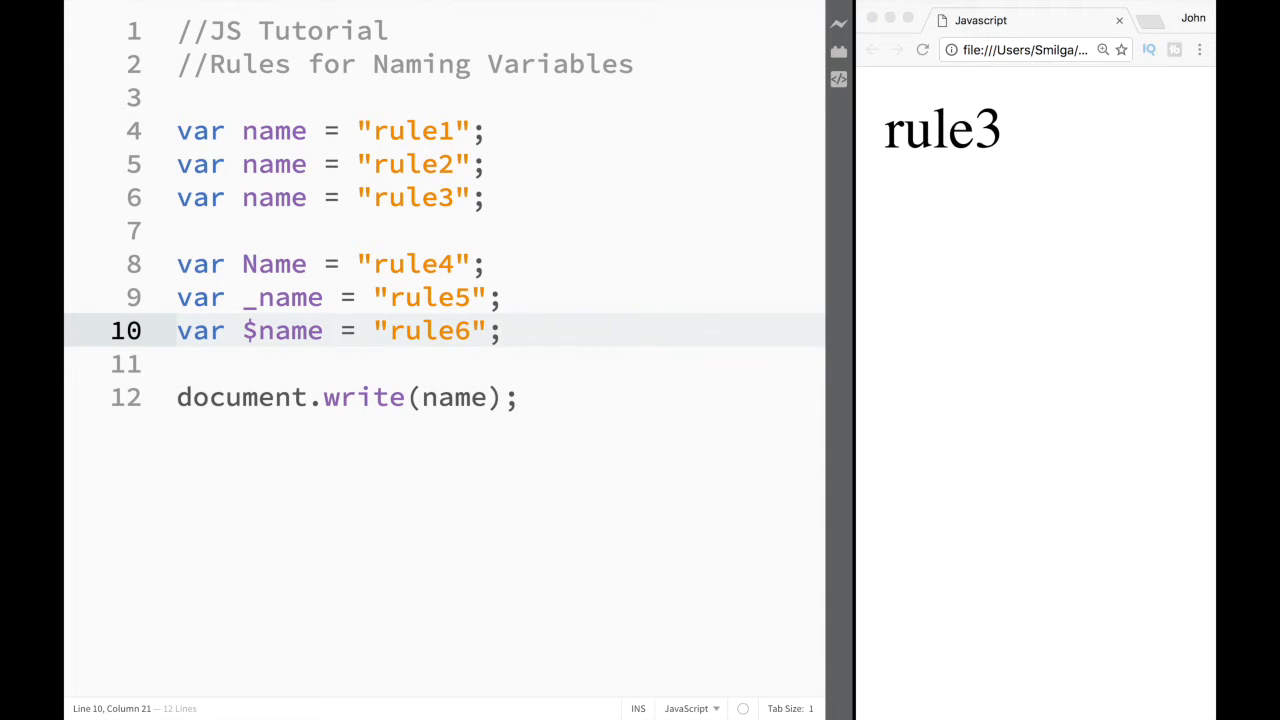
{"action": "key", "text": "Enter"}
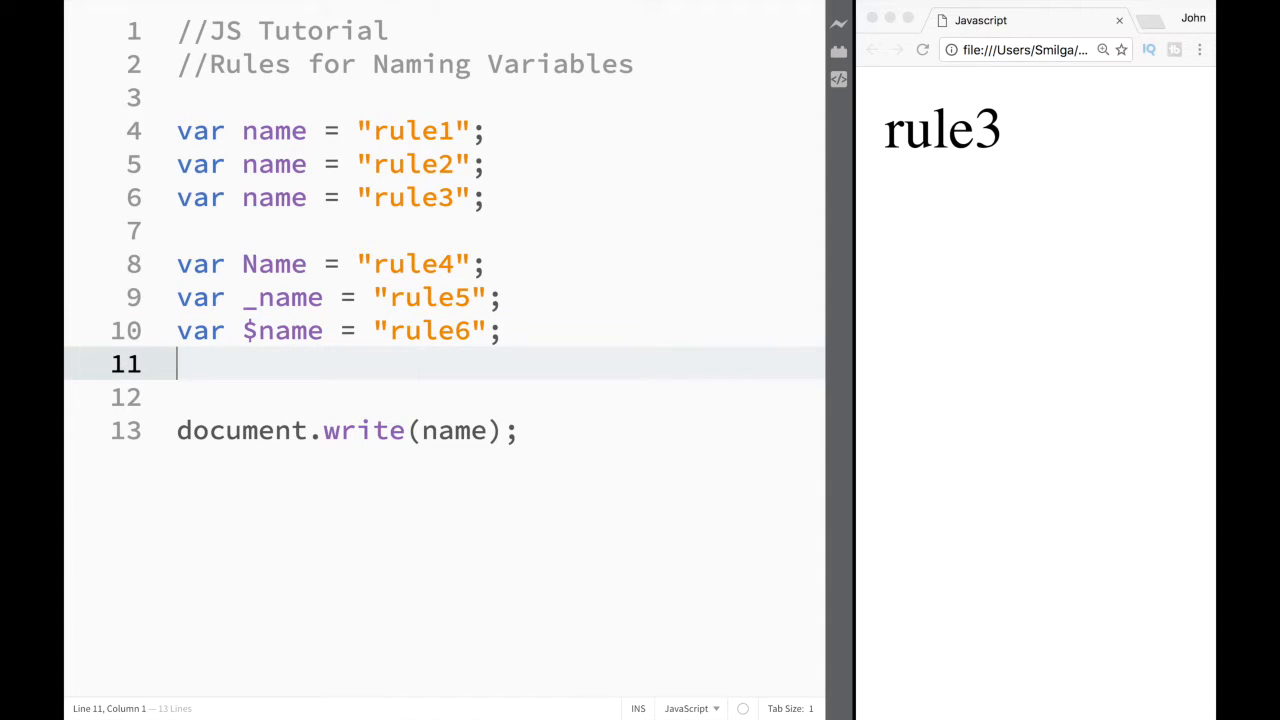
- Start line 11 as var na2name =, removing a mistyped namevar first
{"action": "type", "text": "va"}
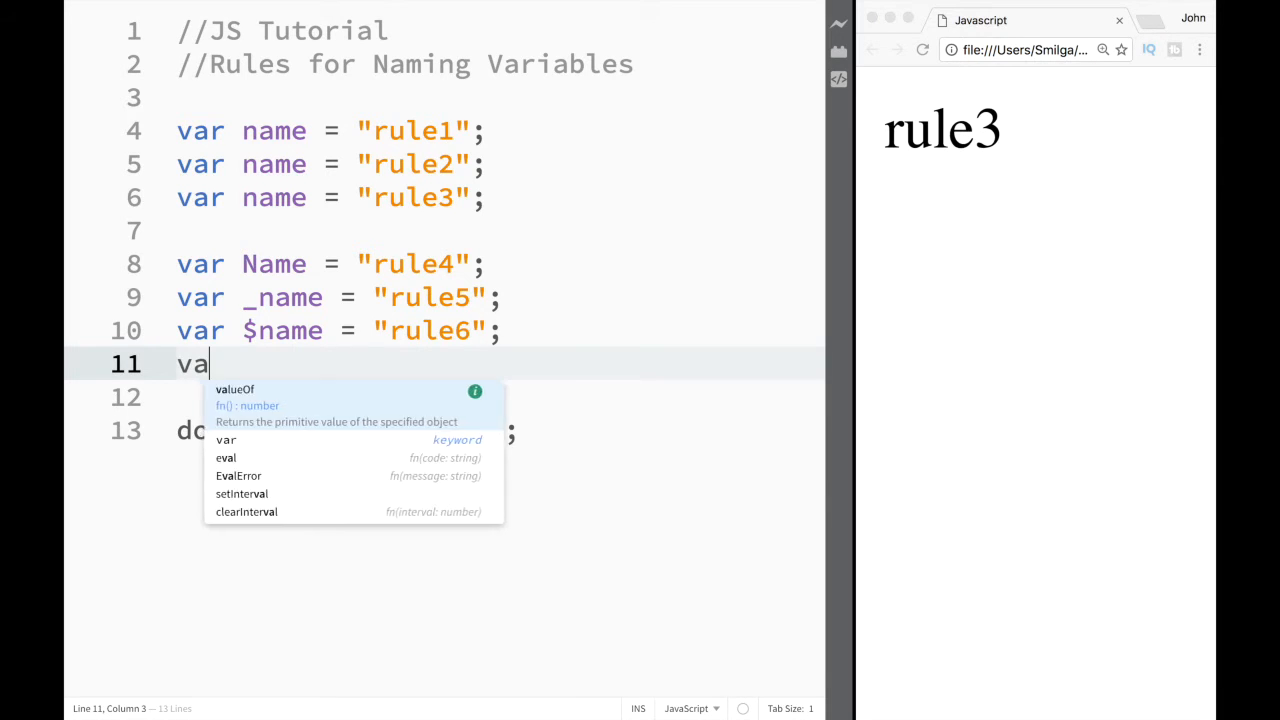
{"action": "type", "text": "r"}
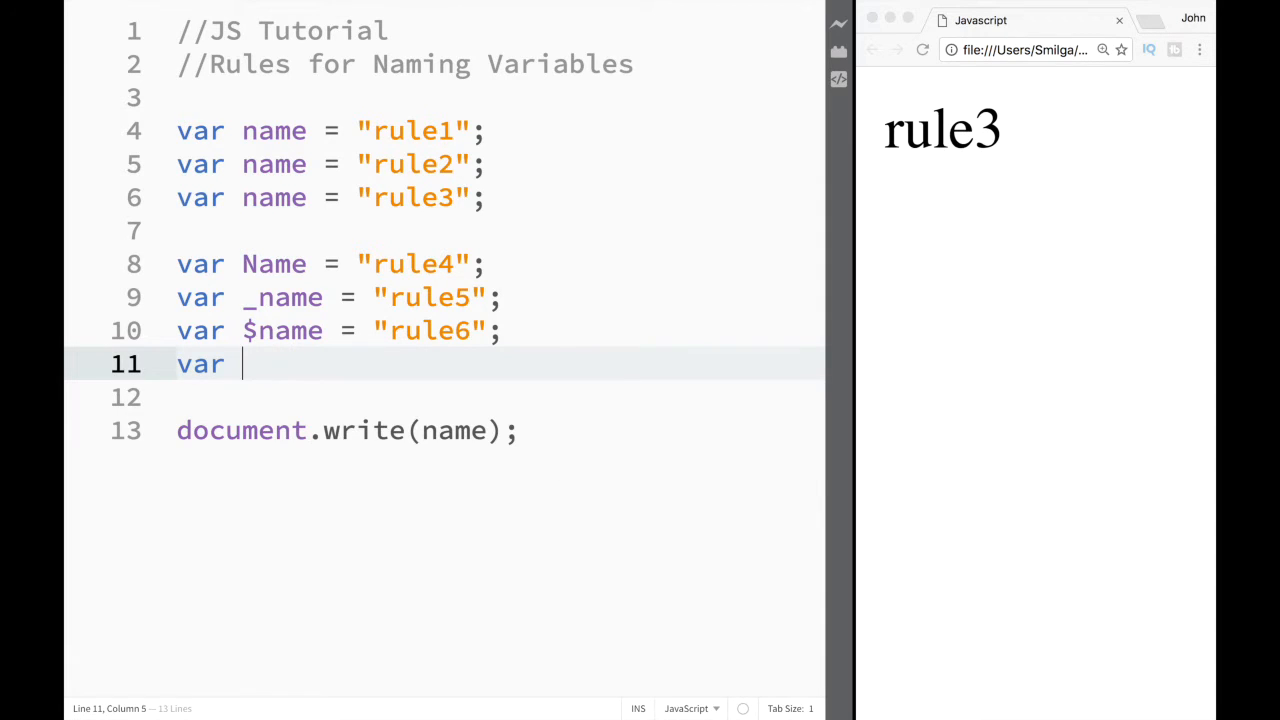
{"action": "type", "text": "nam"}
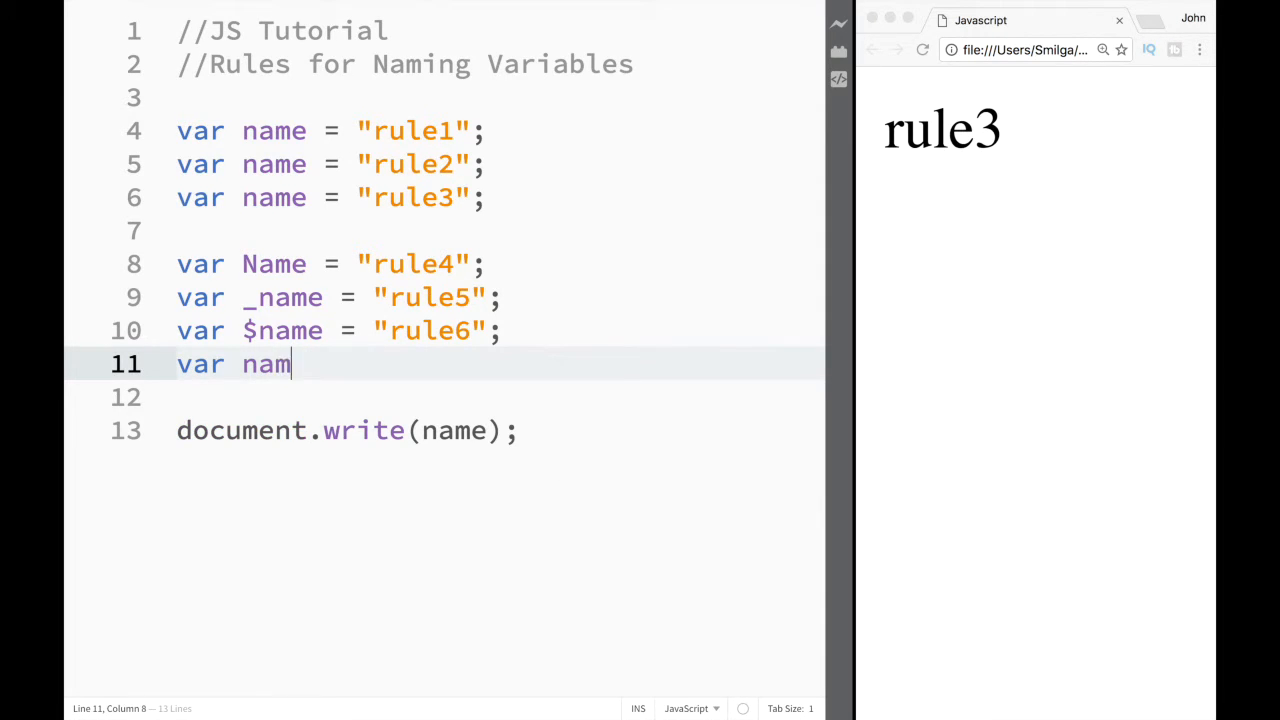
{"action": "type", "text": "evar ="}
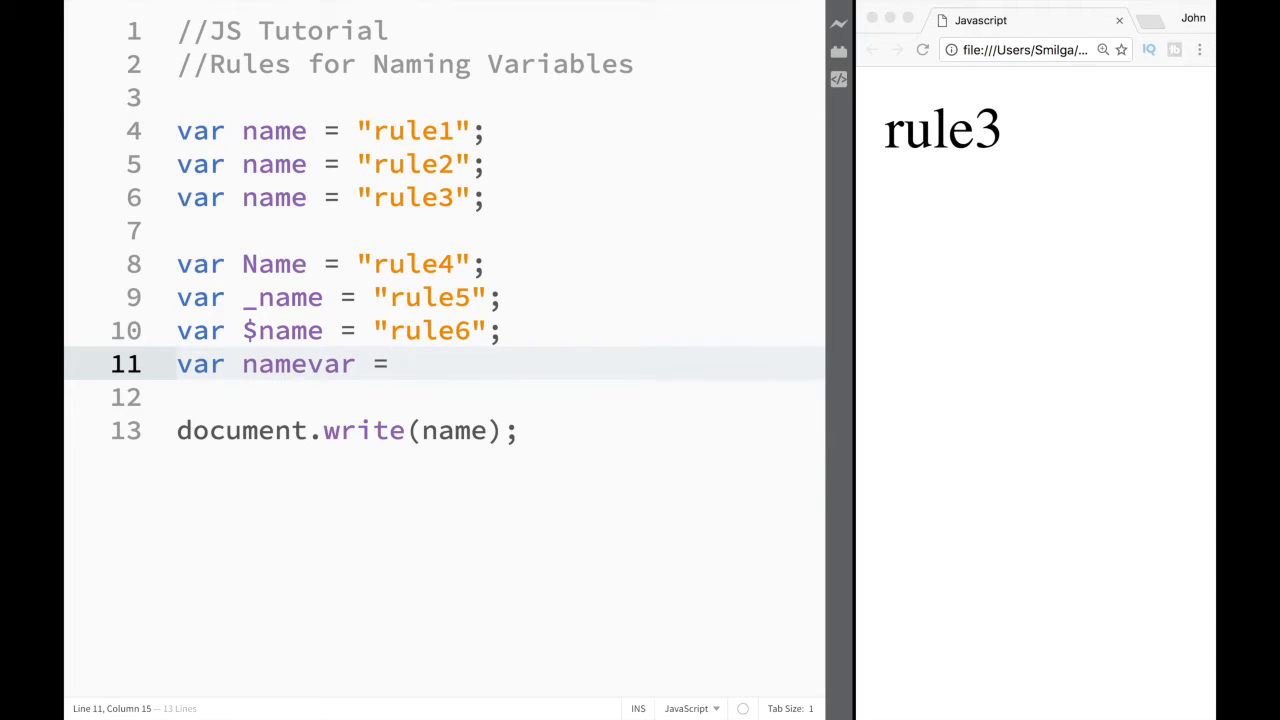
{"action": "key", "text": "Backspace"}
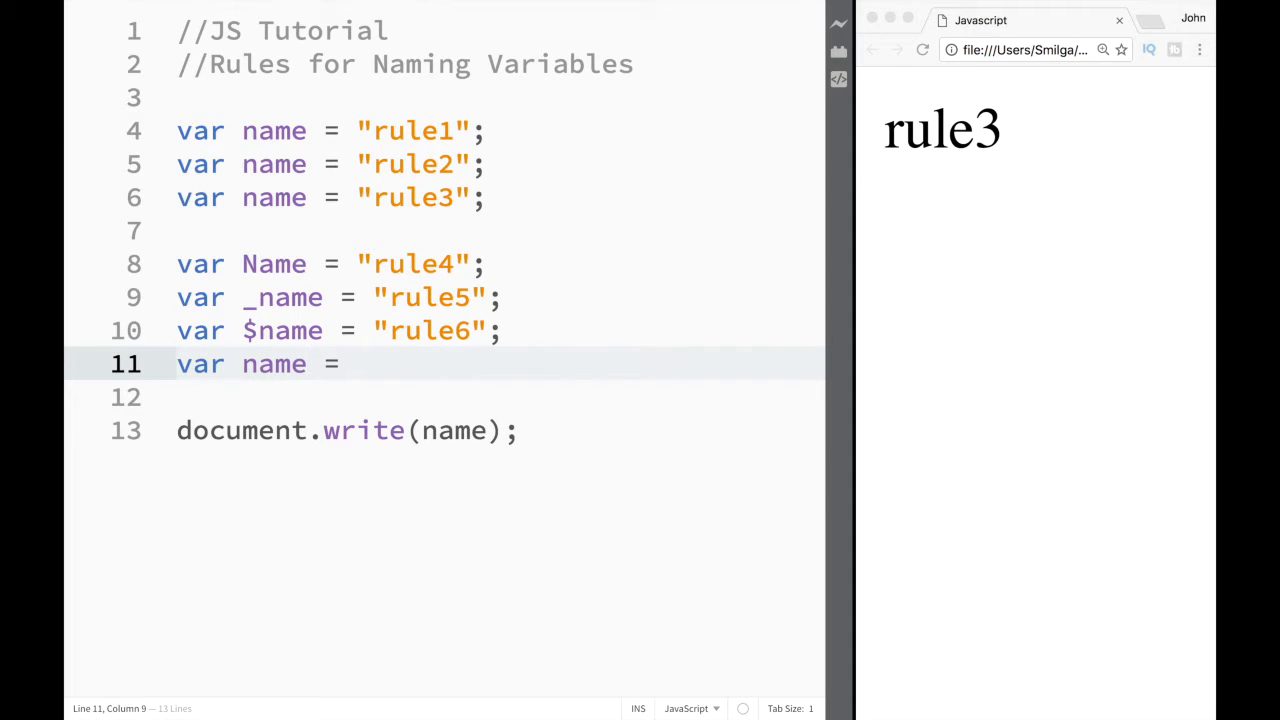
{"action": "type", "text": "na2"}
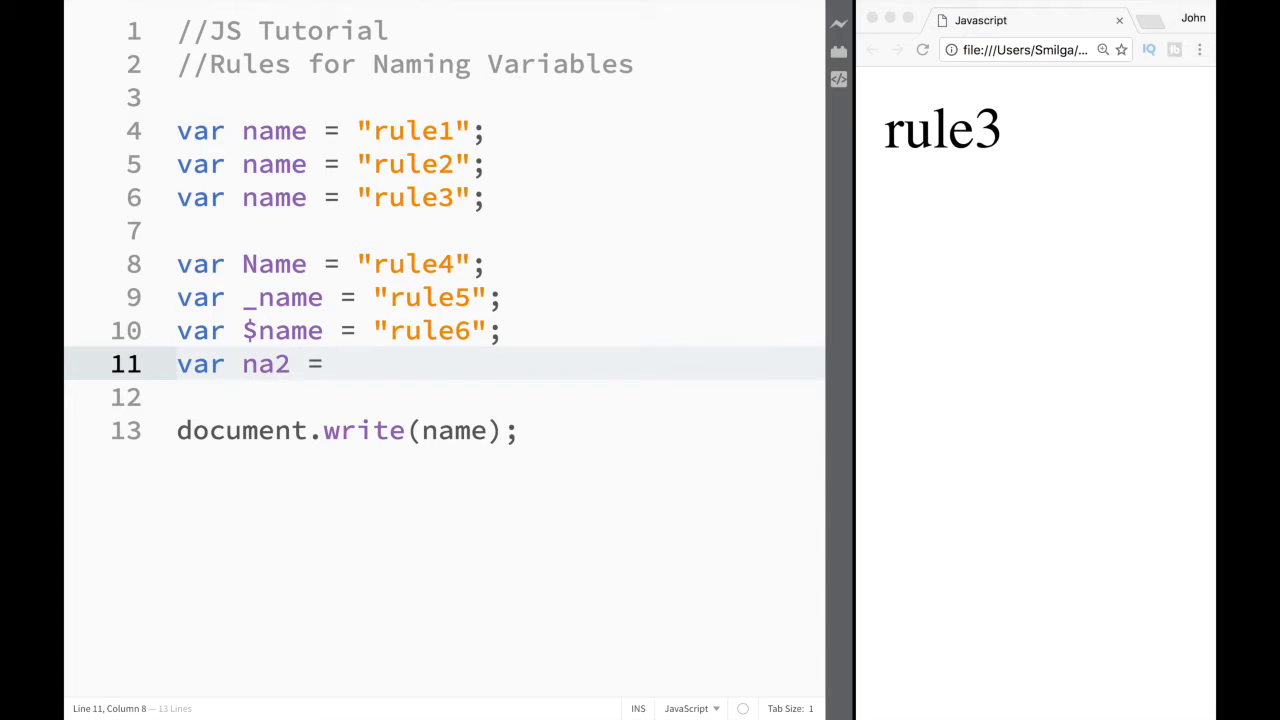
{"action": "type", "text": "nam"}
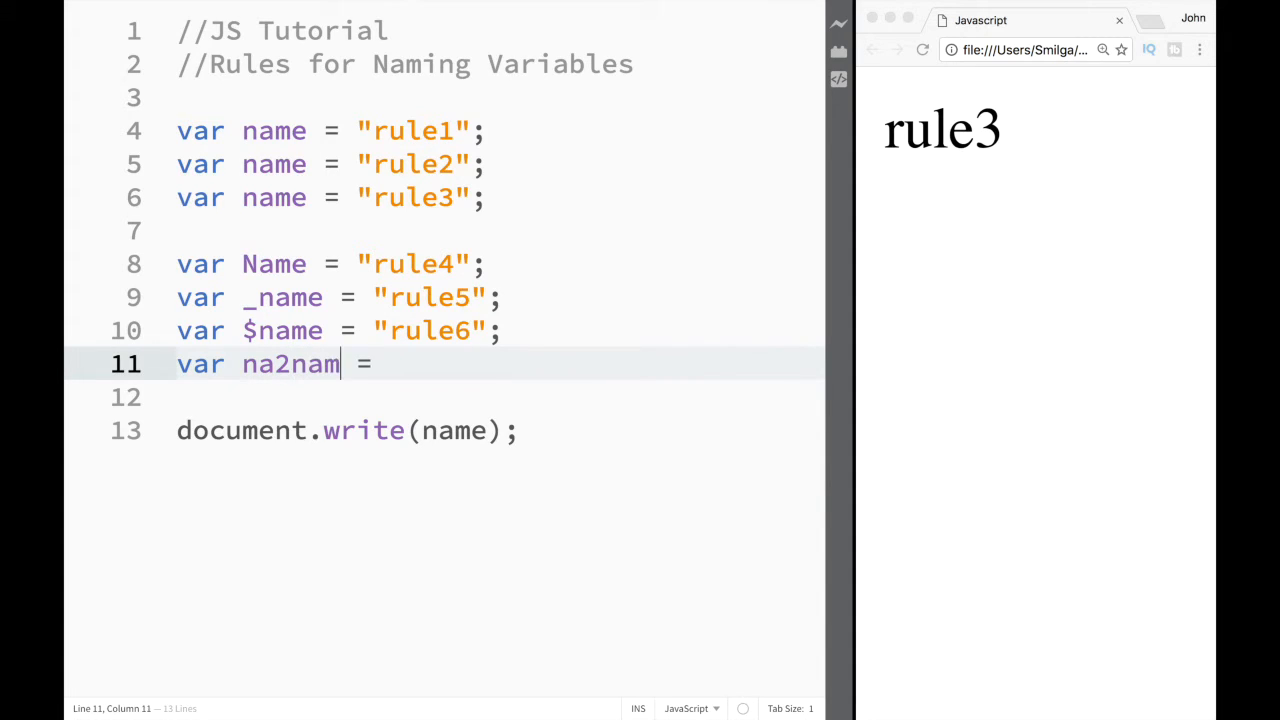
{"action": "type", "text": "e"}
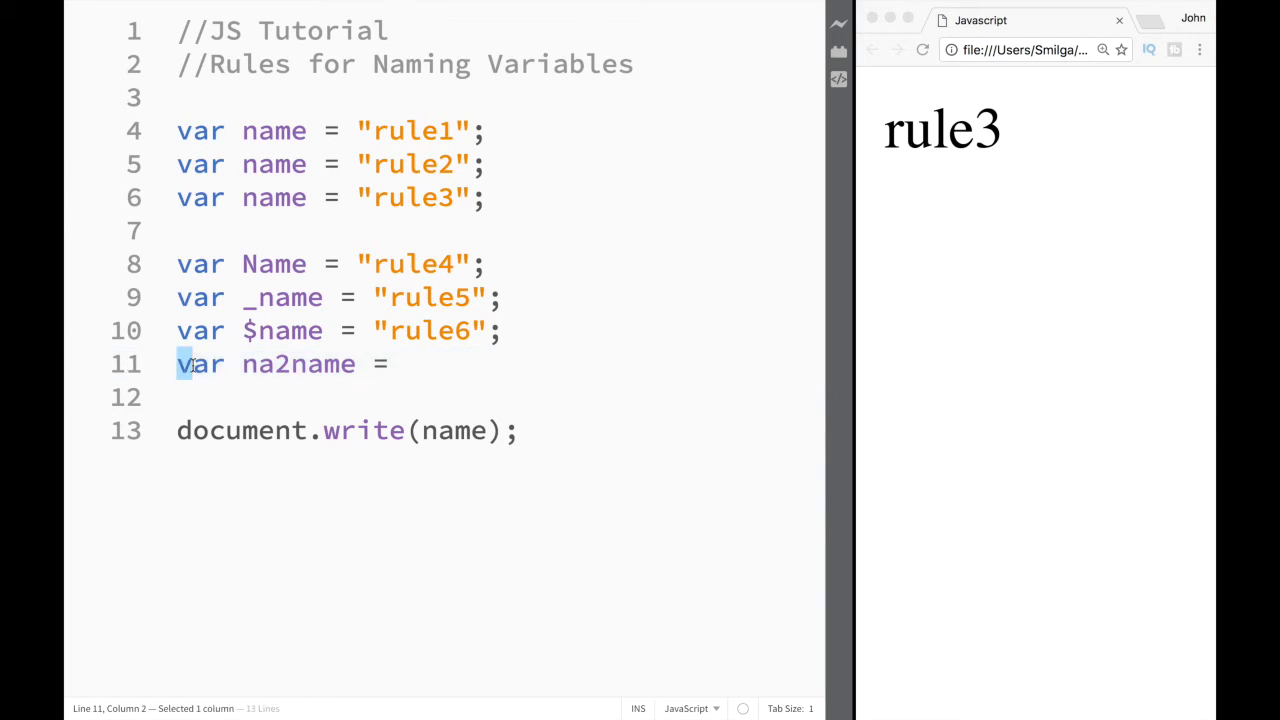
- Replace the na2name line with var x = "text"; and add blank lines below
{"action": "key", "text": "Delete"}
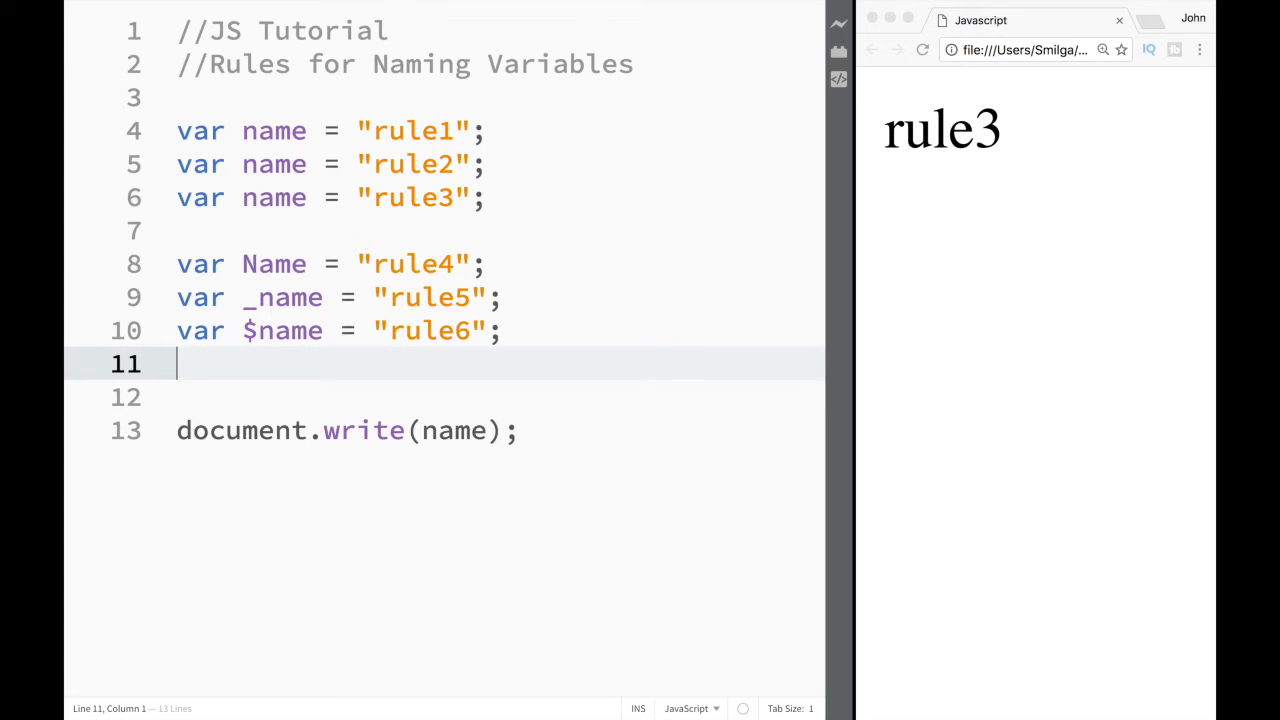
{"action": "mouse_move", "coordinate": [308, 330]}
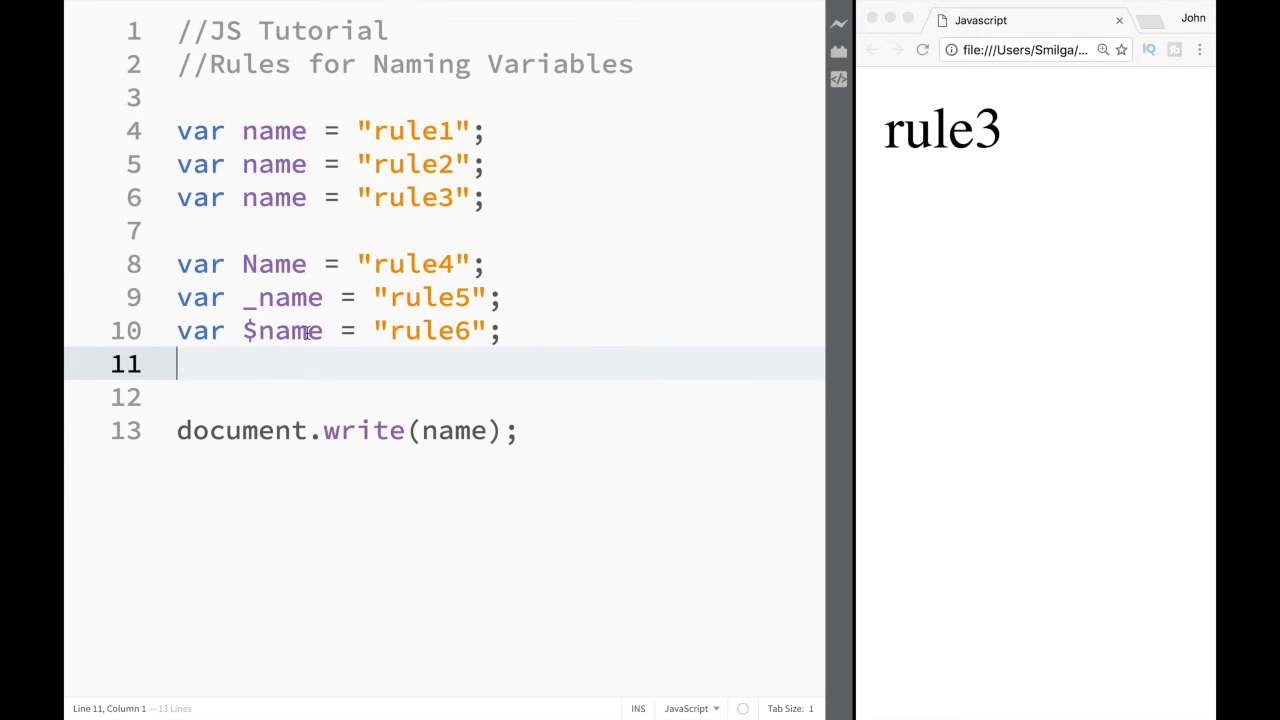
{"action": "mouse_move", "coordinate": [410, 330]}
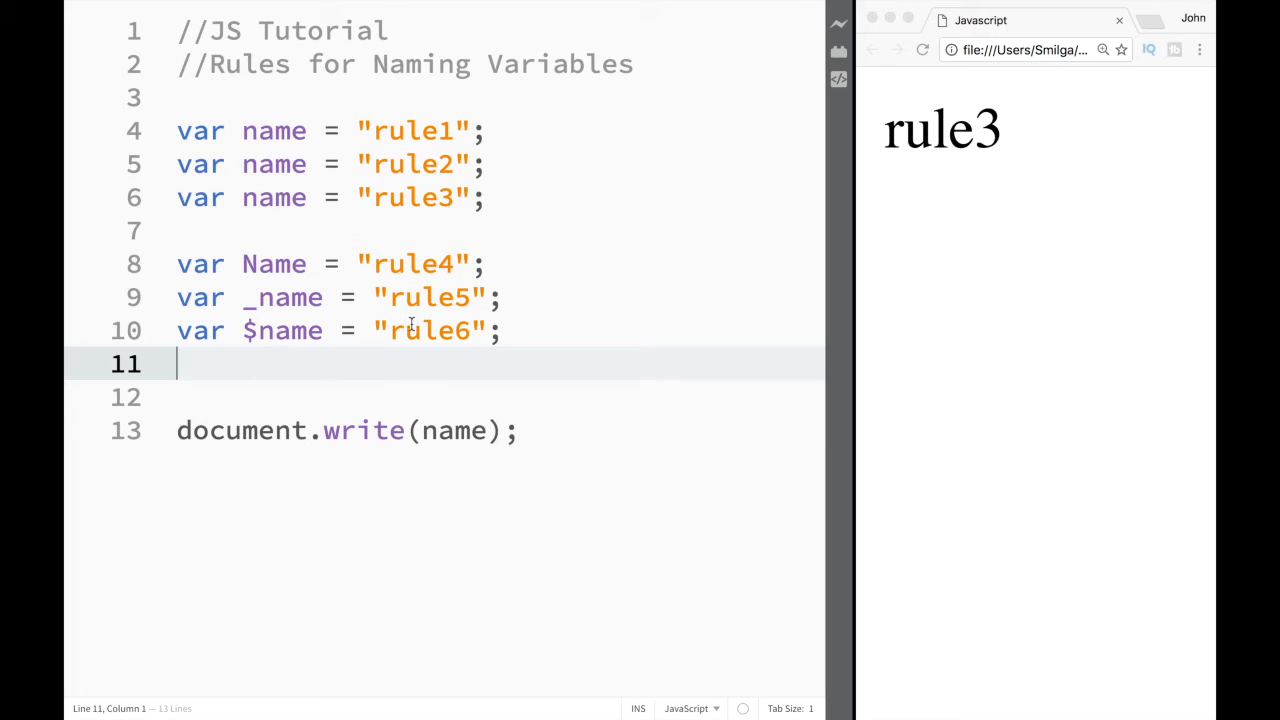
{"action": "type", "text": "var"}
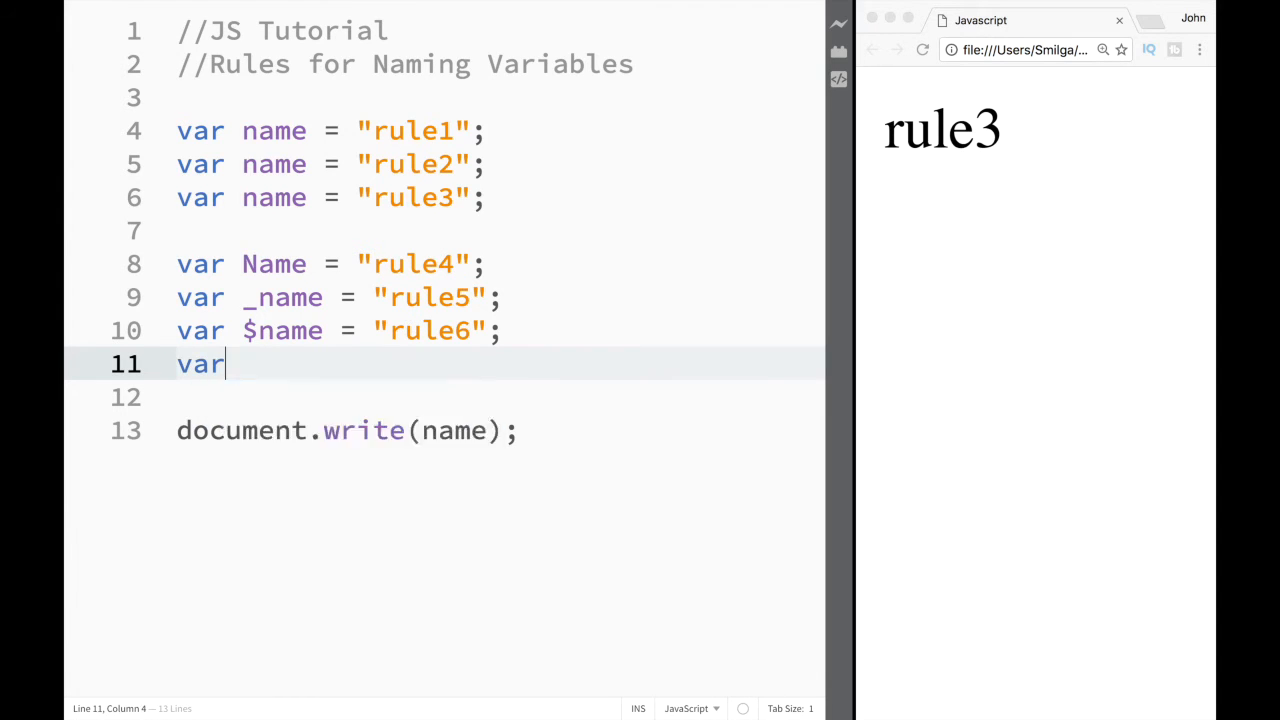
{"action": "type", "text": "x  ="}
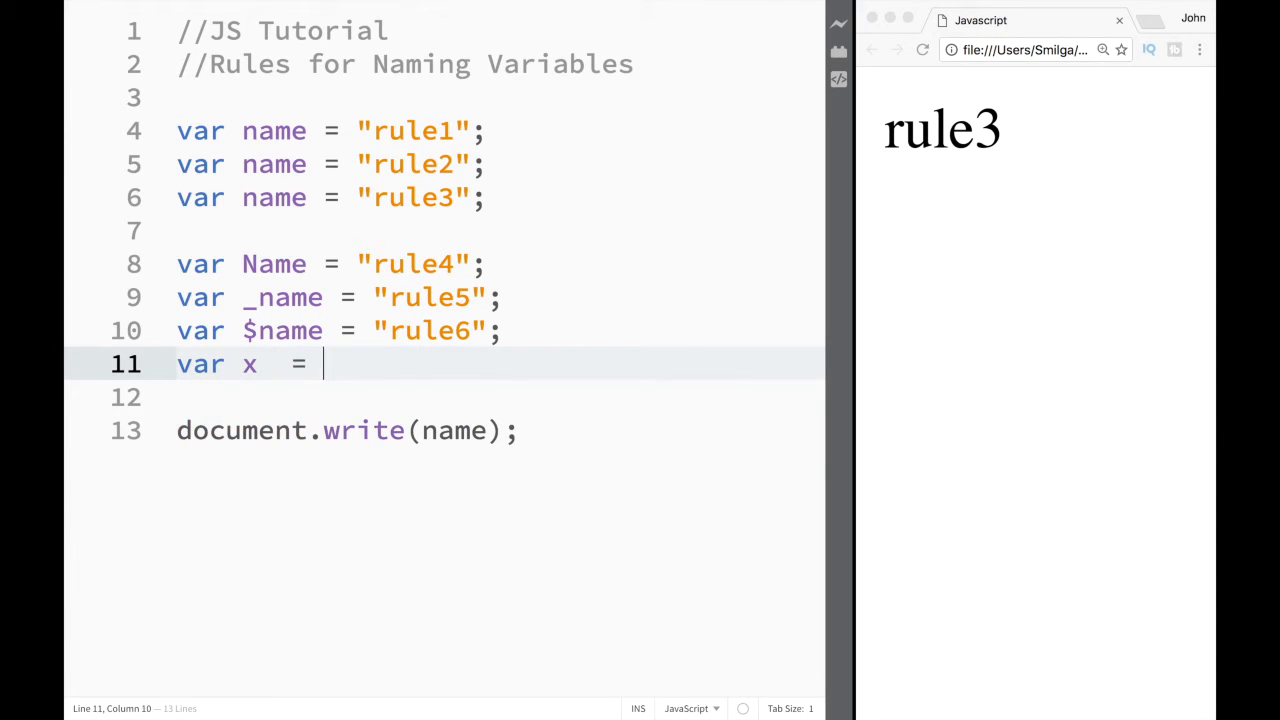
{"action": "type", "text": "\"t\""}
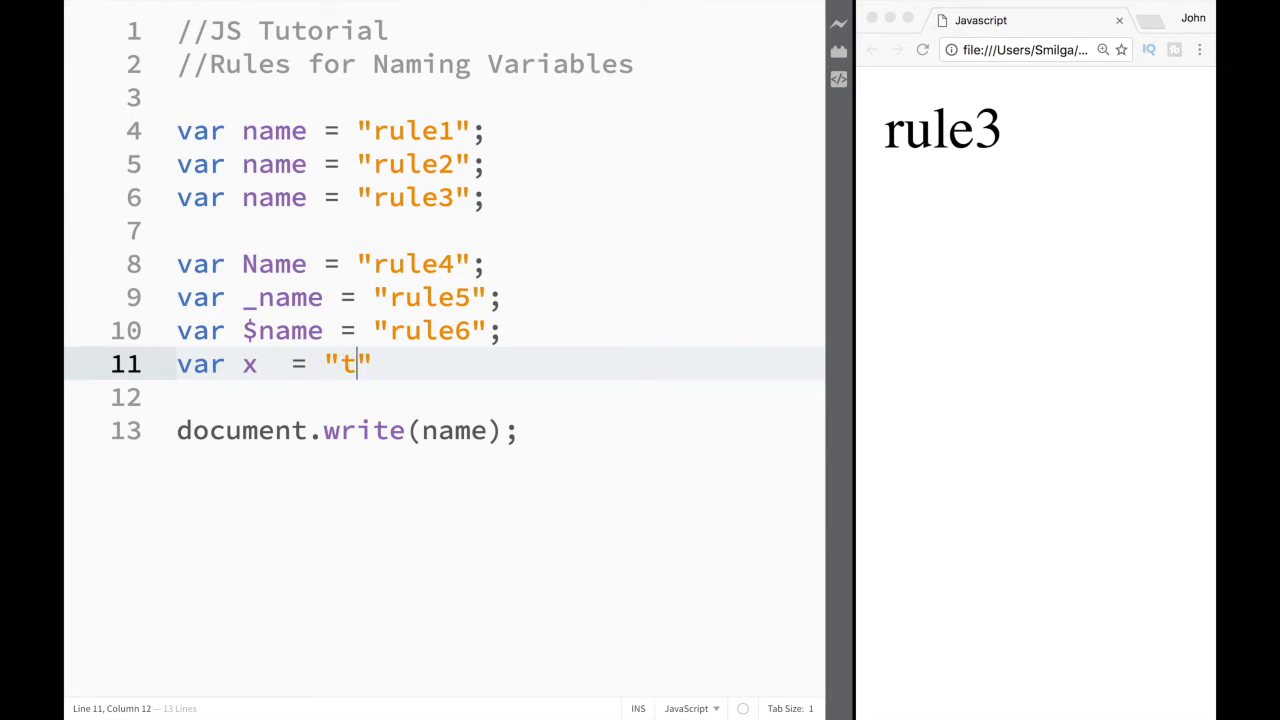
{"action": "type", "text": "ext"}
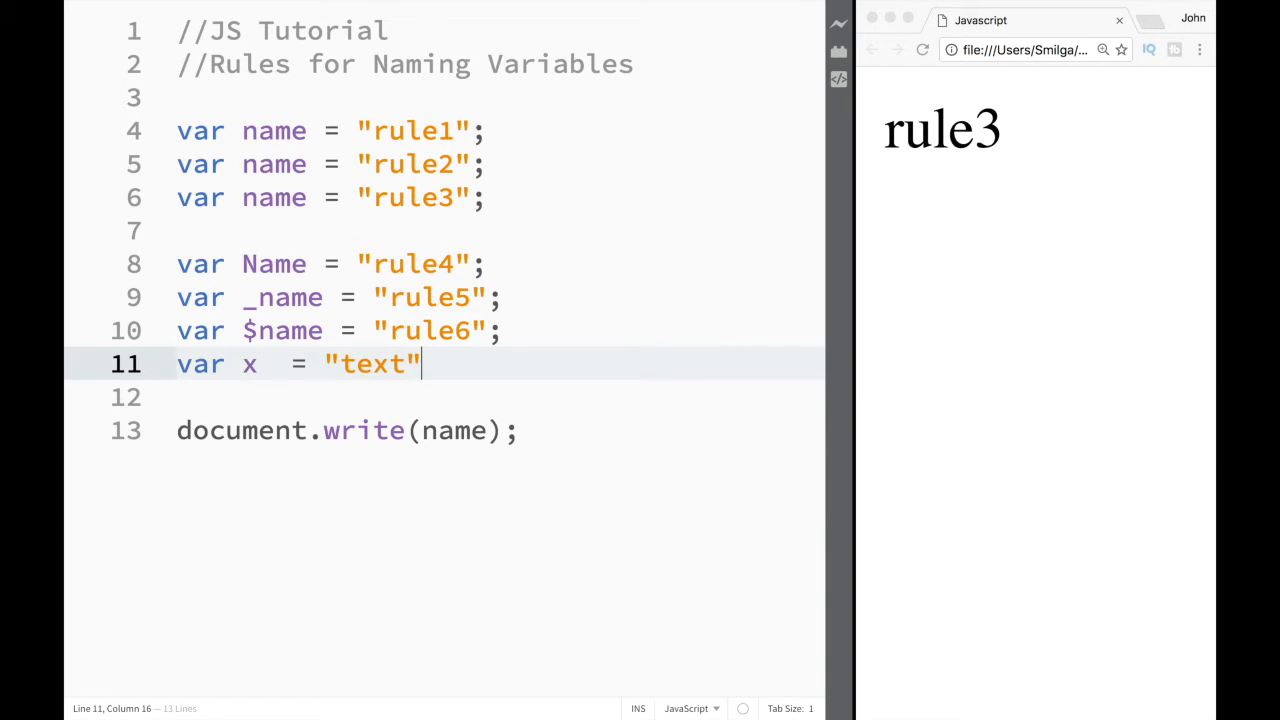
{"action": "type", "text": ";"}
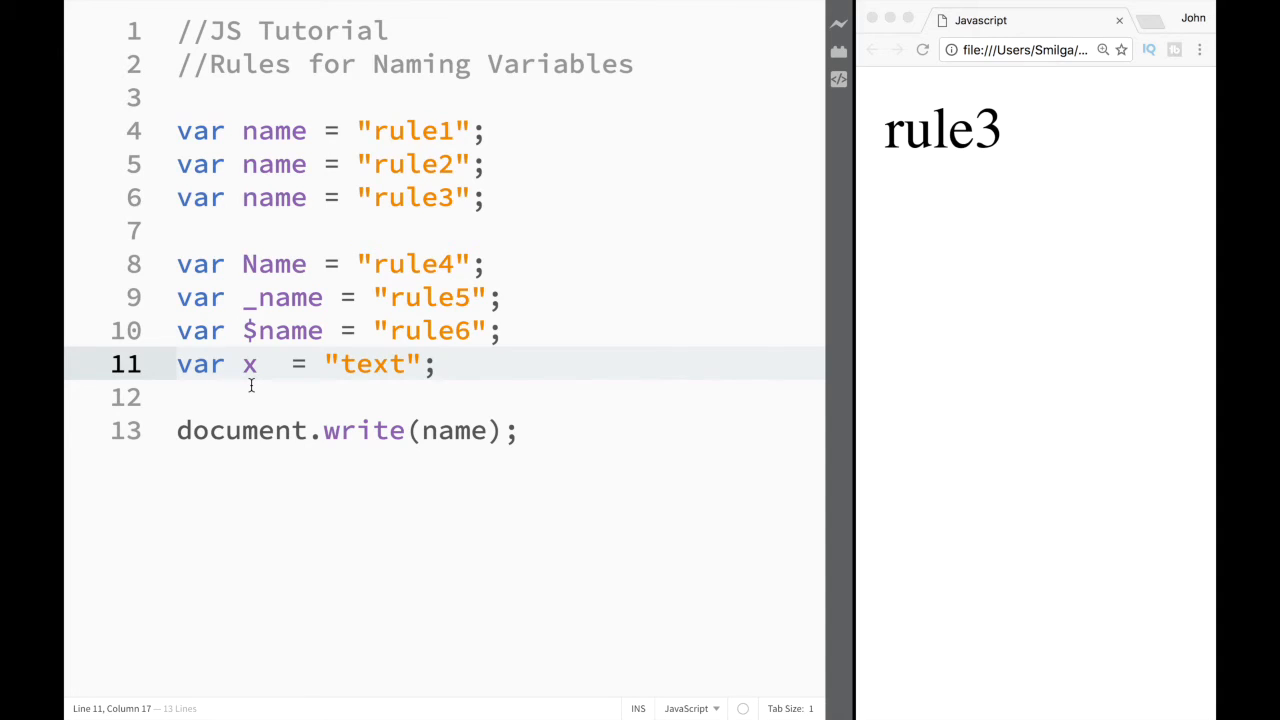
{"action": "left_click", "coordinate": [240, 364]}
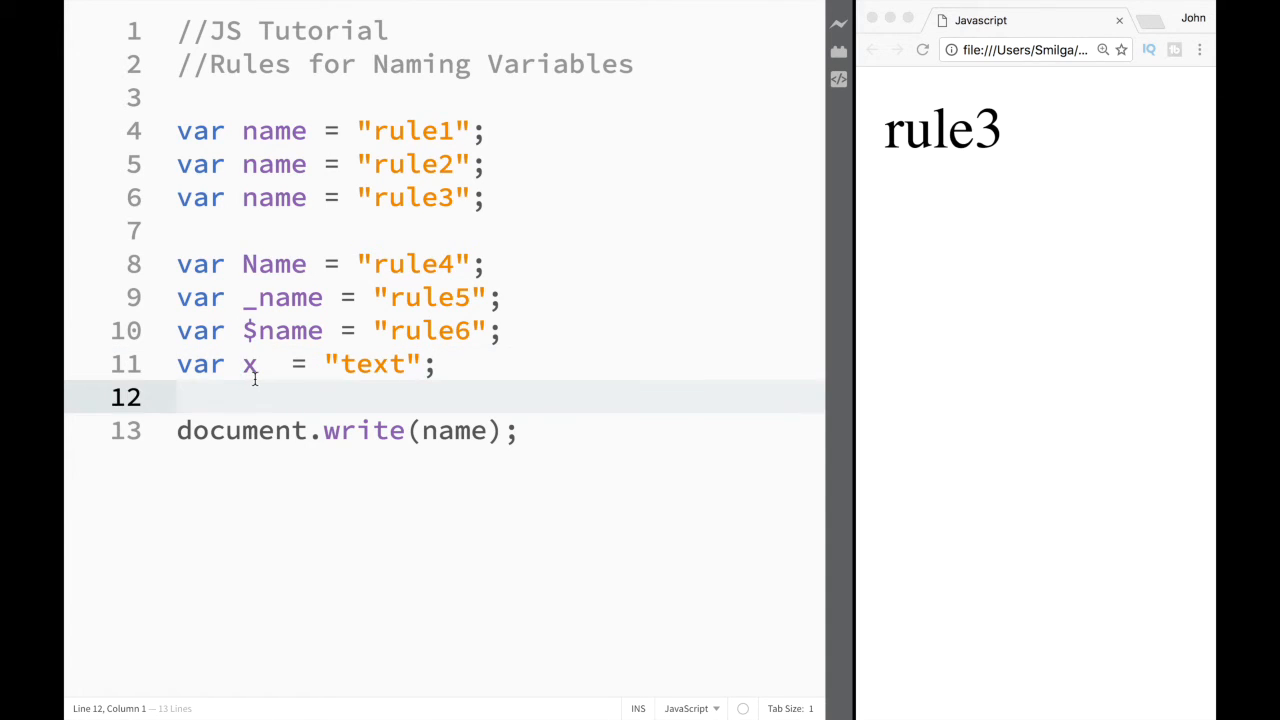
{"action": "key", "text": "Enter"}
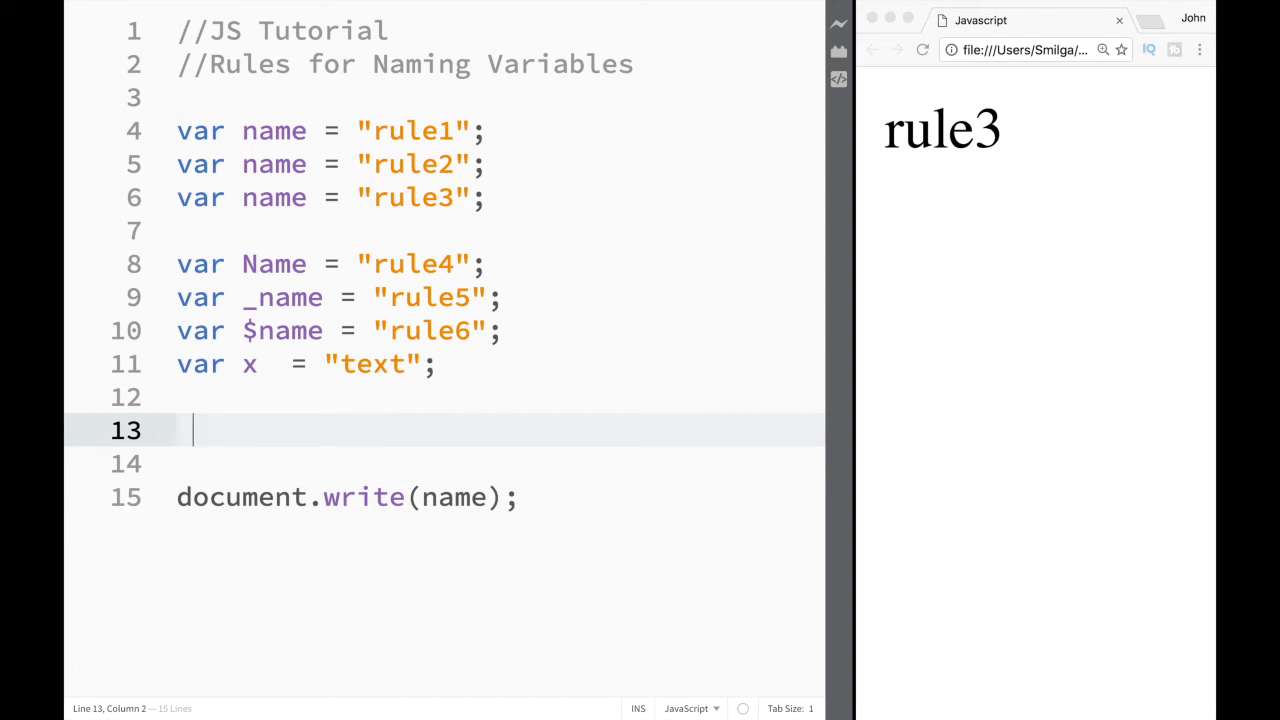
- Declare var total = 2+3; on line 13
{"action": "type", "text": "var t"}
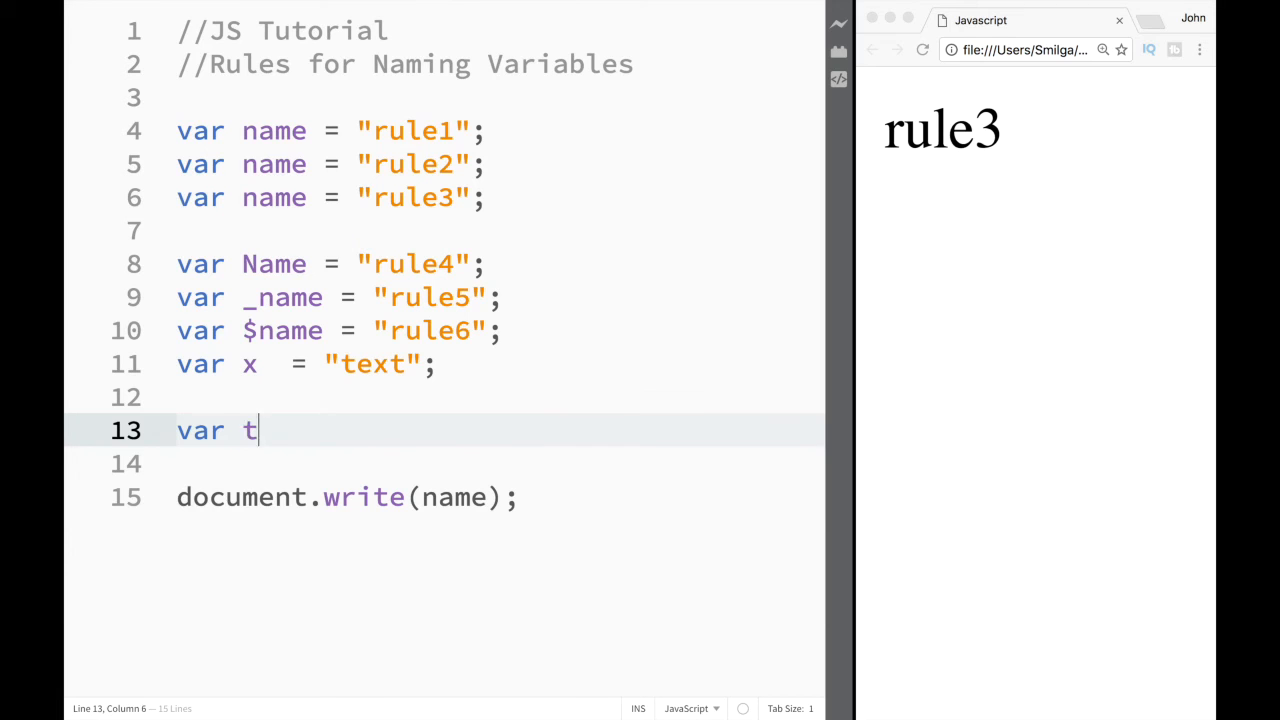
{"action": "type", "text": "otal ="}
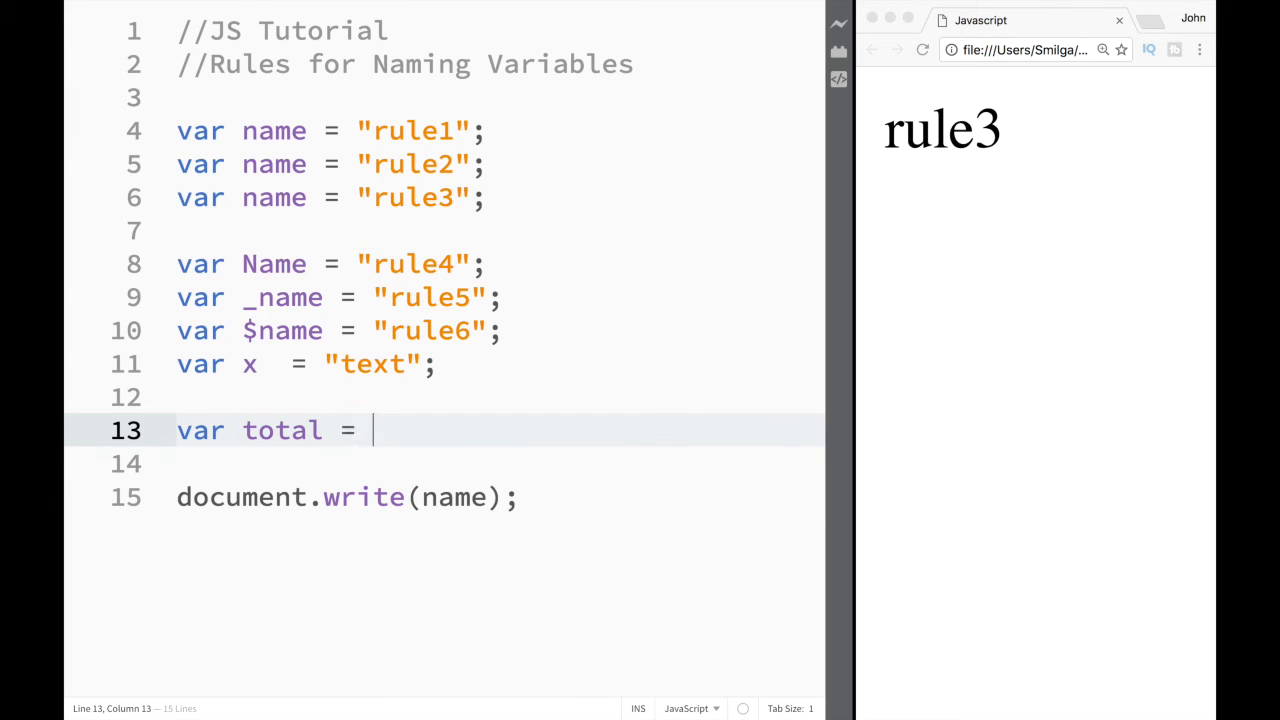
{"action": "type", "text": "2+3;"}
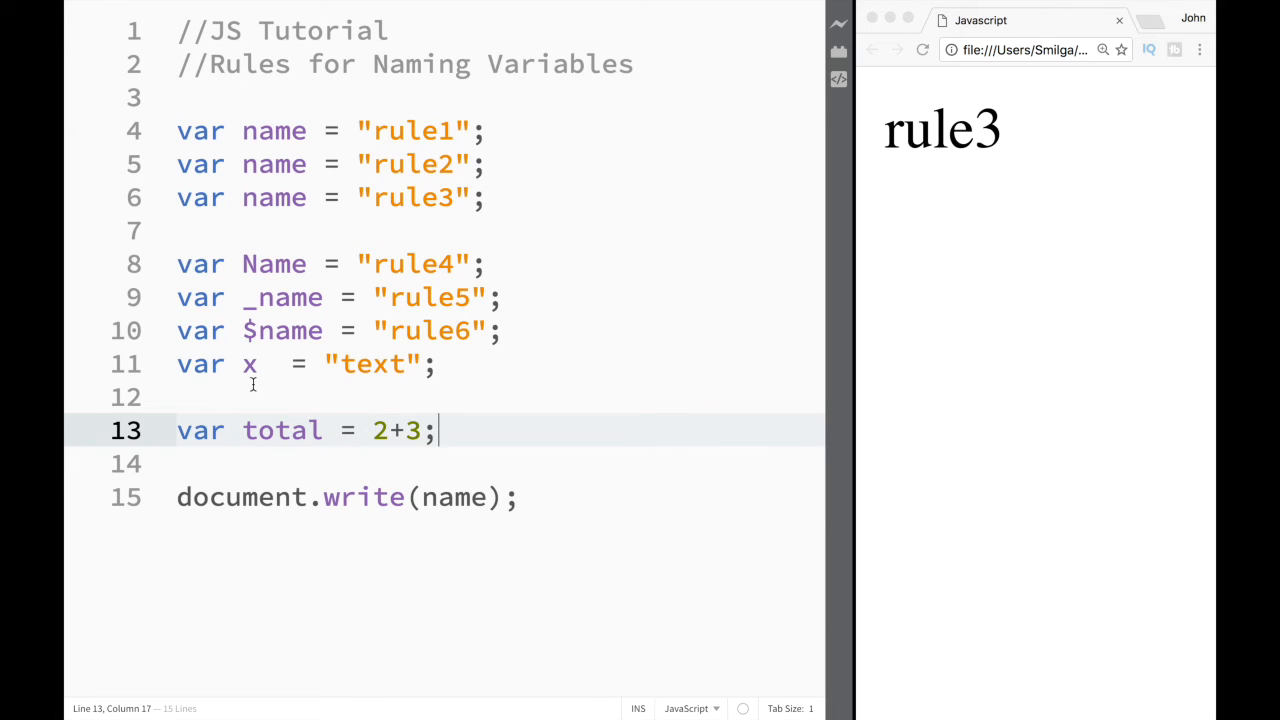